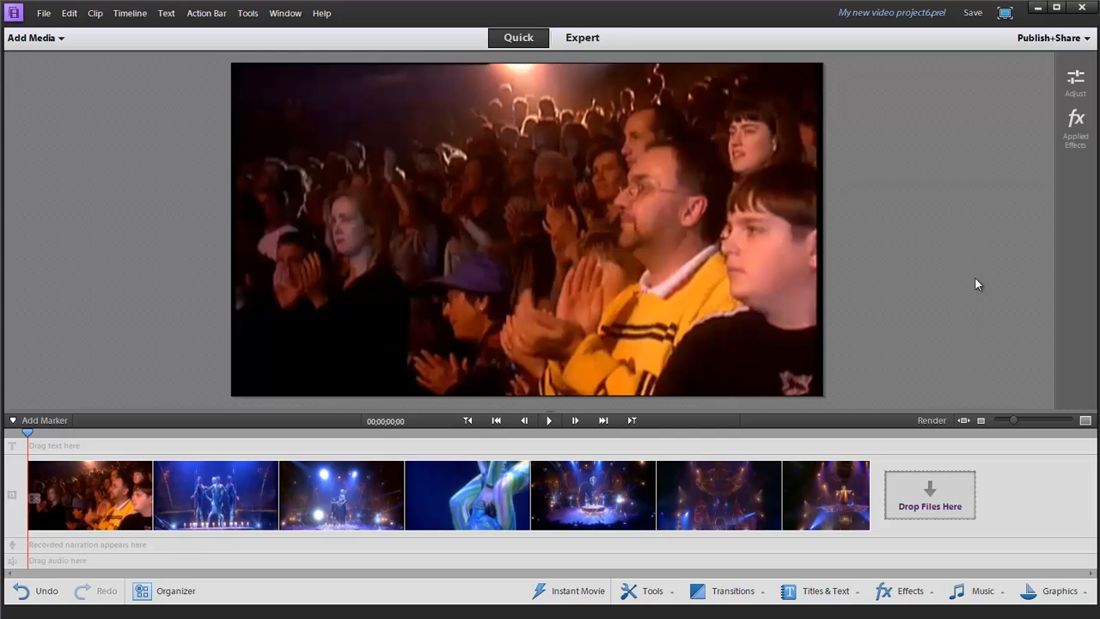
mouse_move(968, 284)
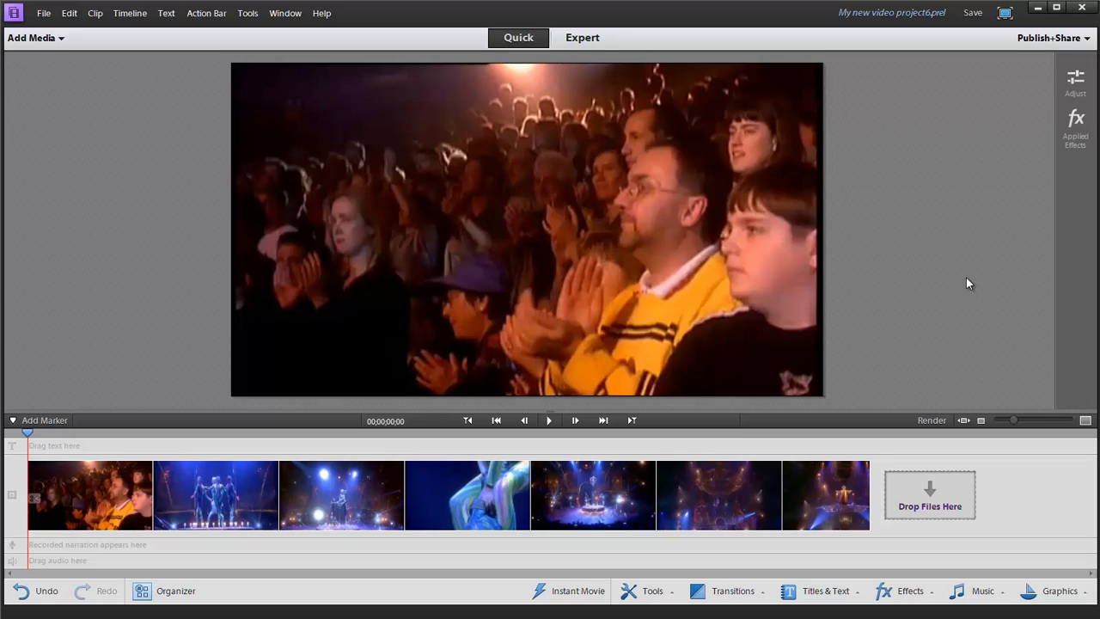
- Select all seven concert clips on the Quick timeline by clicking the clip strip
left_click(120, 494)
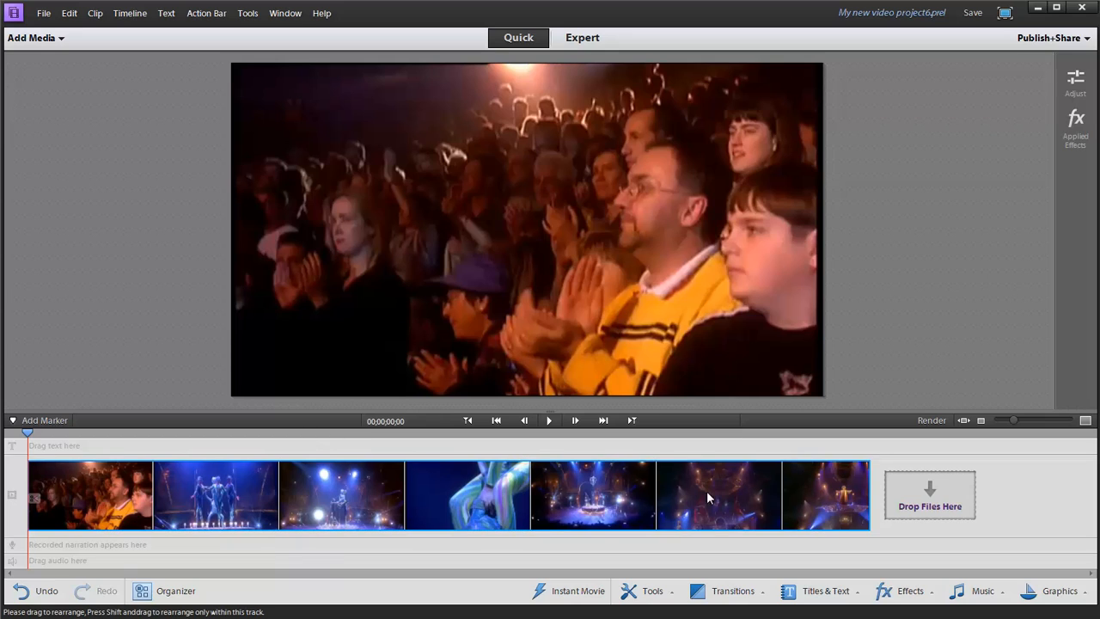
mouse_move(718, 490)
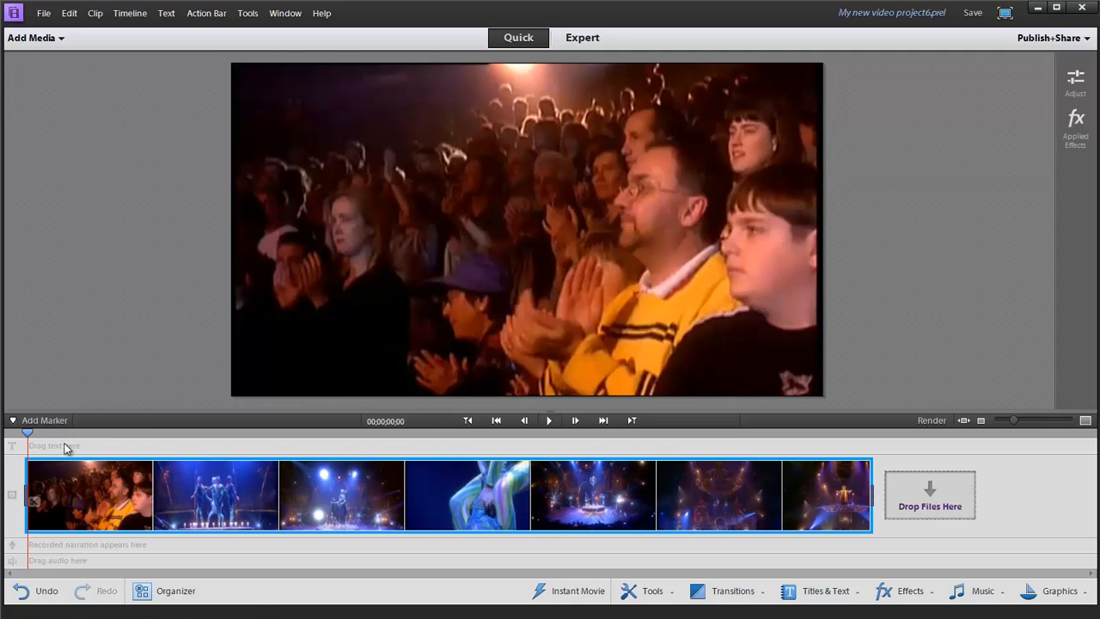
mouse_move(782, 567)
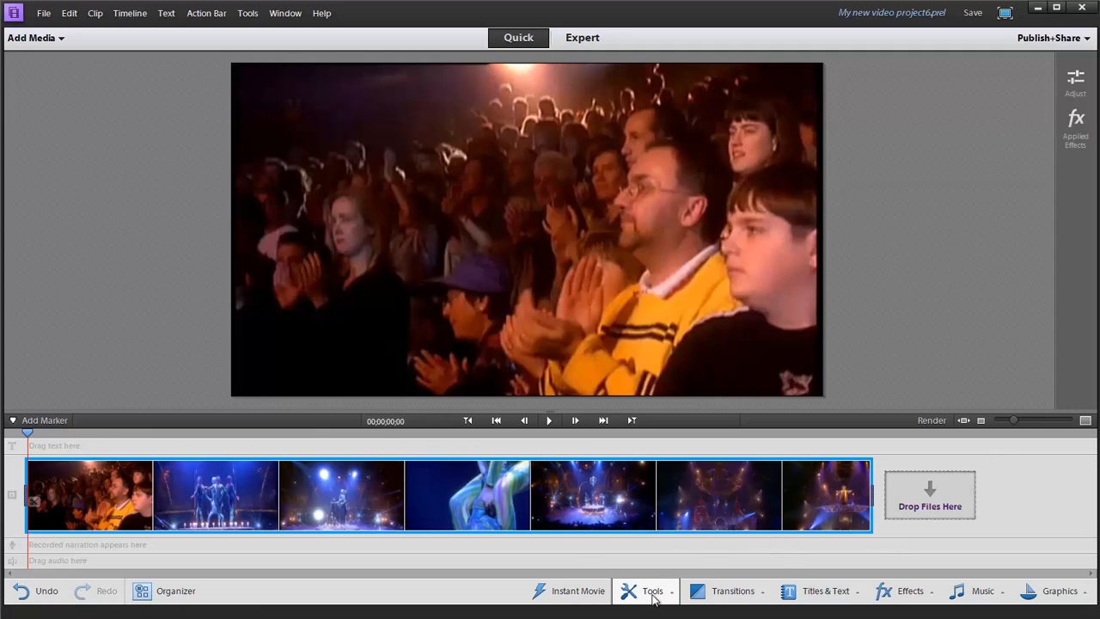
- Run Smart Trim on the seven clips, exit without trimming, and reopen the Tools list
left_click(657, 591)
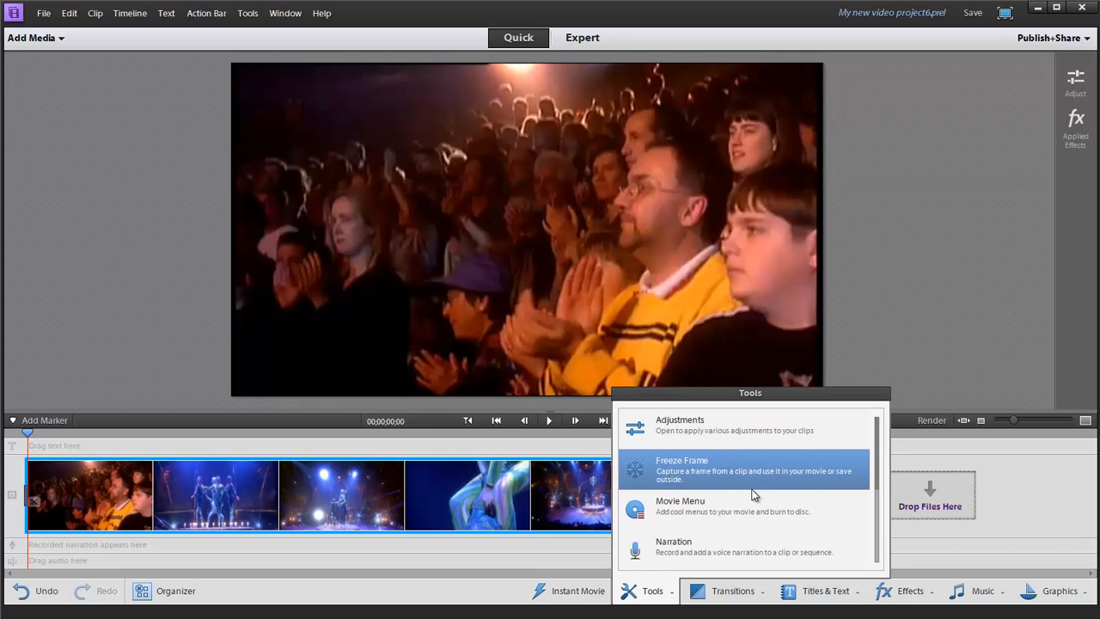
scroll("down", 3)
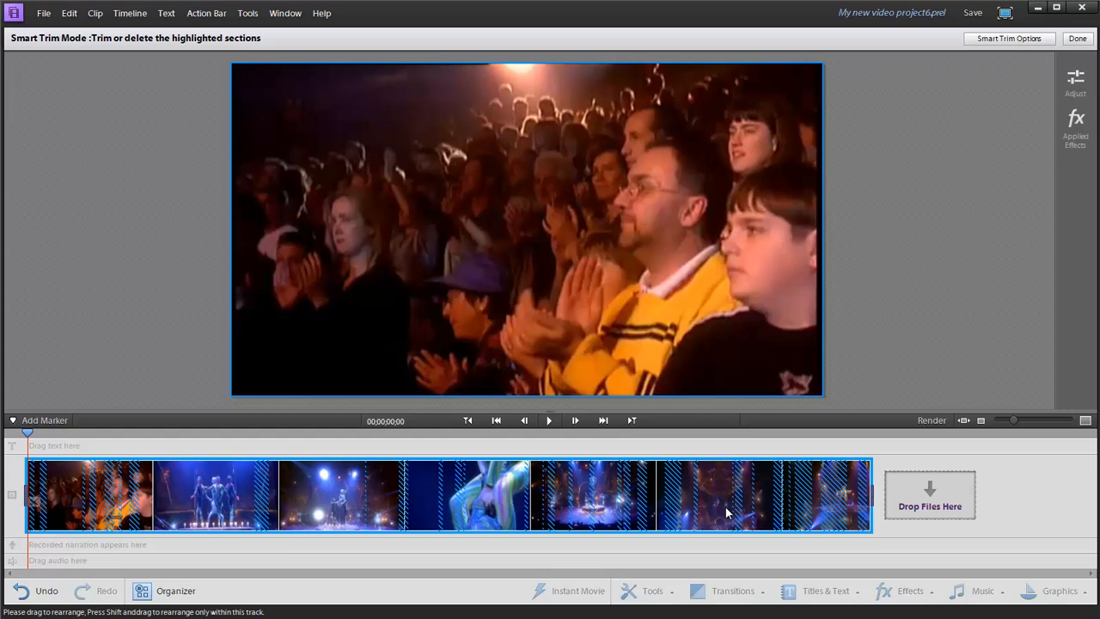
mouse_move(604, 591)
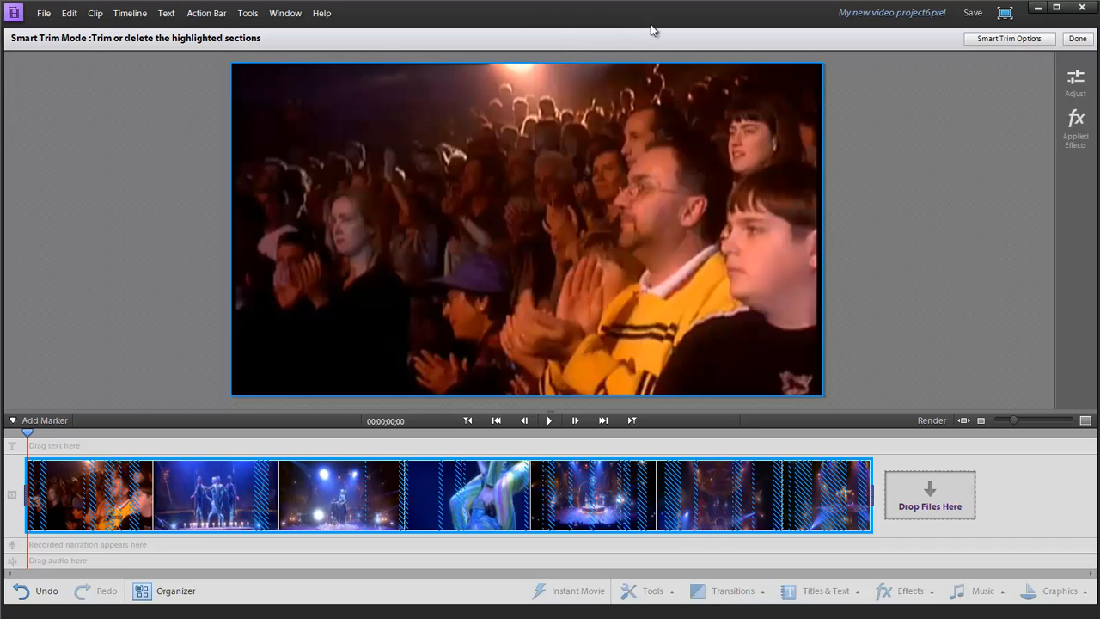
mouse_move(848, 69)
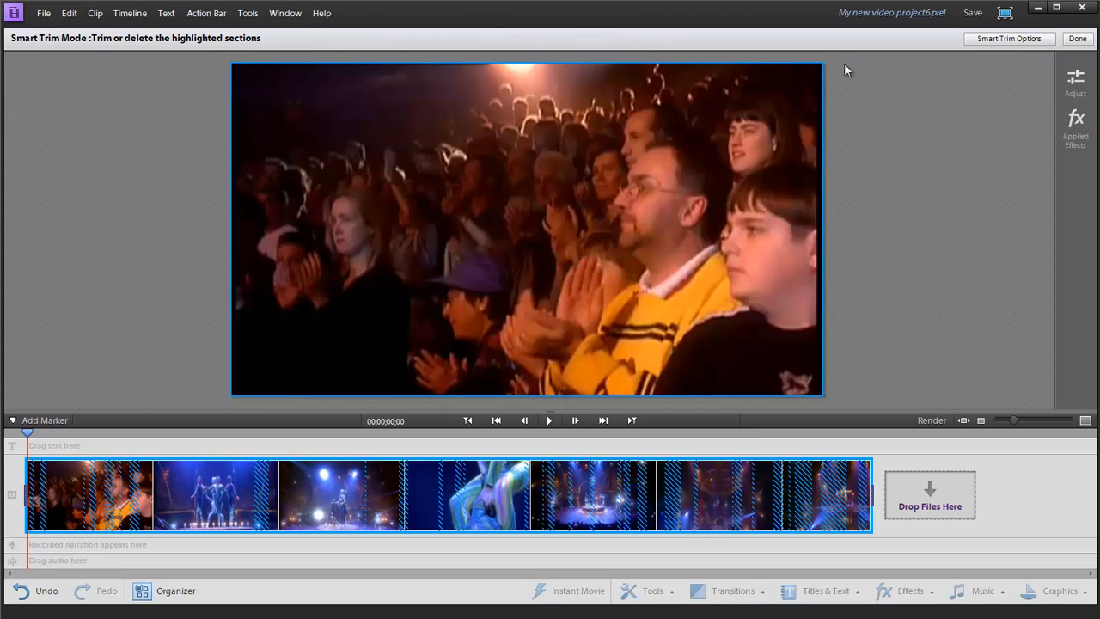
mouse_move(995, 49)
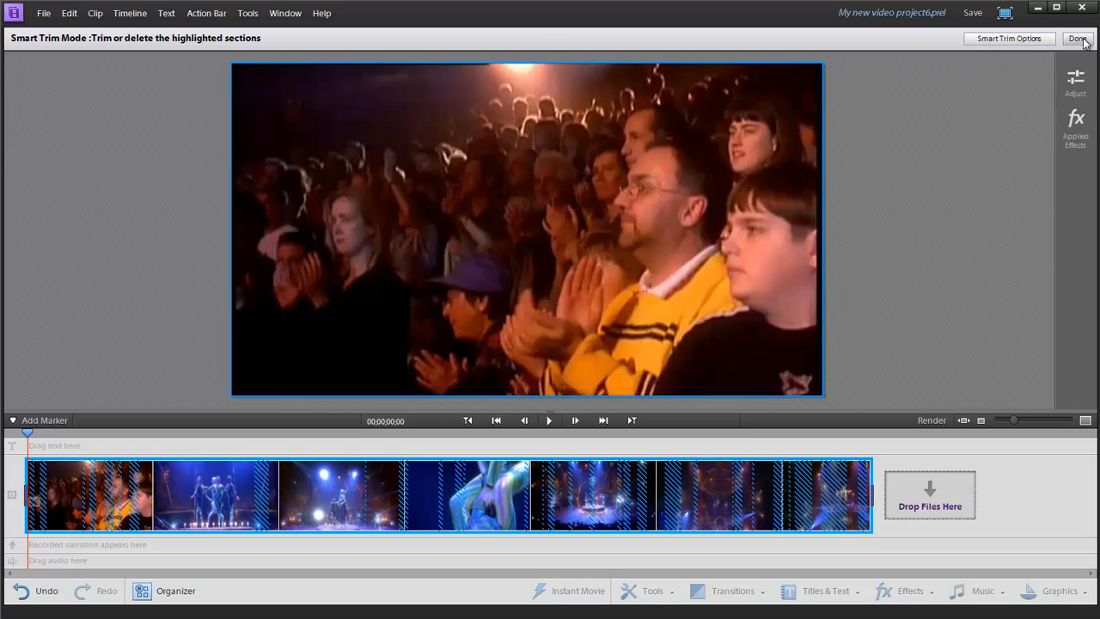
left_click(1073, 38)
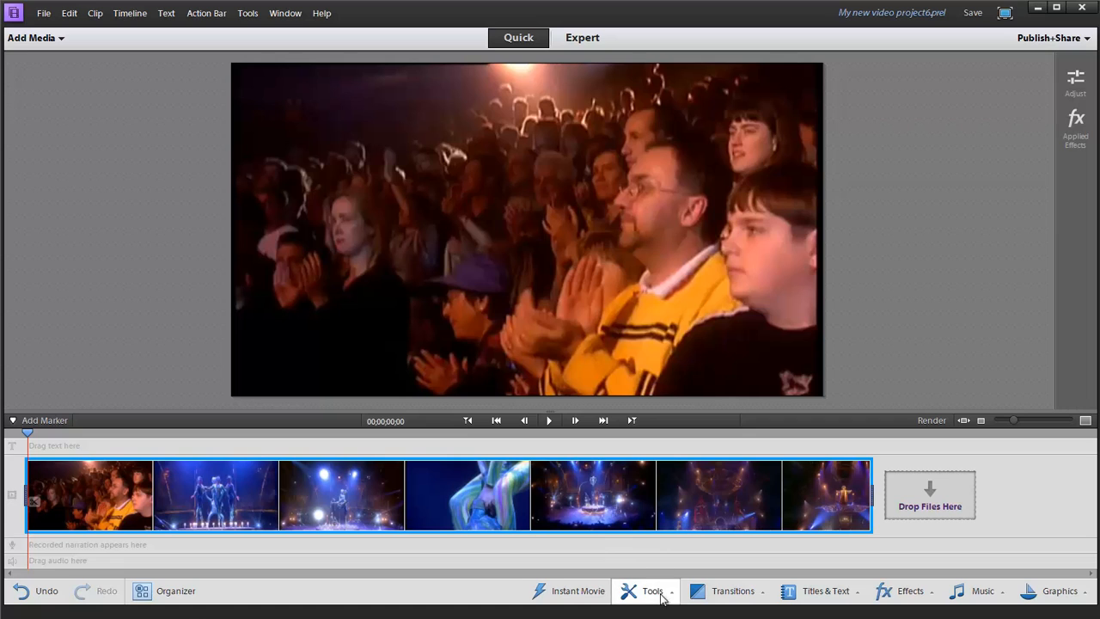
left_click(661, 590)
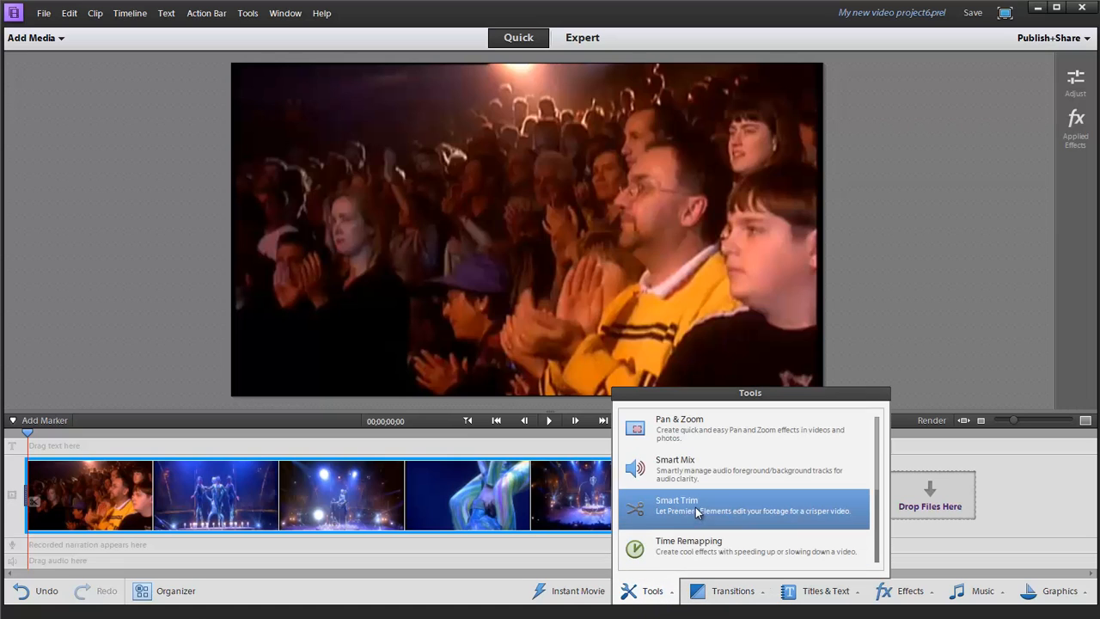
- Reopen Smart Trim so hatched trim suggestions appear across the clips
left_click(696, 508)
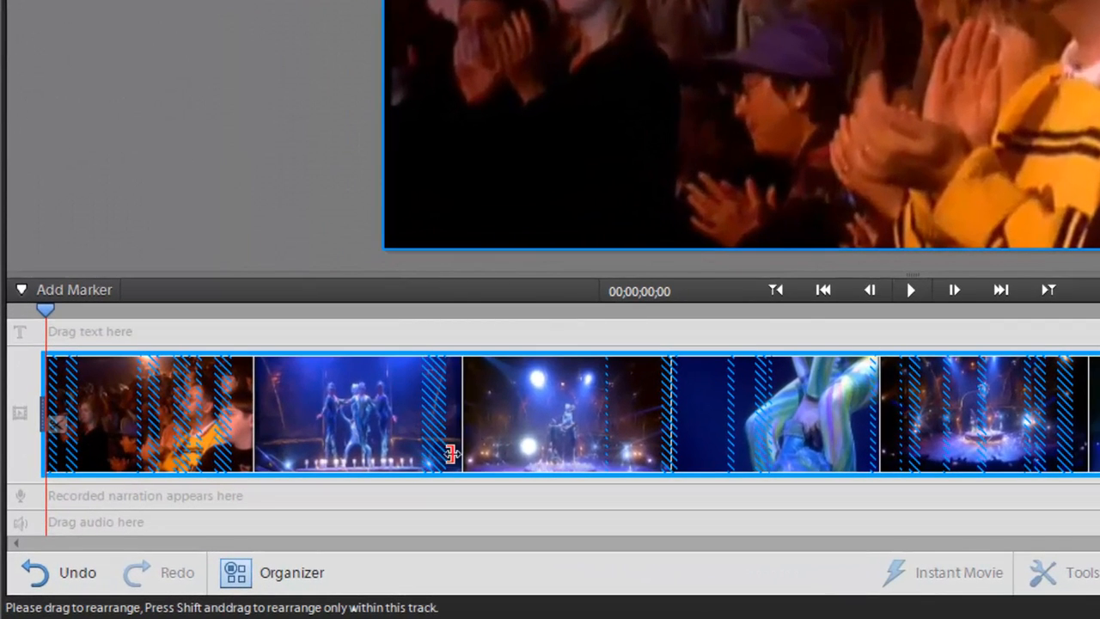
mouse_move(688, 495)
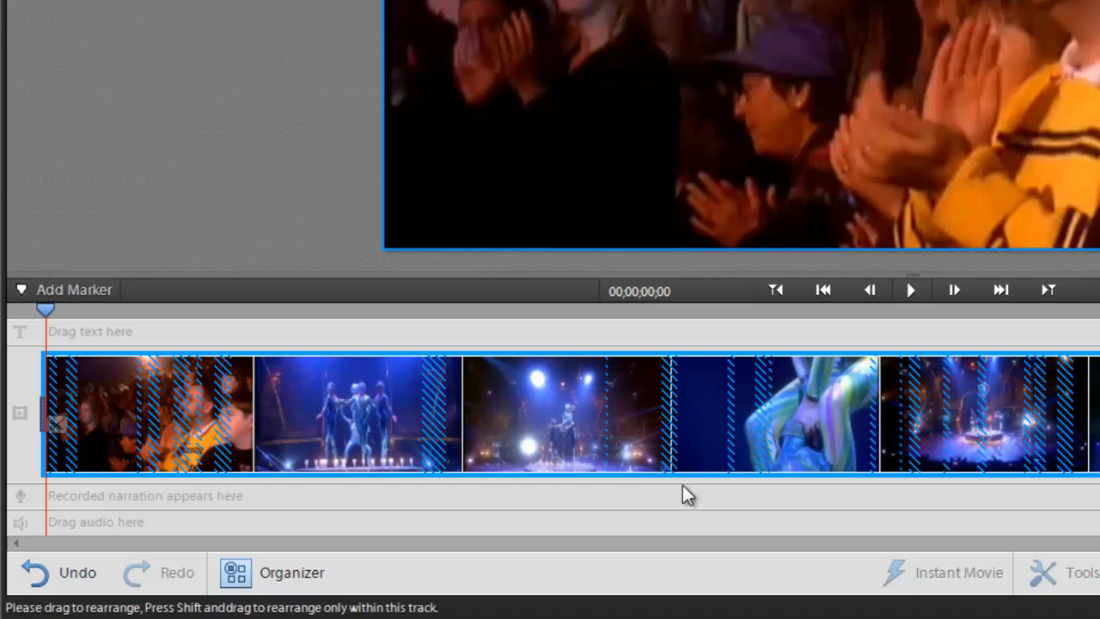
mouse_move(941, 426)
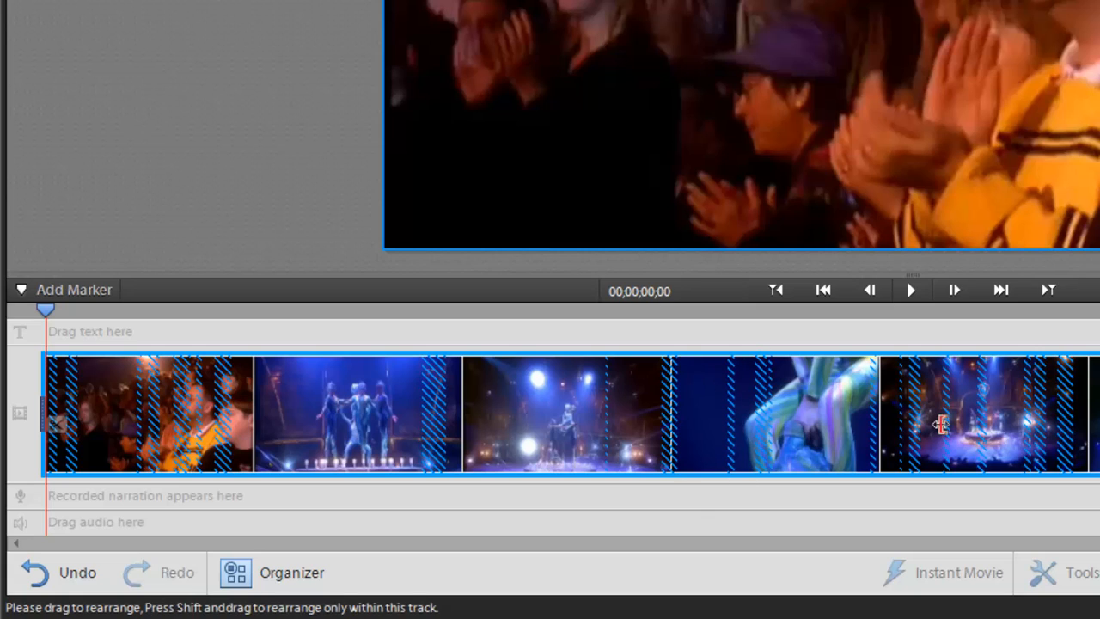
mouse_move(941, 427)
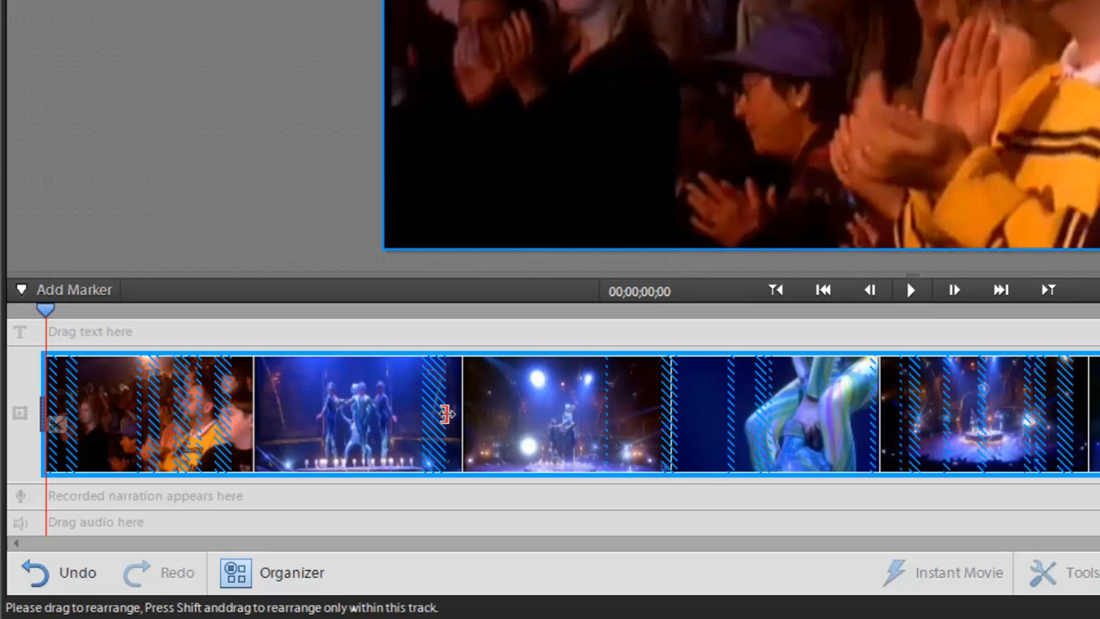
mouse_move(437, 395)
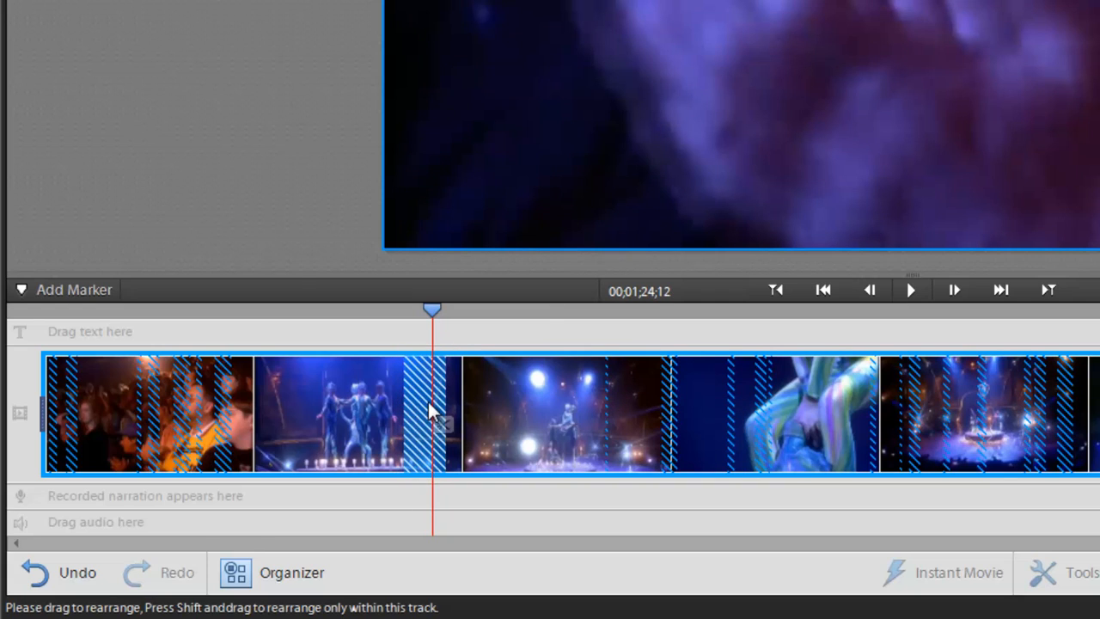
- Trim the hatched Smart Trim section at the playhead using its context menu
right_click(432, 415)
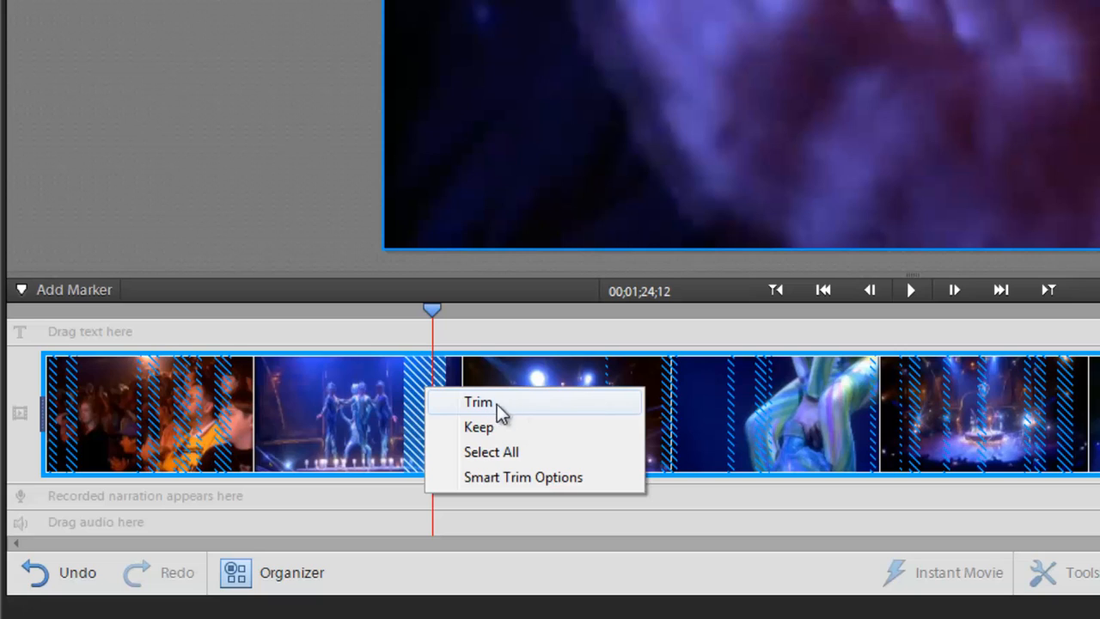
mouse_move(501, 452)
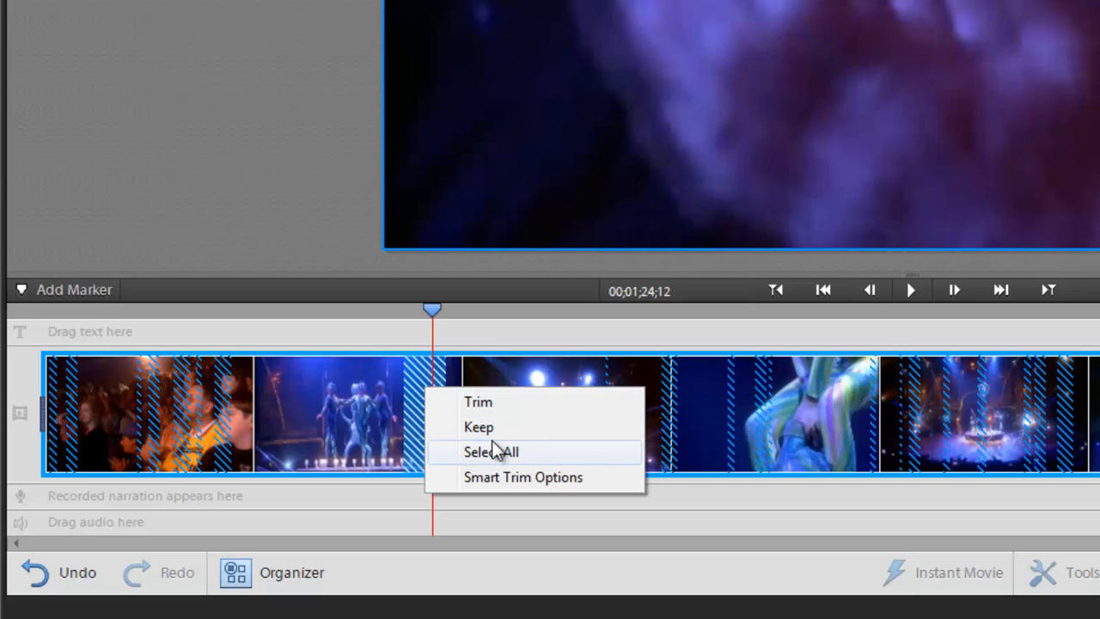
mouse_move(531, 430)
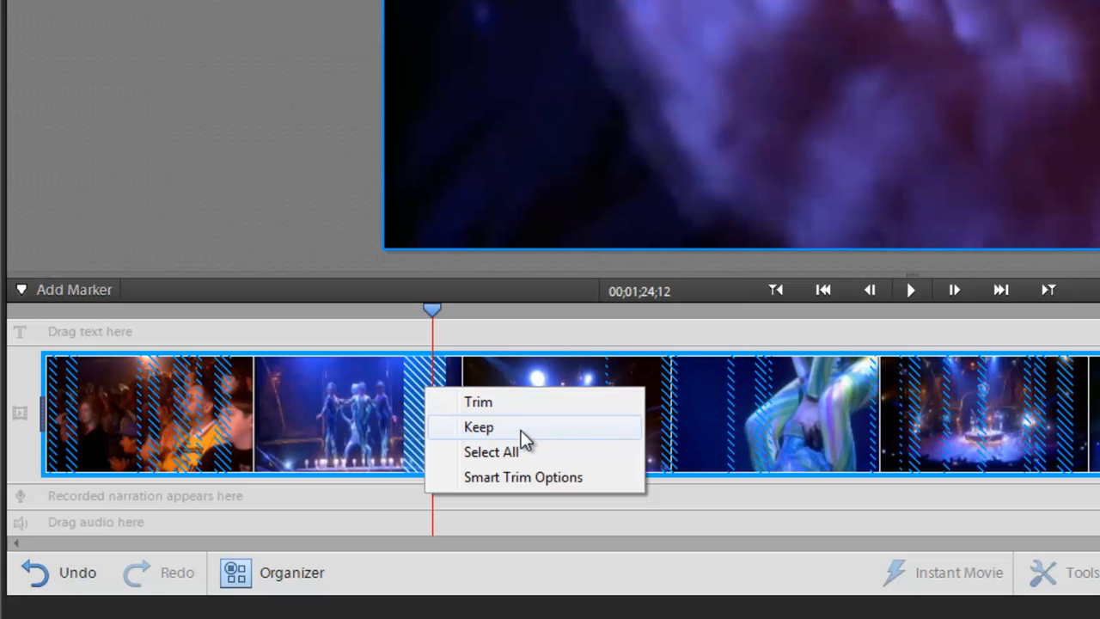
left_click(479, 426)
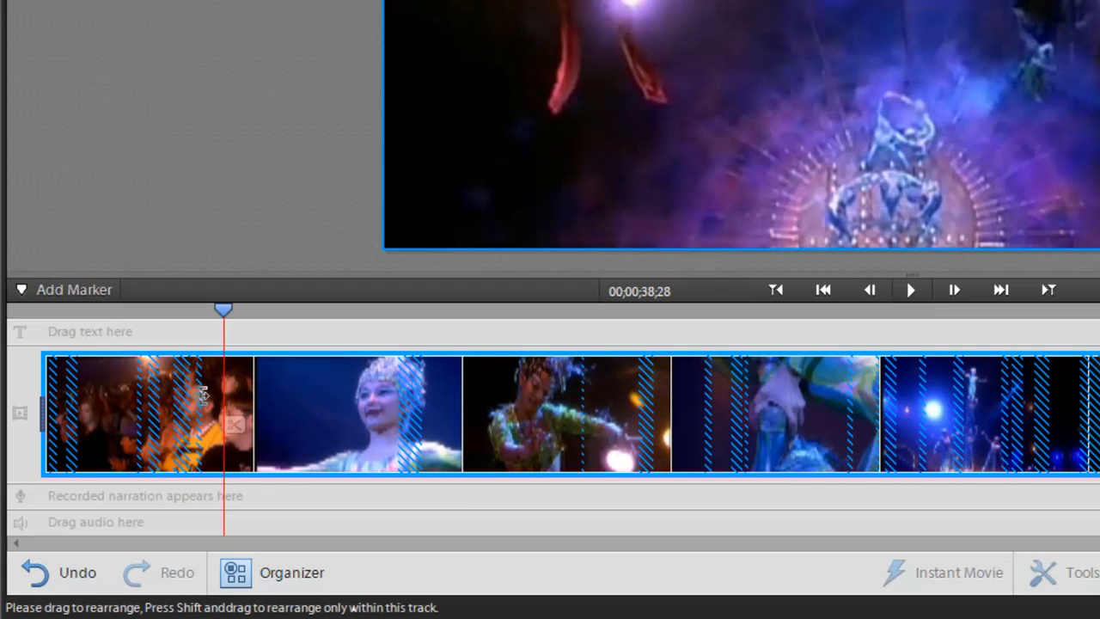
mouse_move(308, 412)
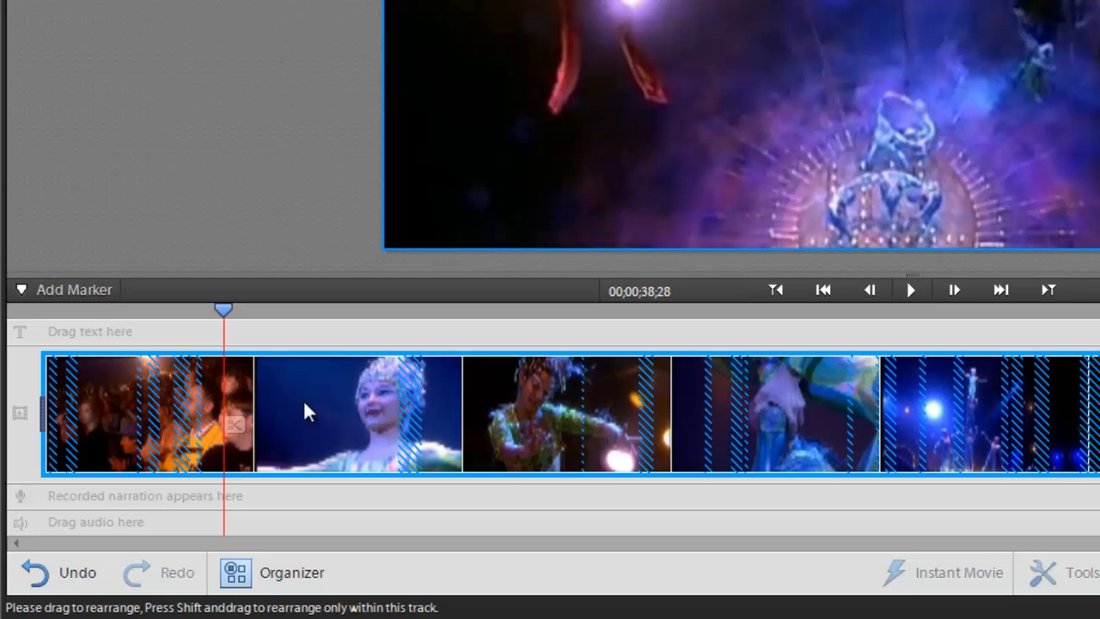
mouse_move(275, 392)
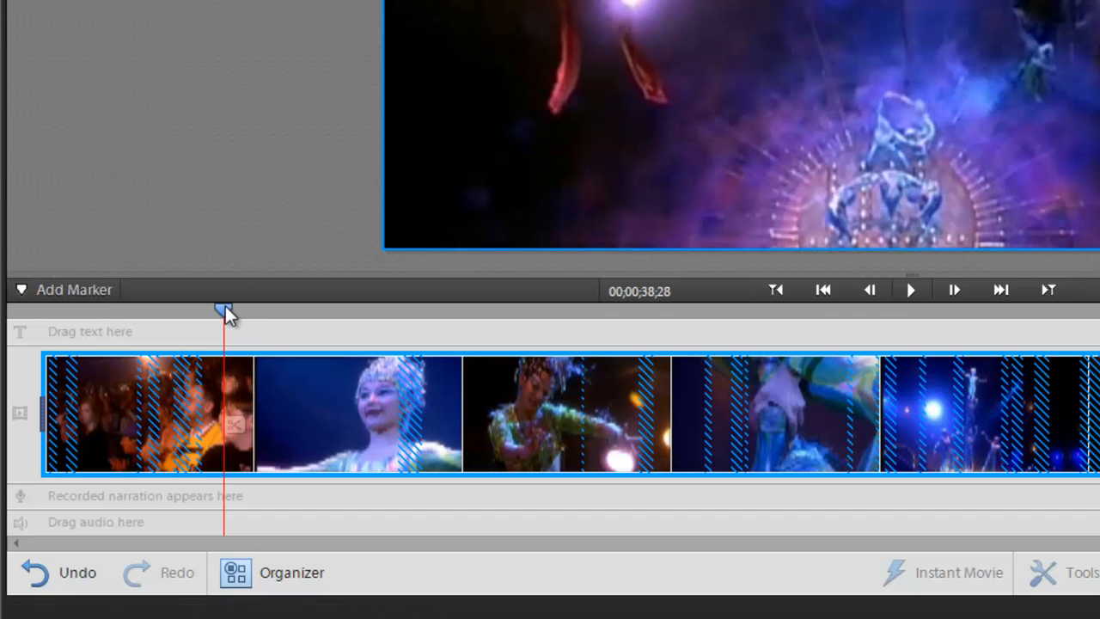
- Scrub the playhead between about 2:05 and 2:11, settling near 2:05
left_click_drag(223, 314, 252, 314)
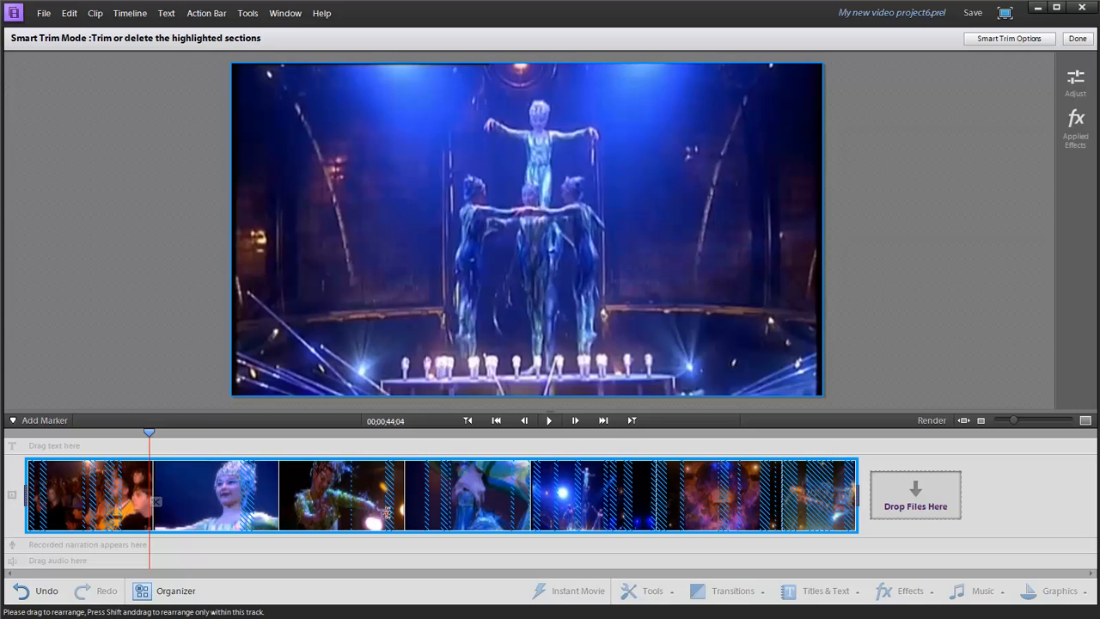
mouse_move(383, 507)
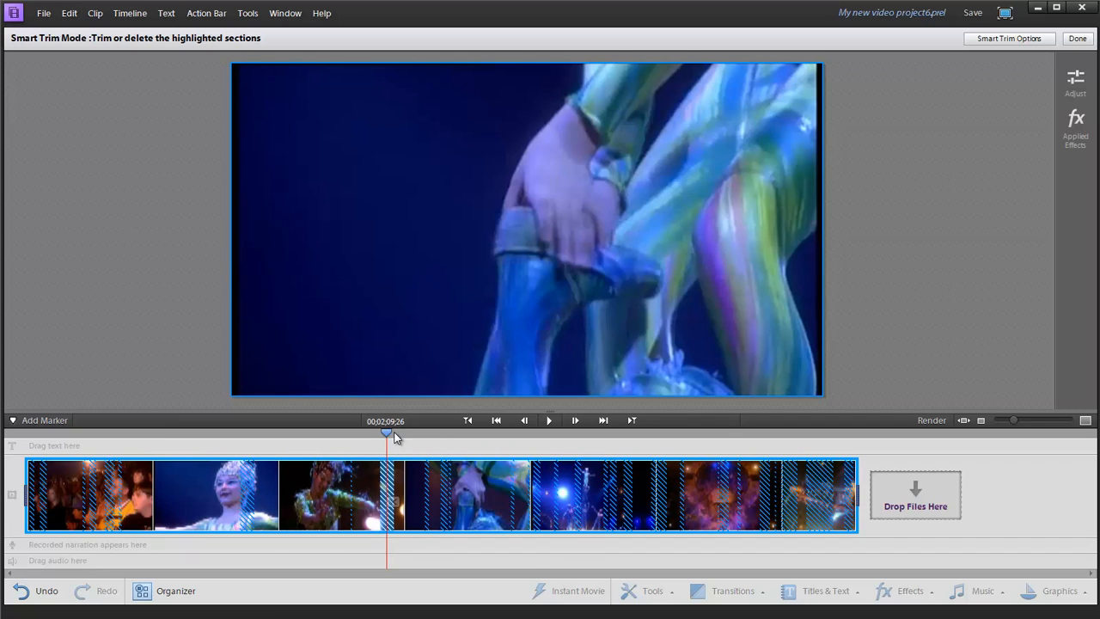
left_click_drag(386, 433, 375, 433)
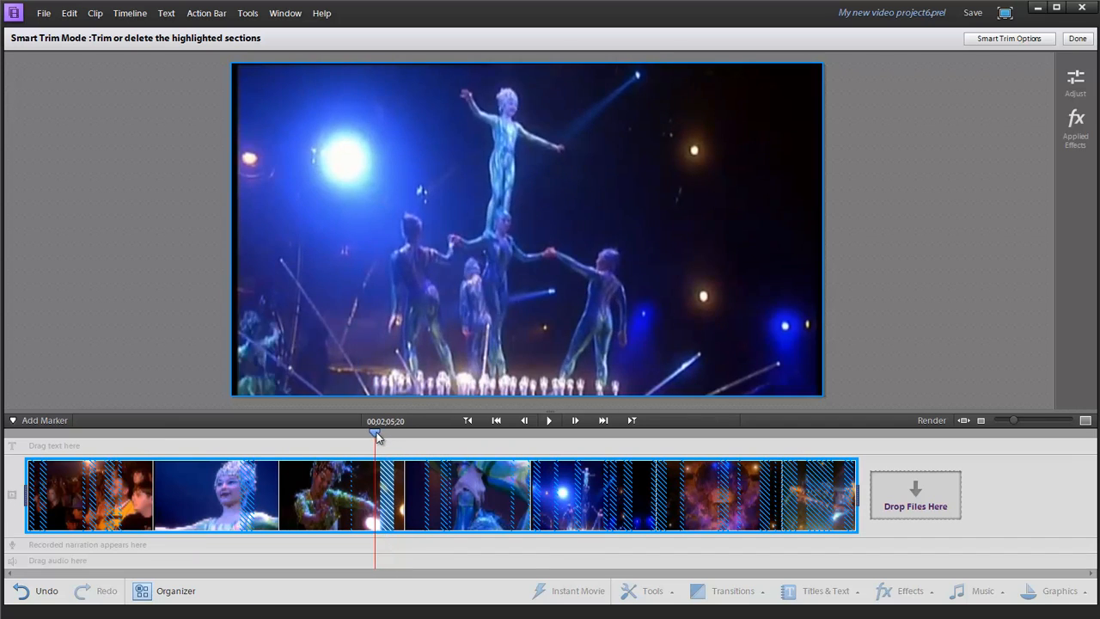
left_click_drag(376, 434, 391, 434)
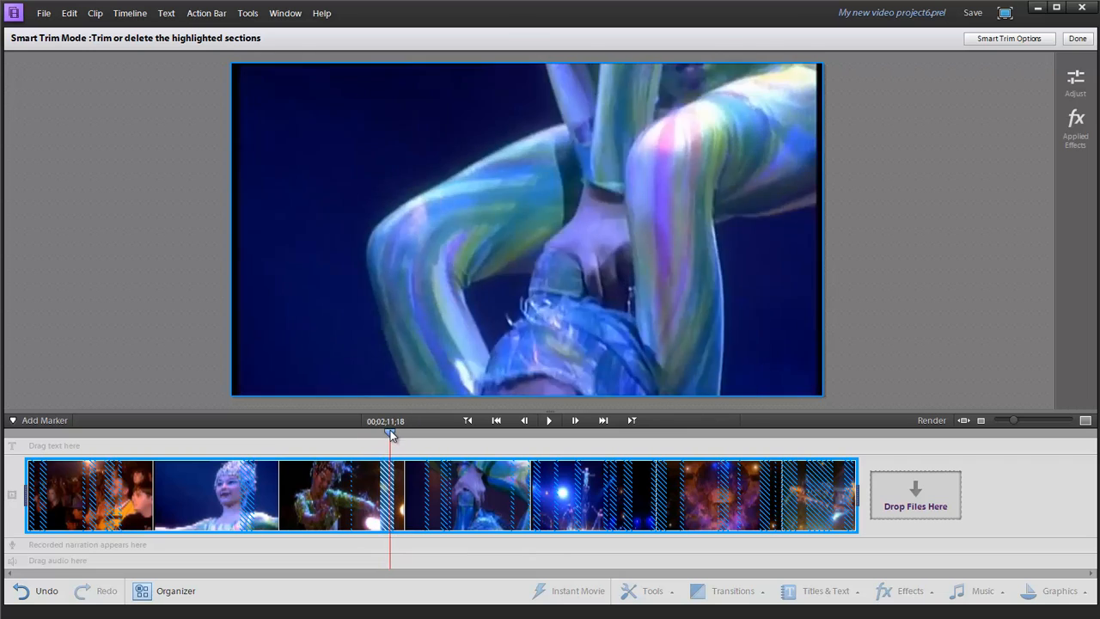
left_click_drag(390, 433, 379, 434)
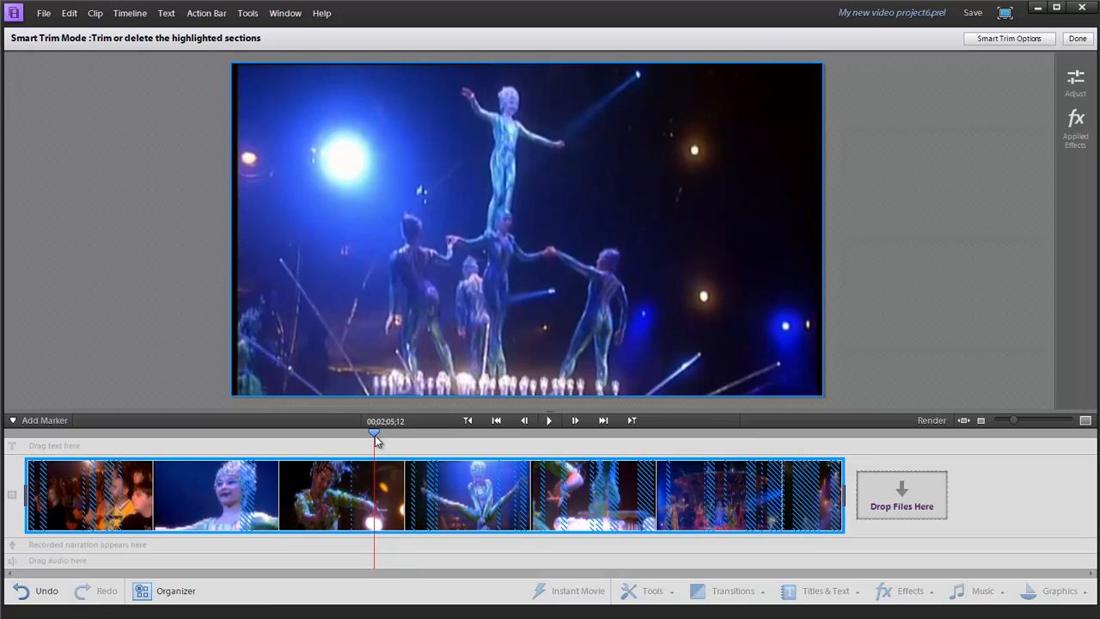
left_click_drag(375, 434, 385, 434)
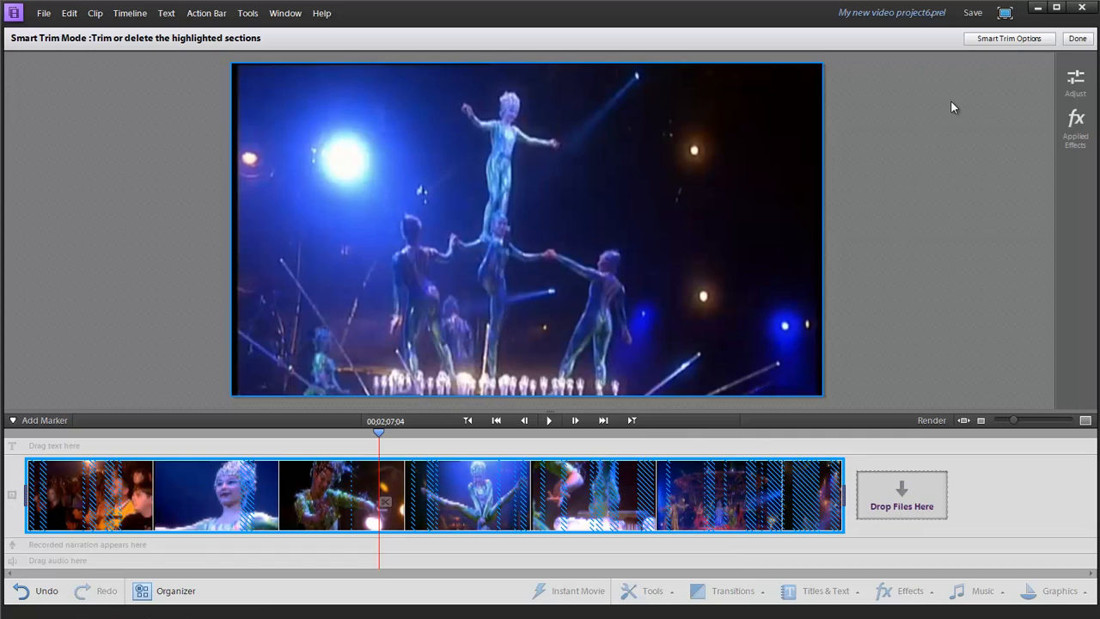
mouse_move(1008, 40)
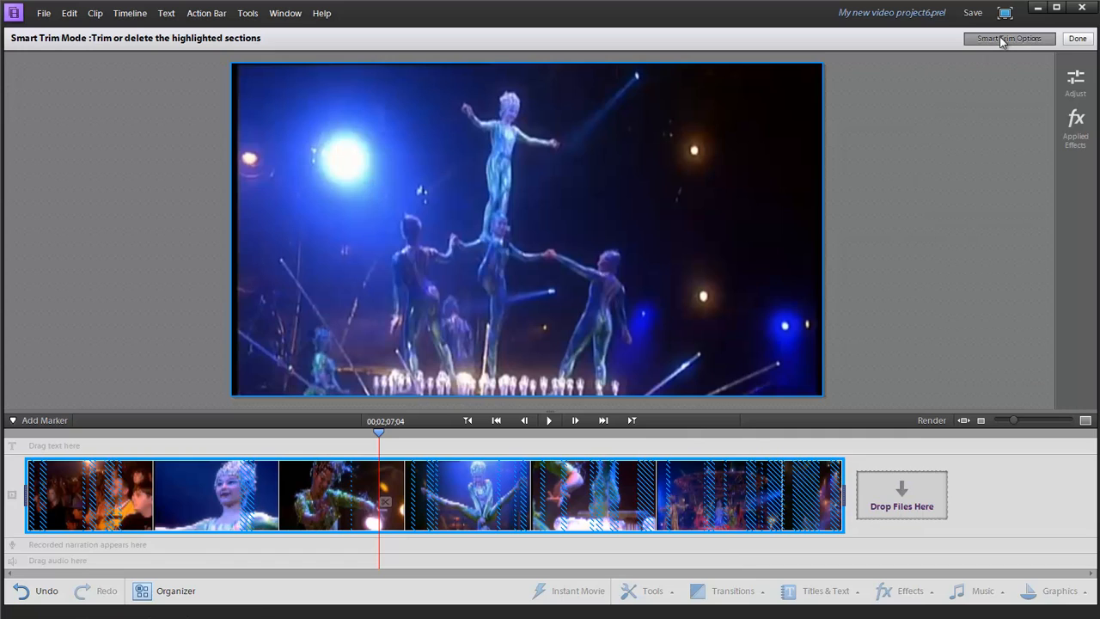
- Open the Smart Trim Options dialog with Manual mode selected
left_click(1009, 38)
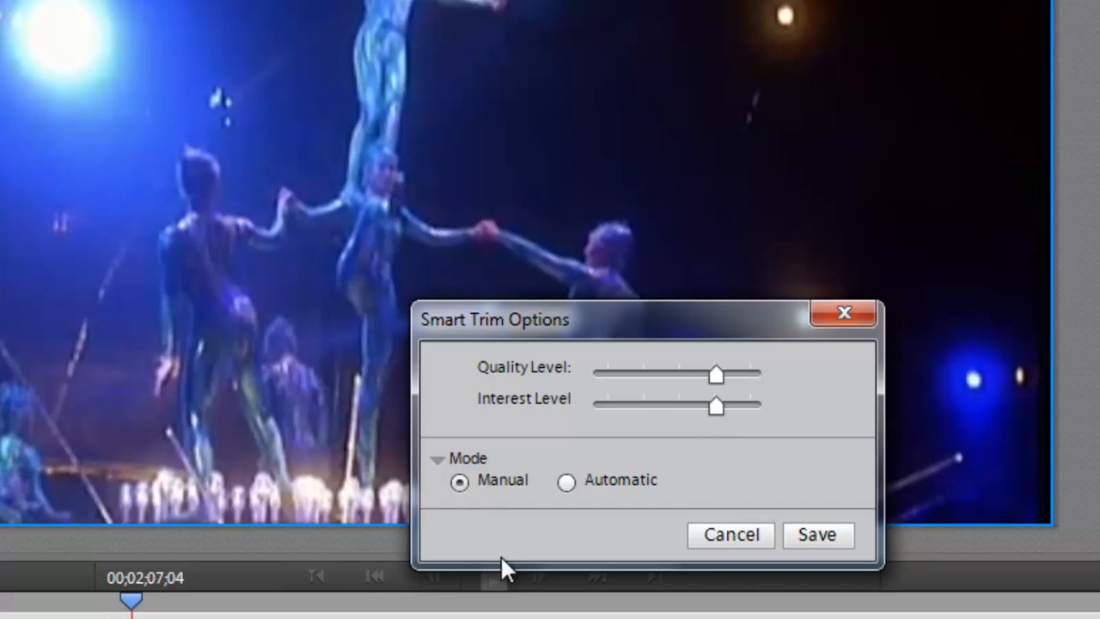
mouse_move(567, 610)
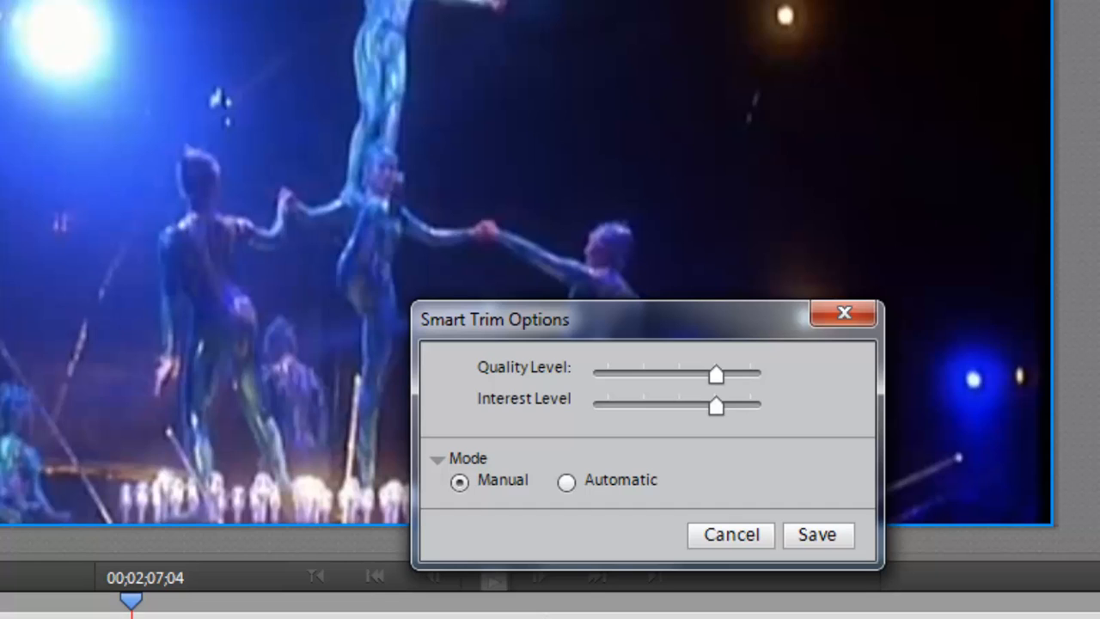
mouse_move(581, 534)
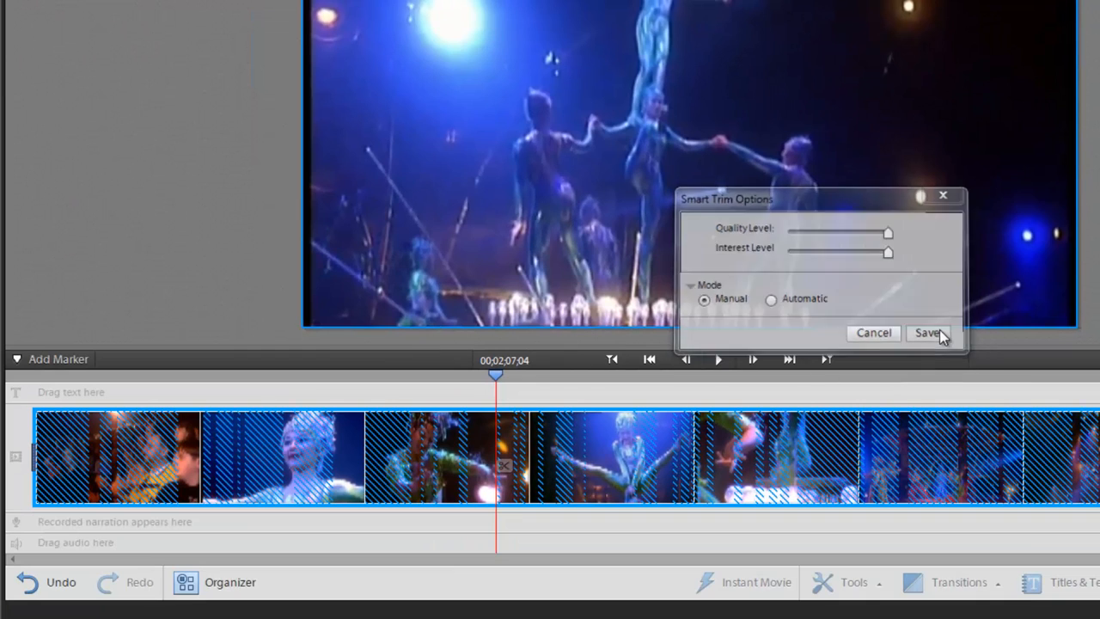
- Save the lowered quality and interest levels, then switch Smart Trim to Automatic and save
left_click(929, 334)
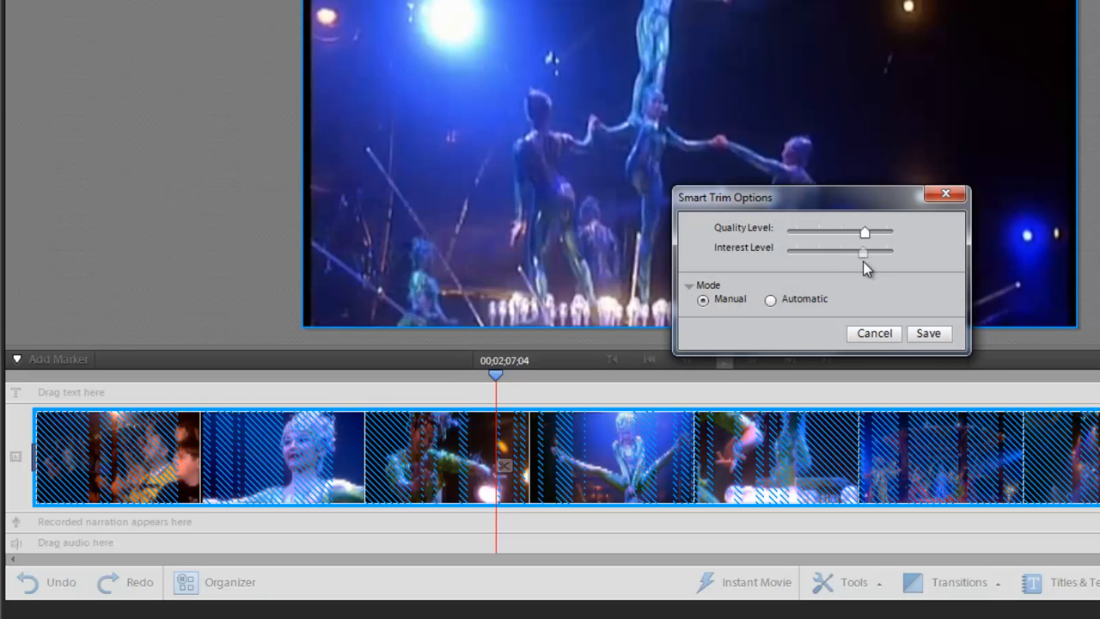
left_click(873, 333)
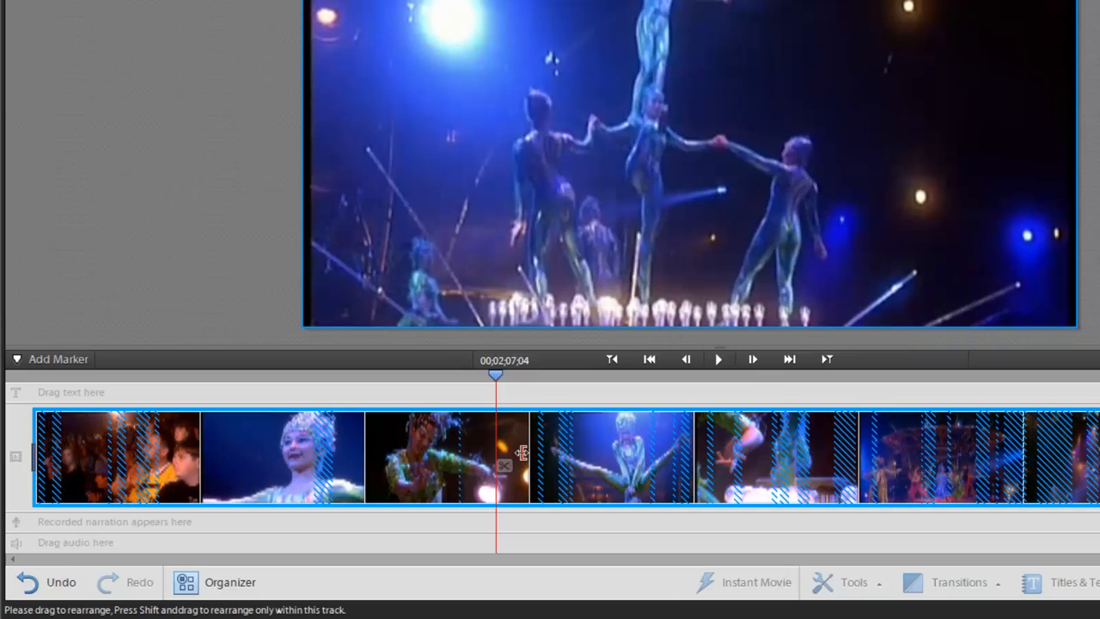
mouse_move(1057, 459)
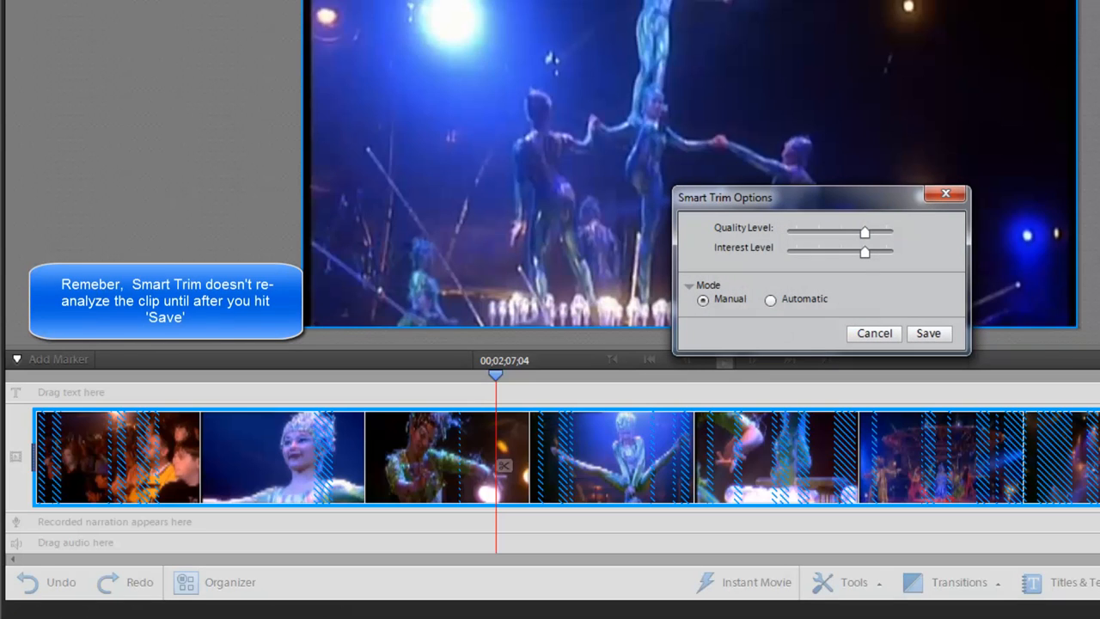
left_click(770, 299)
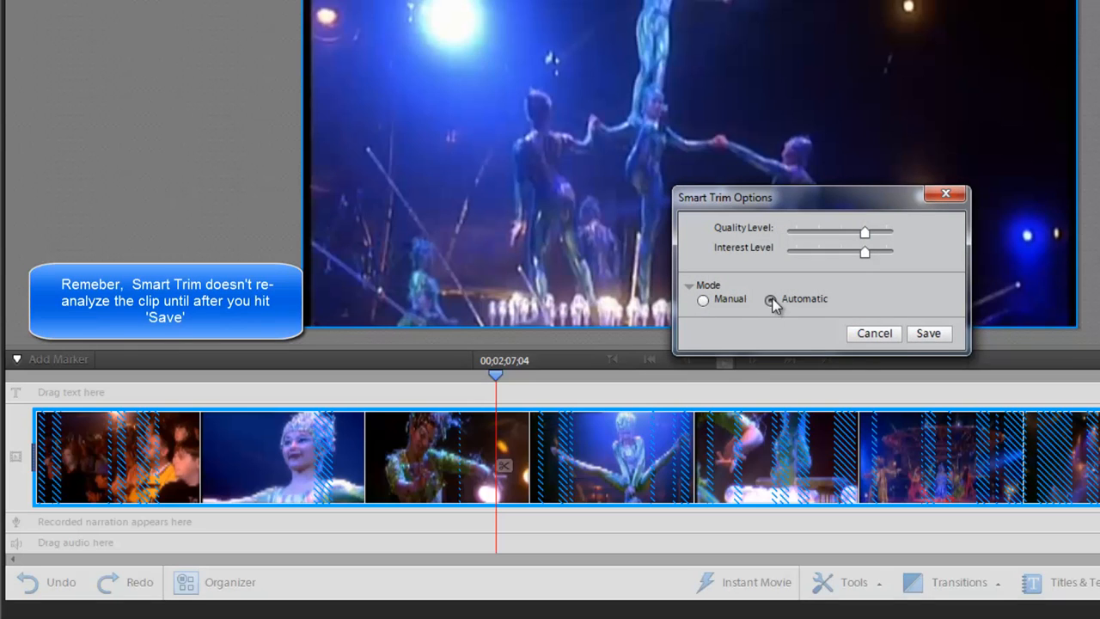
left_click(928, 334)
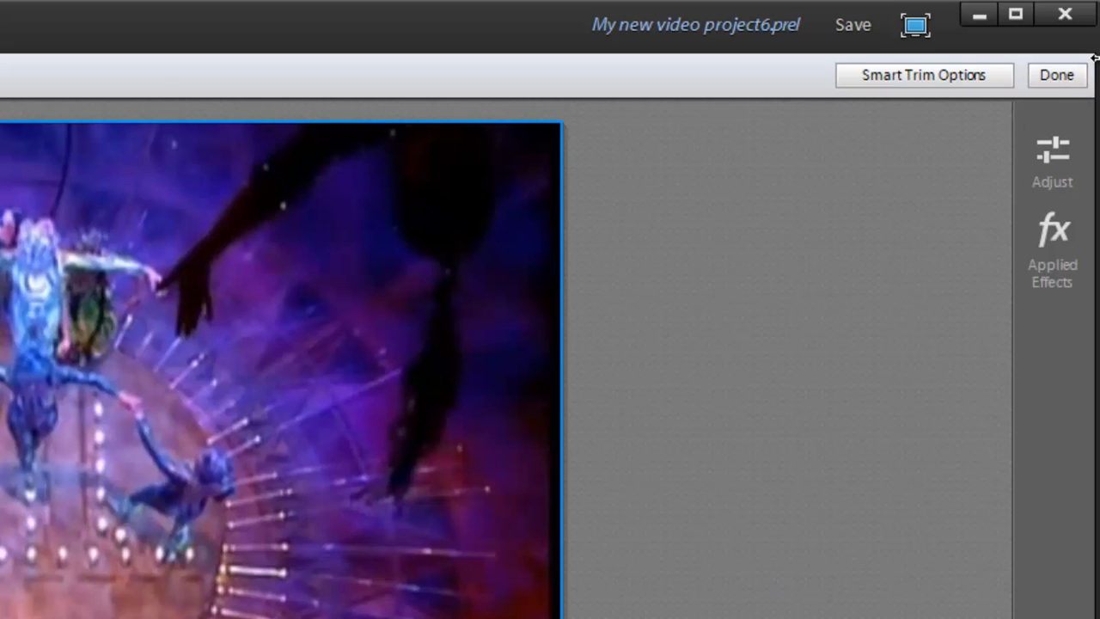
- Exit Smart Trim and scrub the five-clip timeline to preview around 1:21–1:23
left_click(1065, 75)
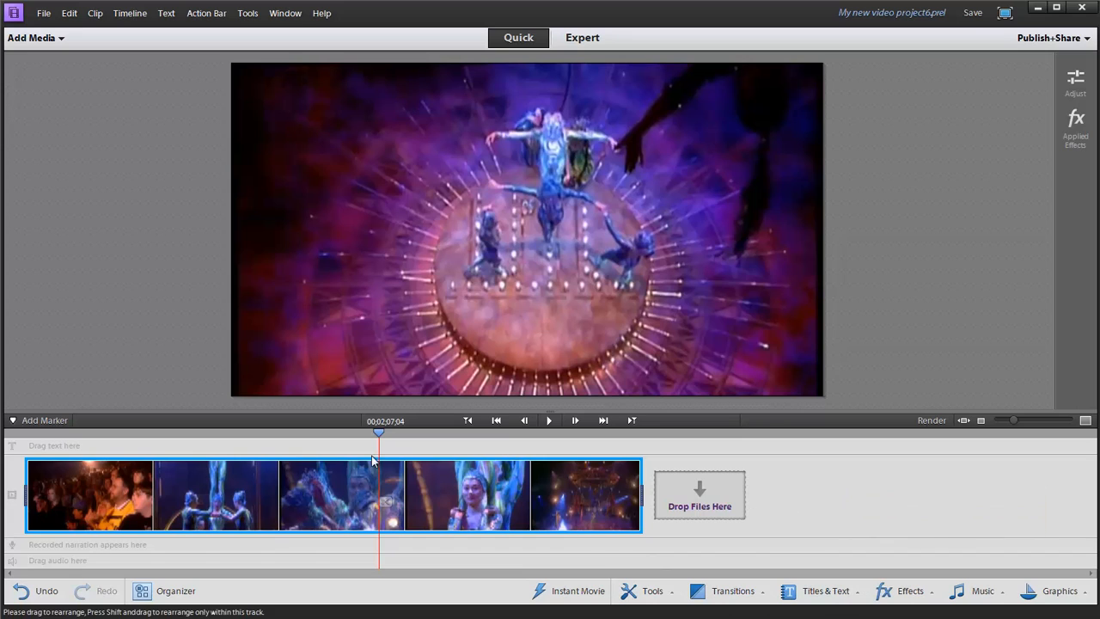
left_click_drag(378, 434, 362, 434)
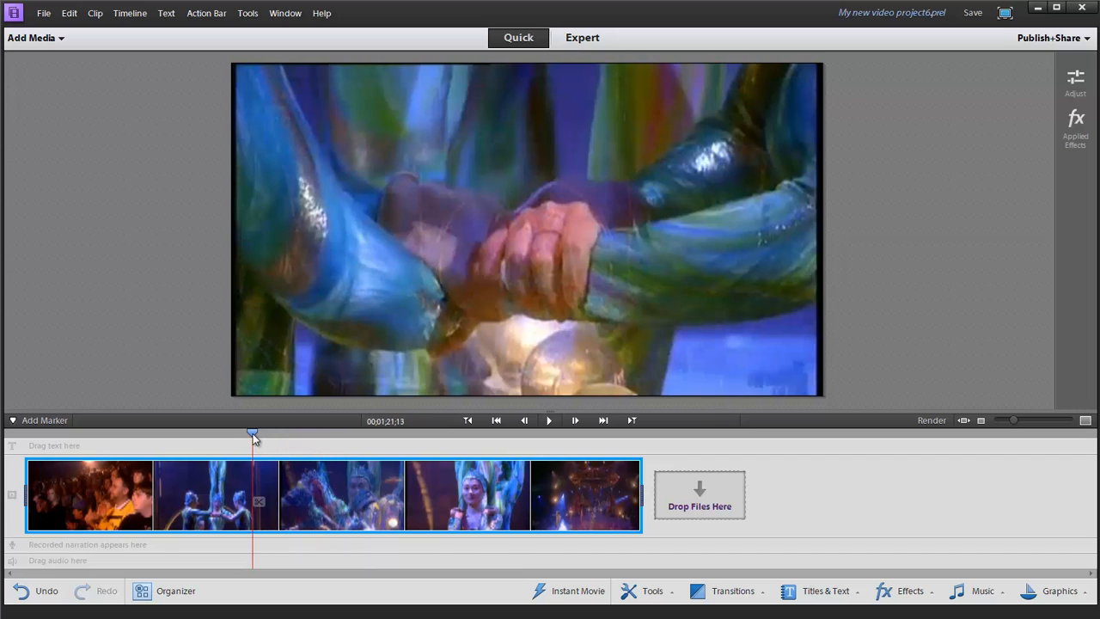
left_click_drag(253, 433, 258, 433)
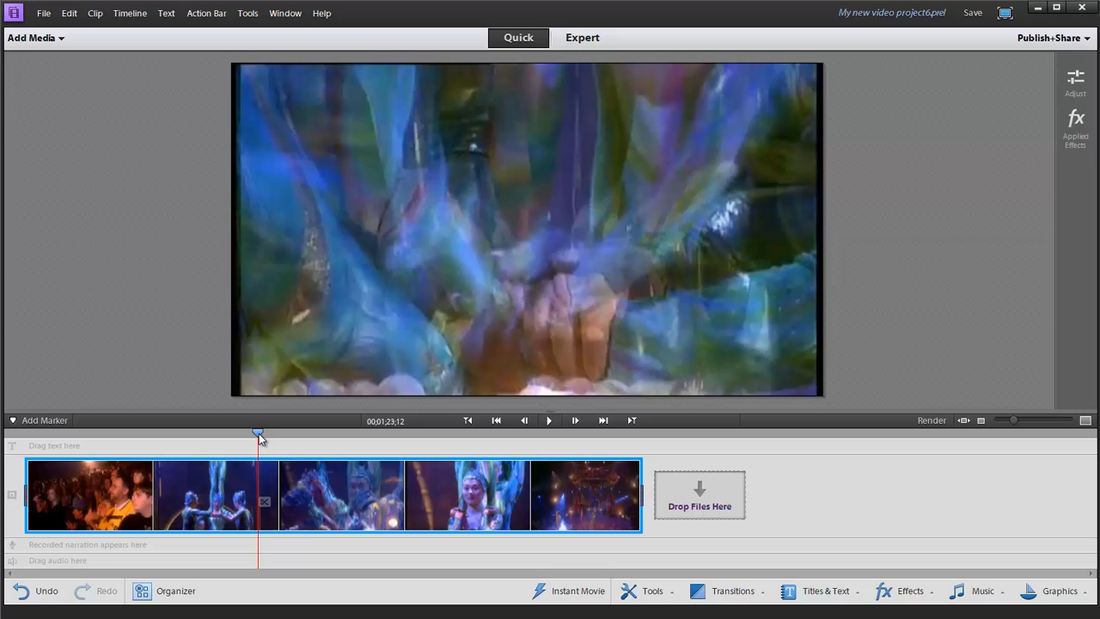
mouse_move(268, 447)
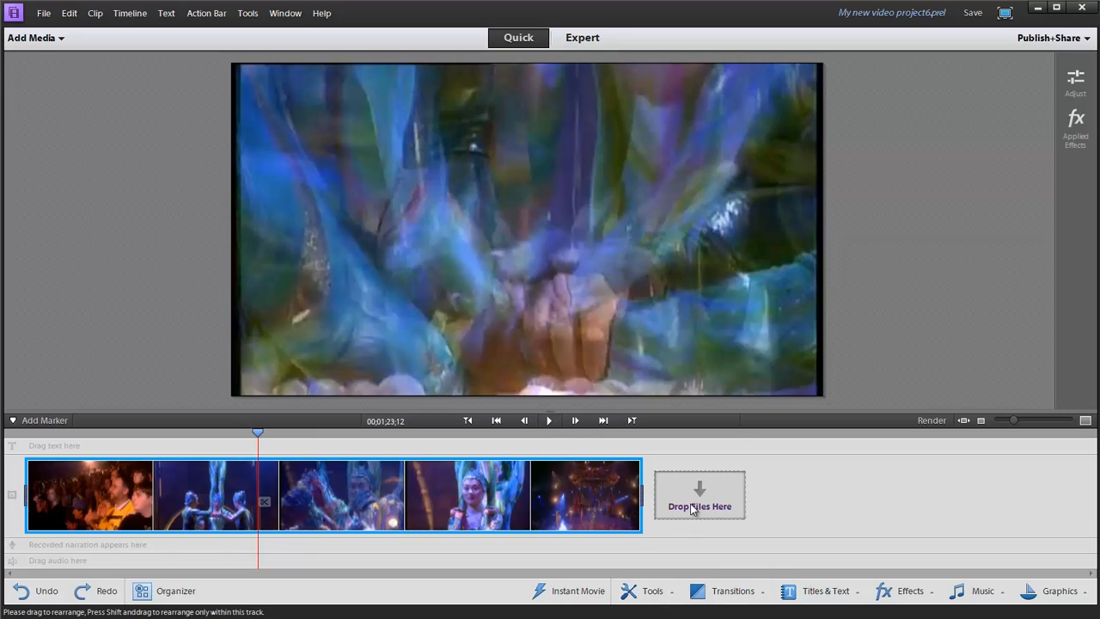
mouse_move(672, 541)
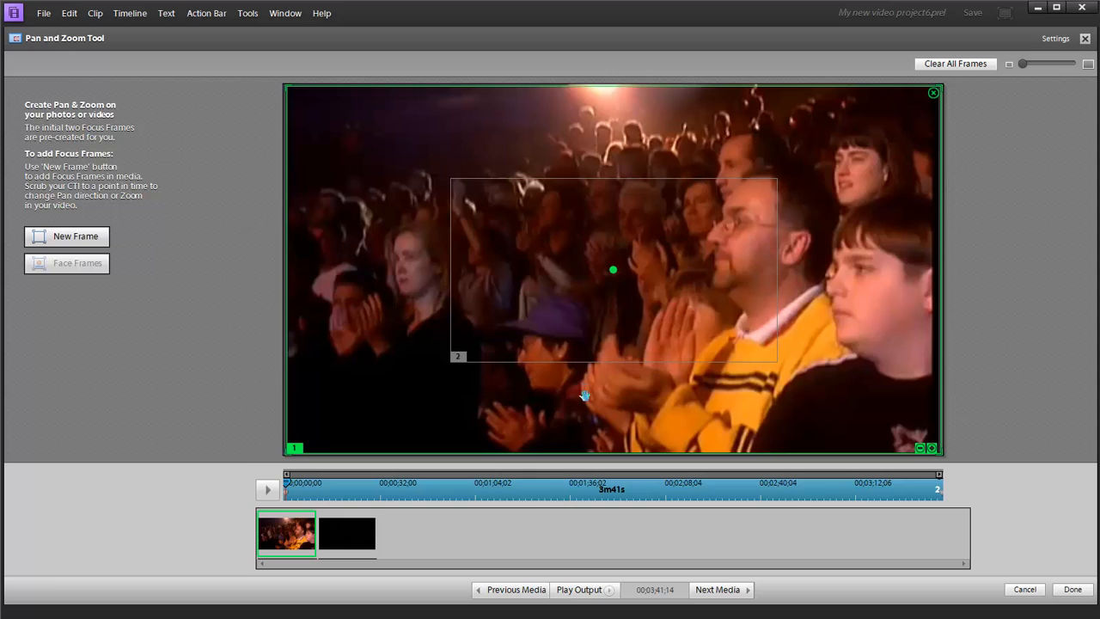
mouse_move(432, 288)
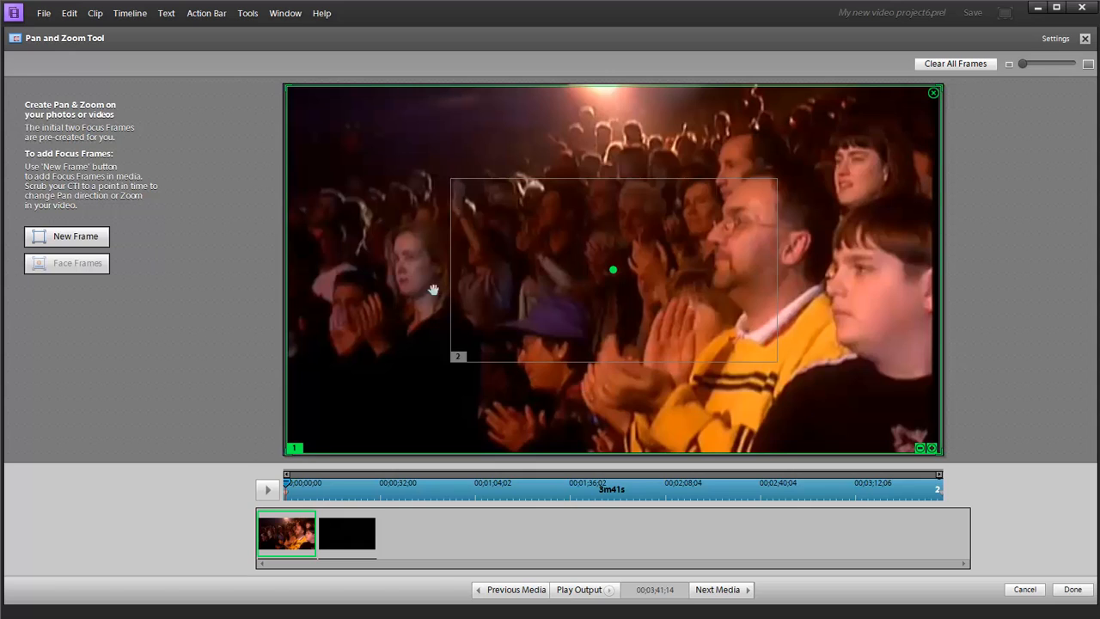
mouse_move(439, 356)
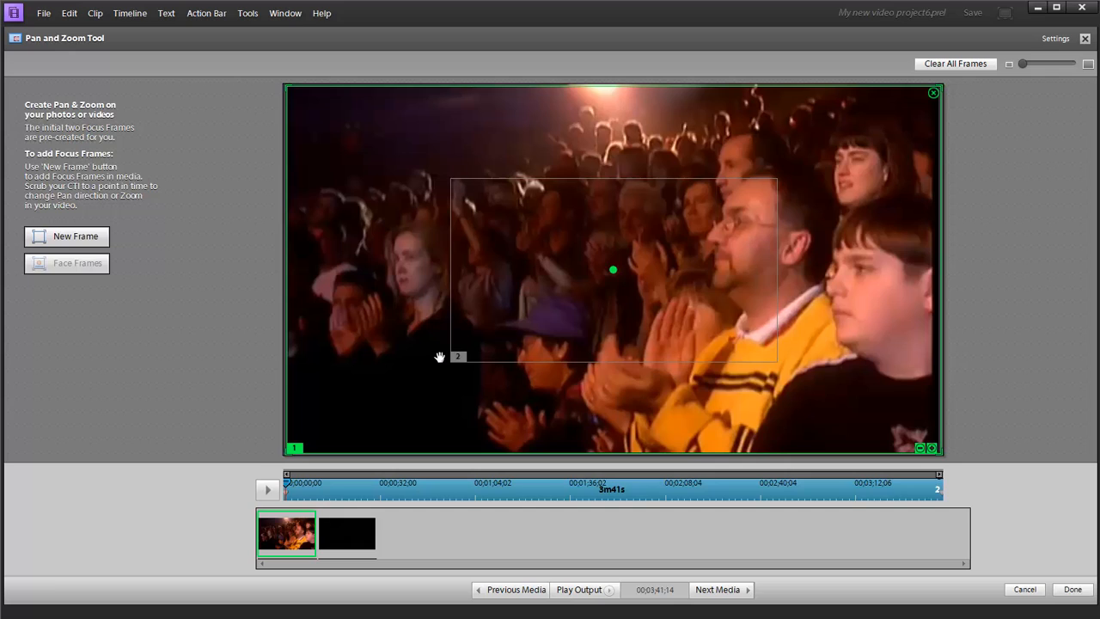
mouse_move(436, 417)
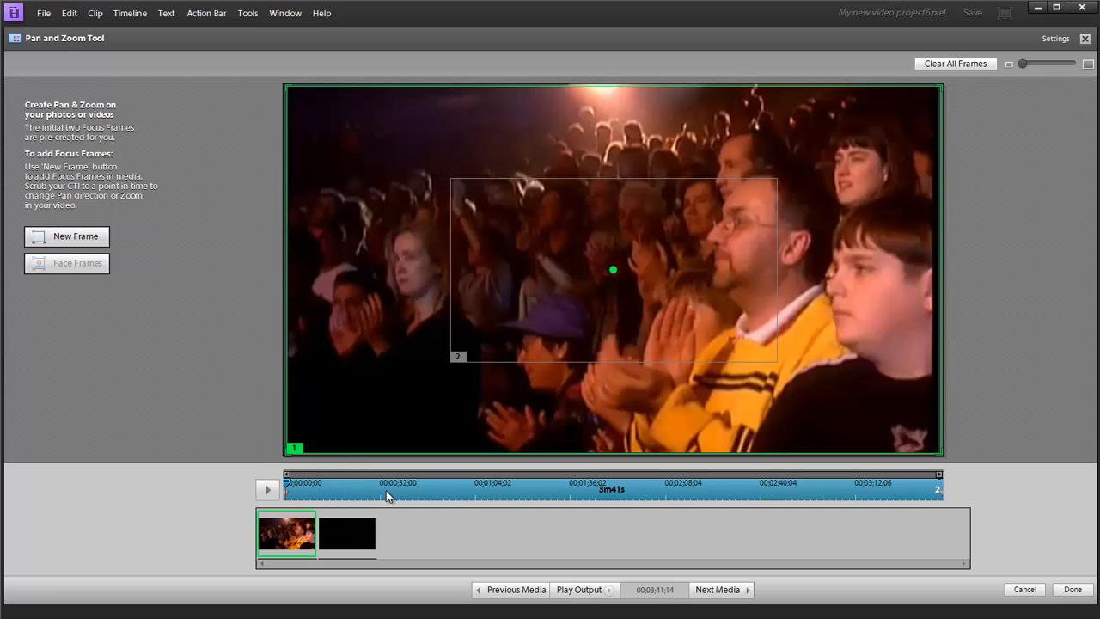
mouse_move(376, 481)
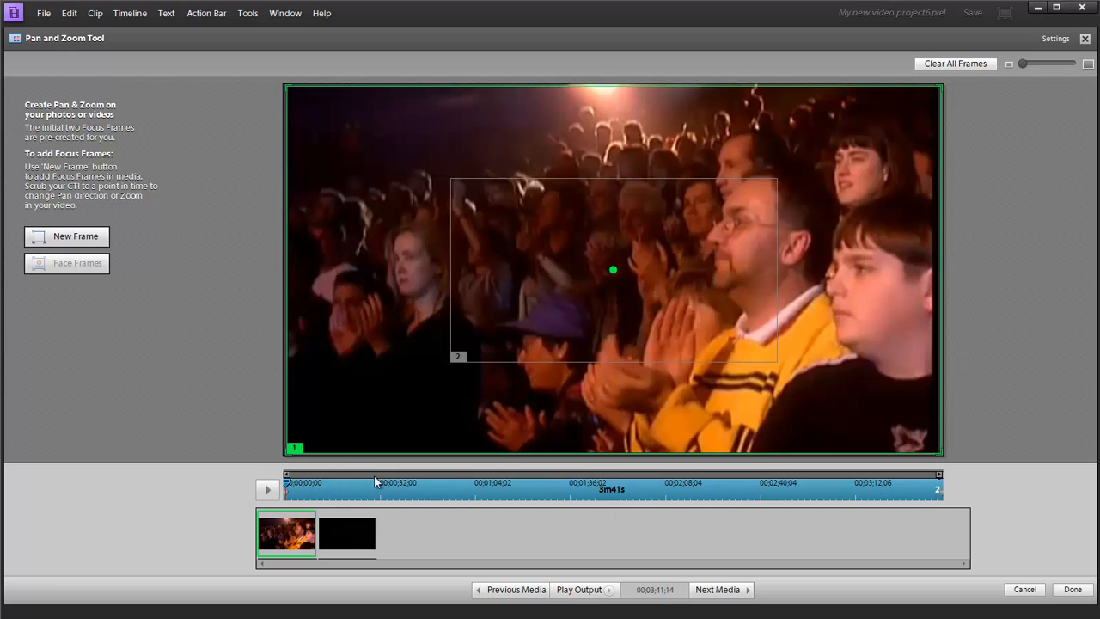
mouse_move(381, 490)
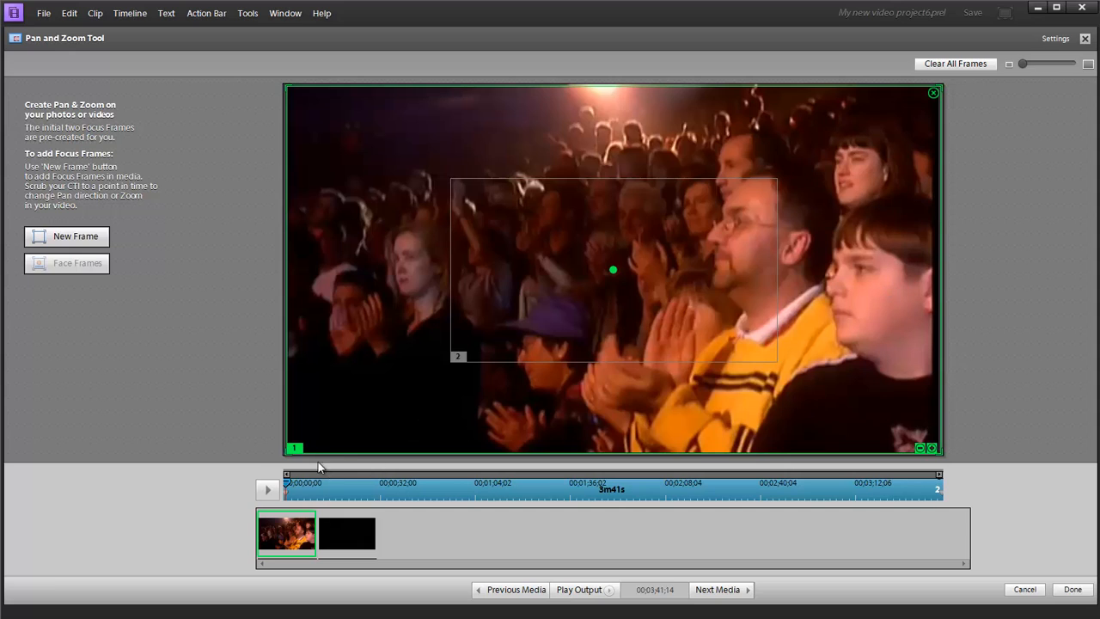
mouse_move(296, 453)
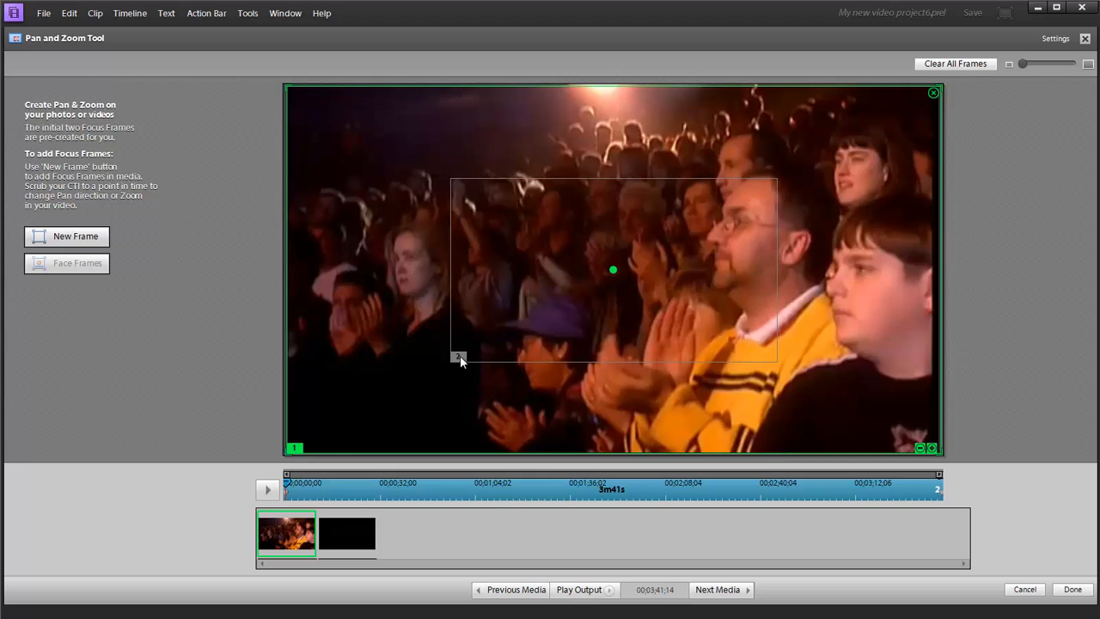
mouse_move(458, 357)
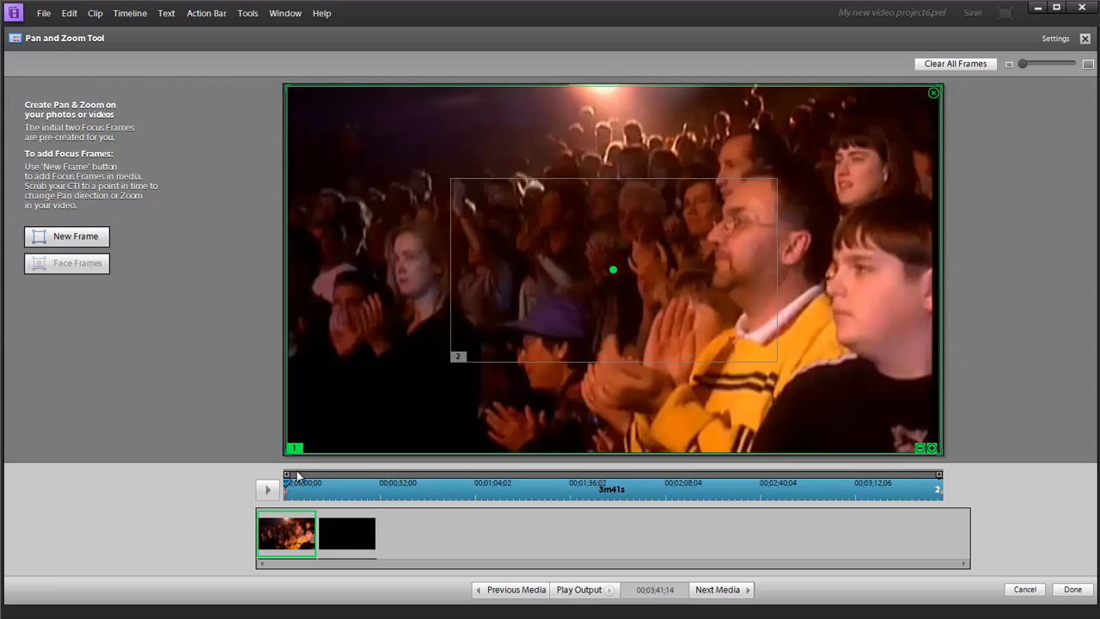
mouse_move(337, 431)
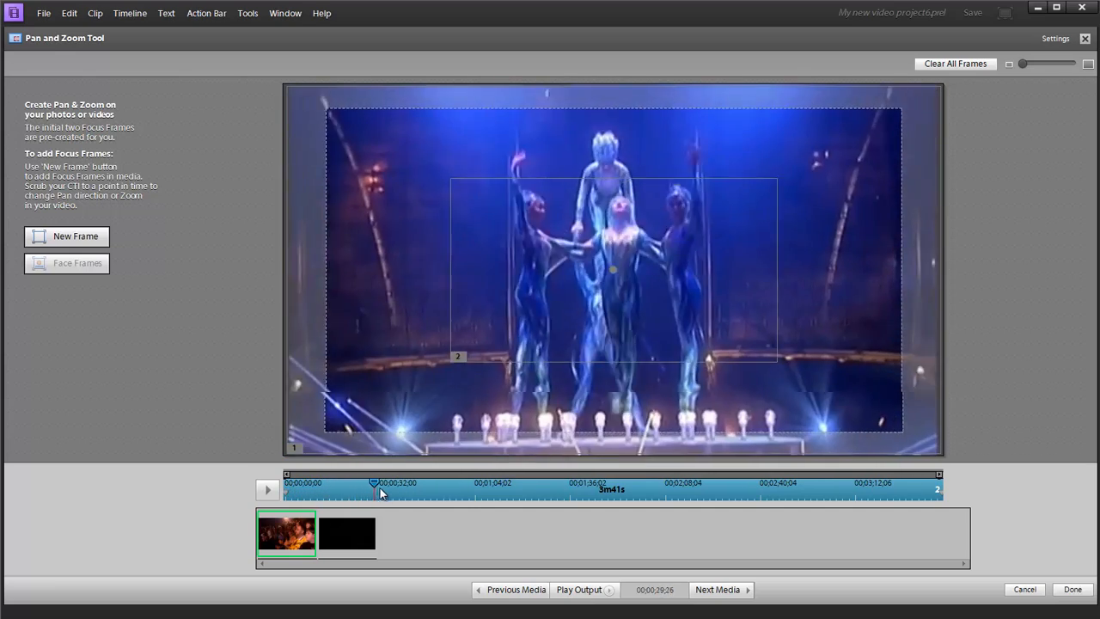
left_click_drag(374, 482, 429, 482)
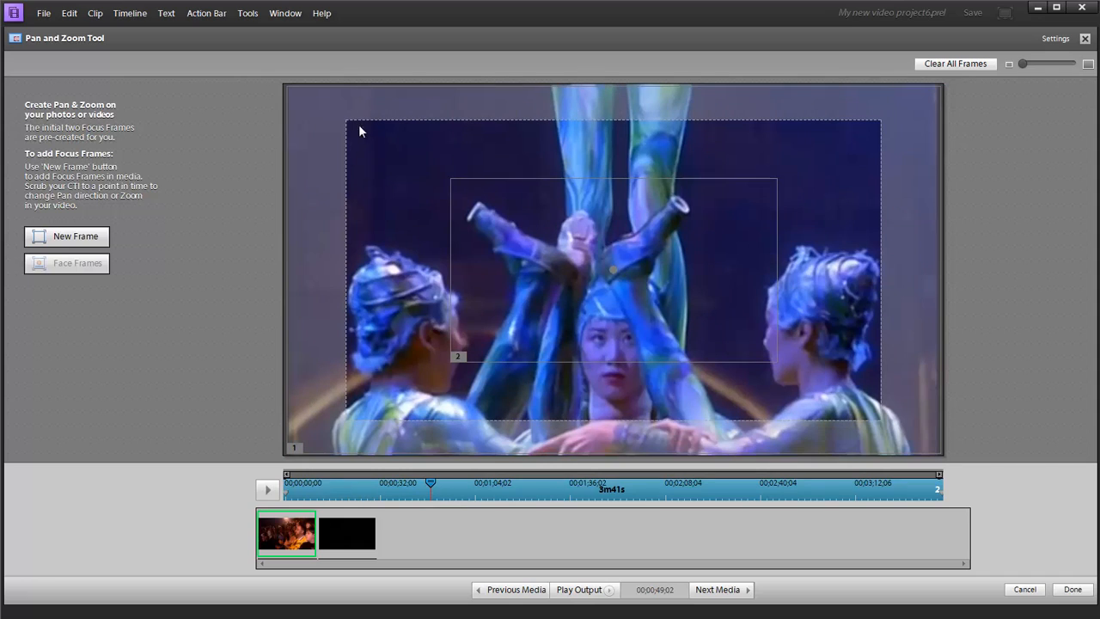
mouse_move(879, 416)
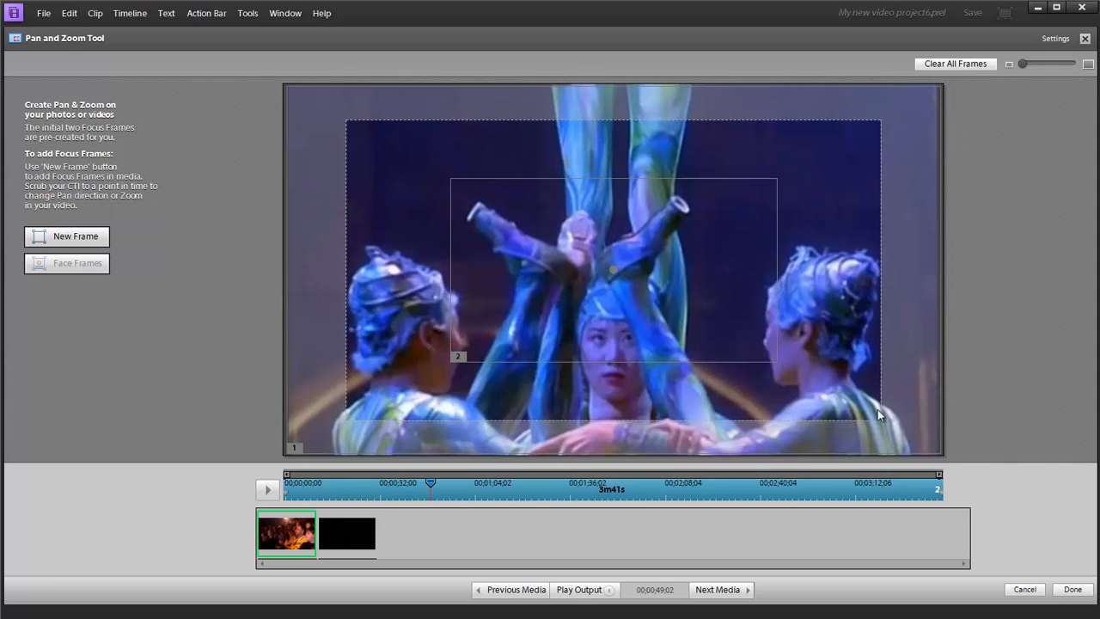
mouse_move(347, 496)
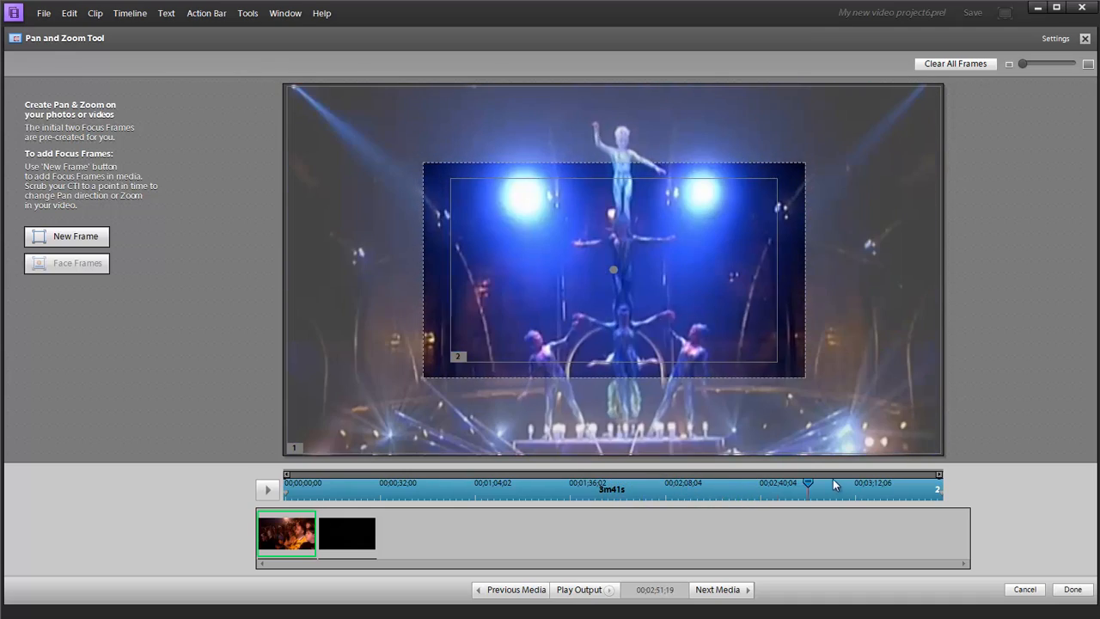
left_click_drag(807, 484, 937, 484)
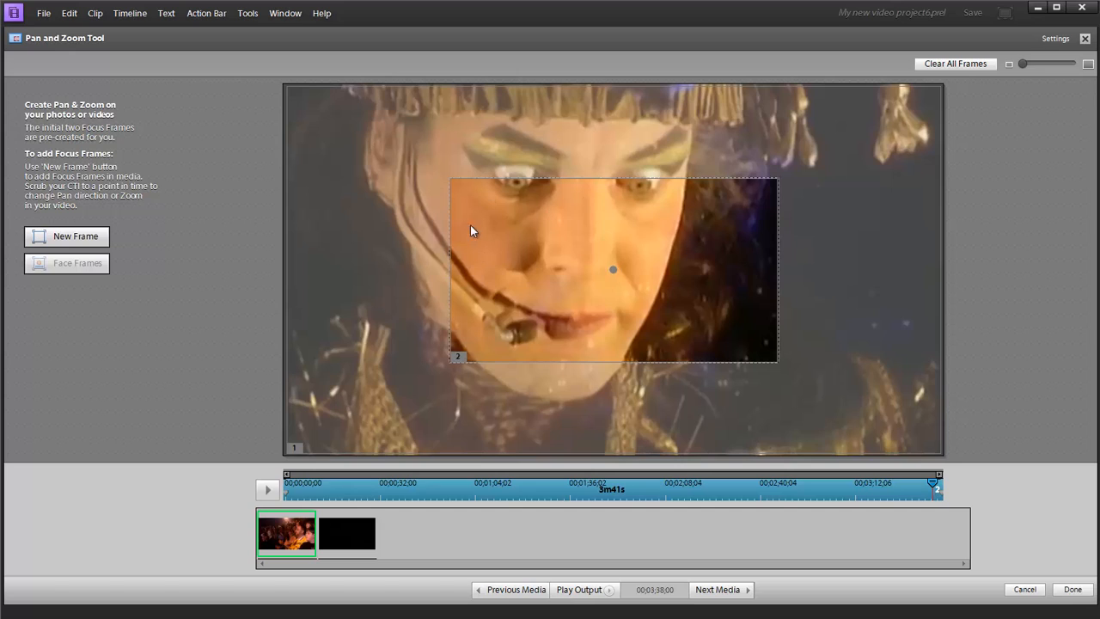
mouse_move(348, 269)
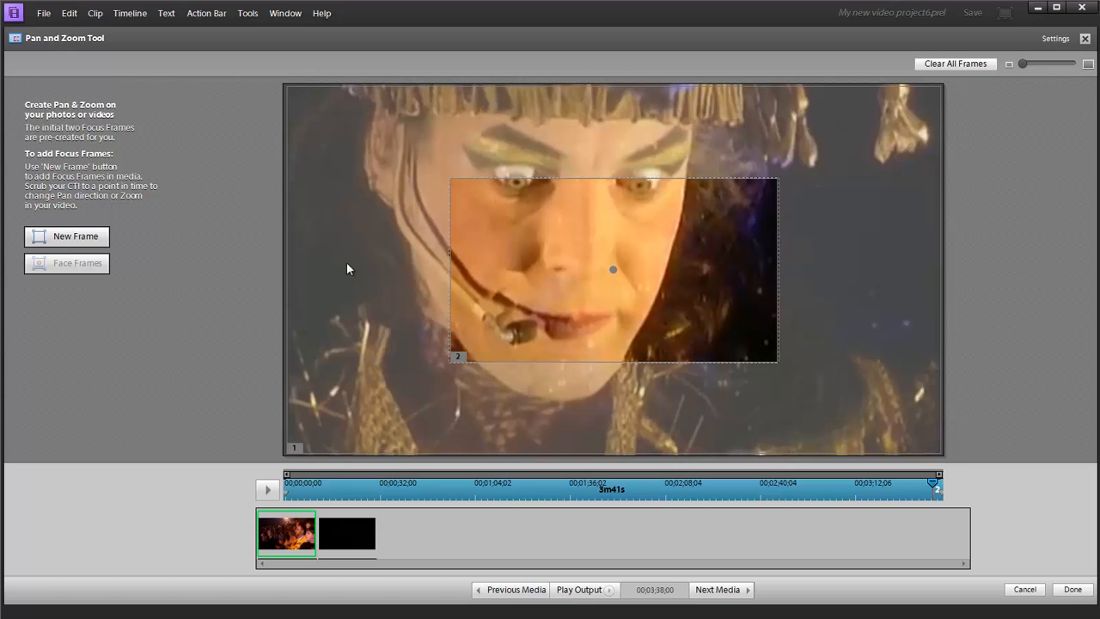
mouse_move(714, 293)
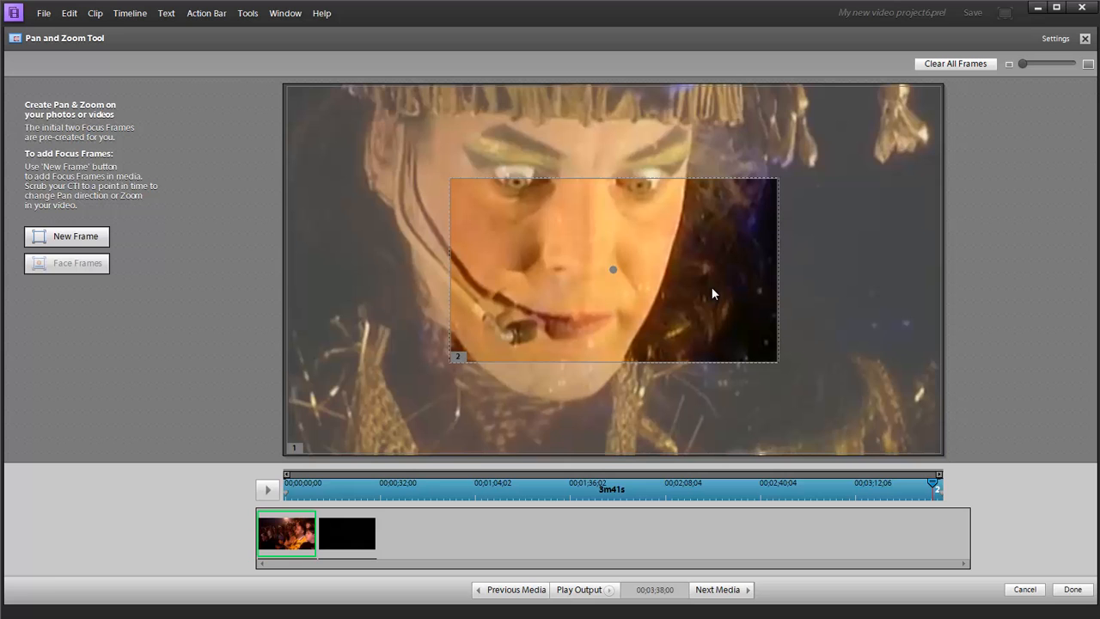
mouse_move(583, 470)
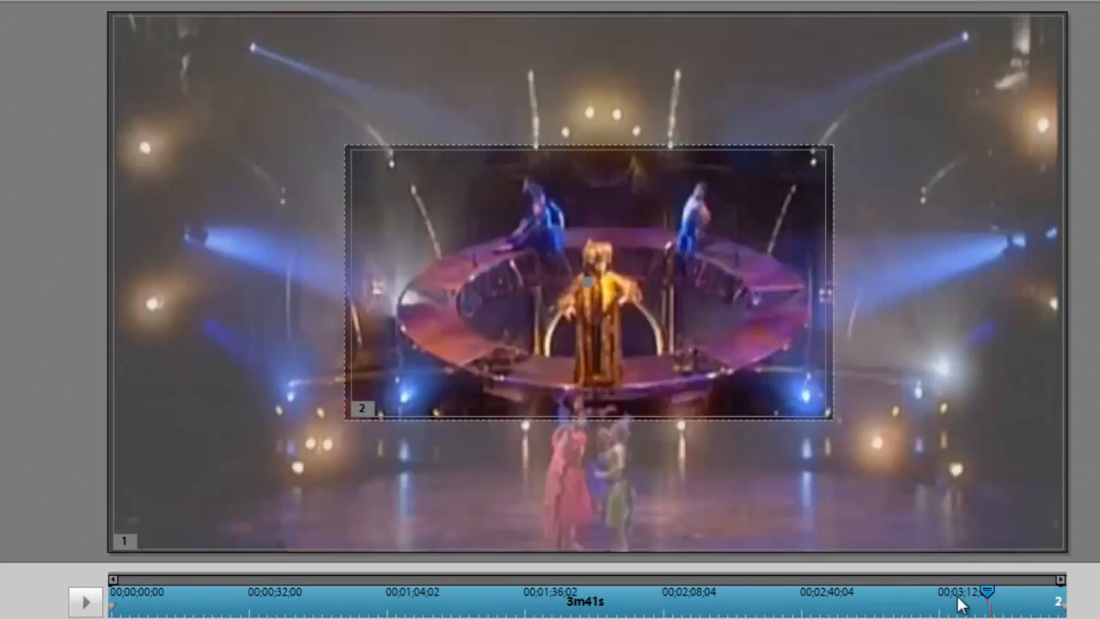
- Return to the clip start and select focus frame 2 to display its pan path
left_click(133, 606)
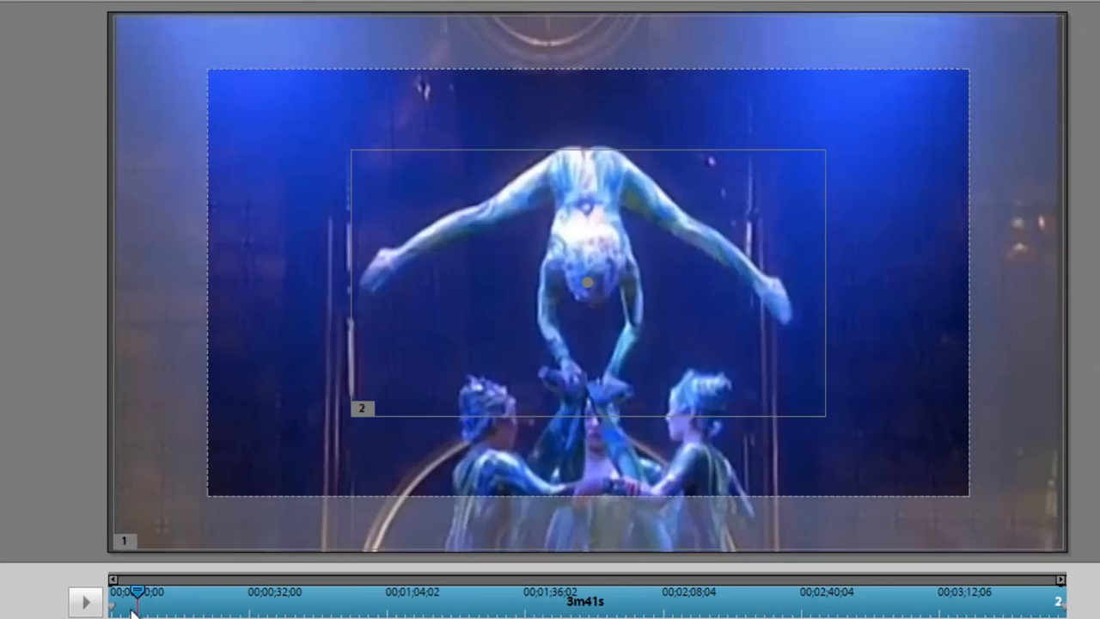
left_click(362, 408)
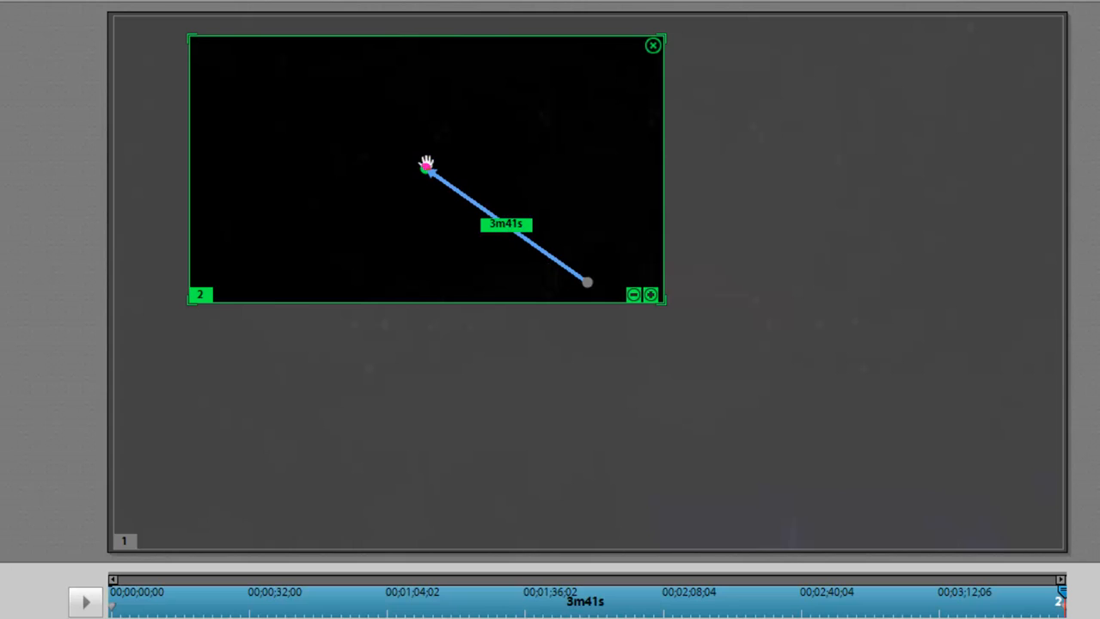
mouse_move(554, 245)
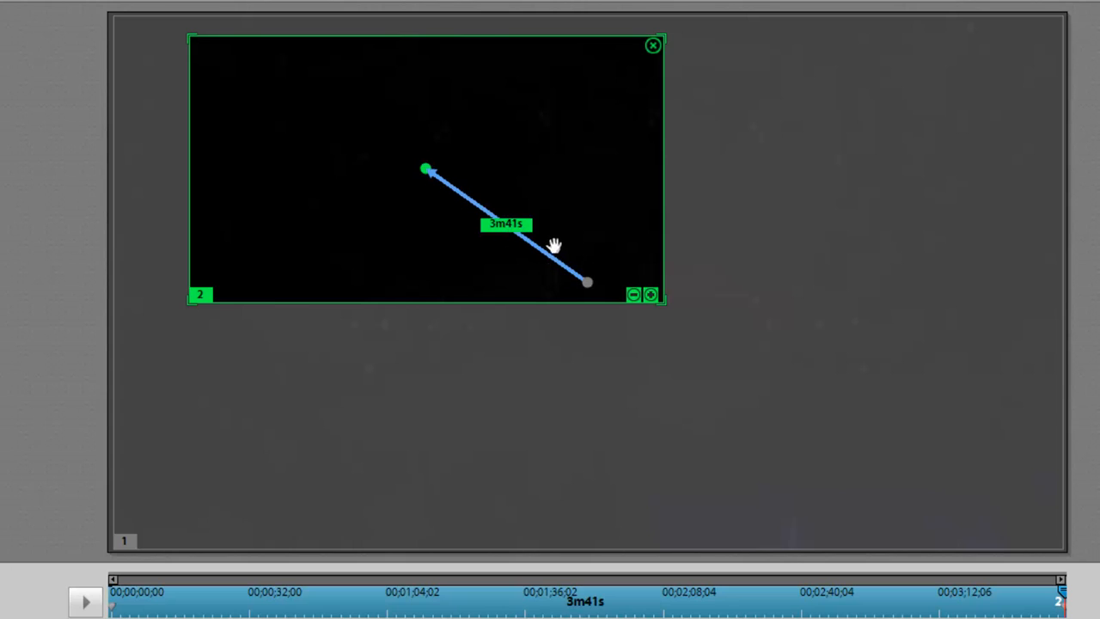
mouse_move(503, 239)
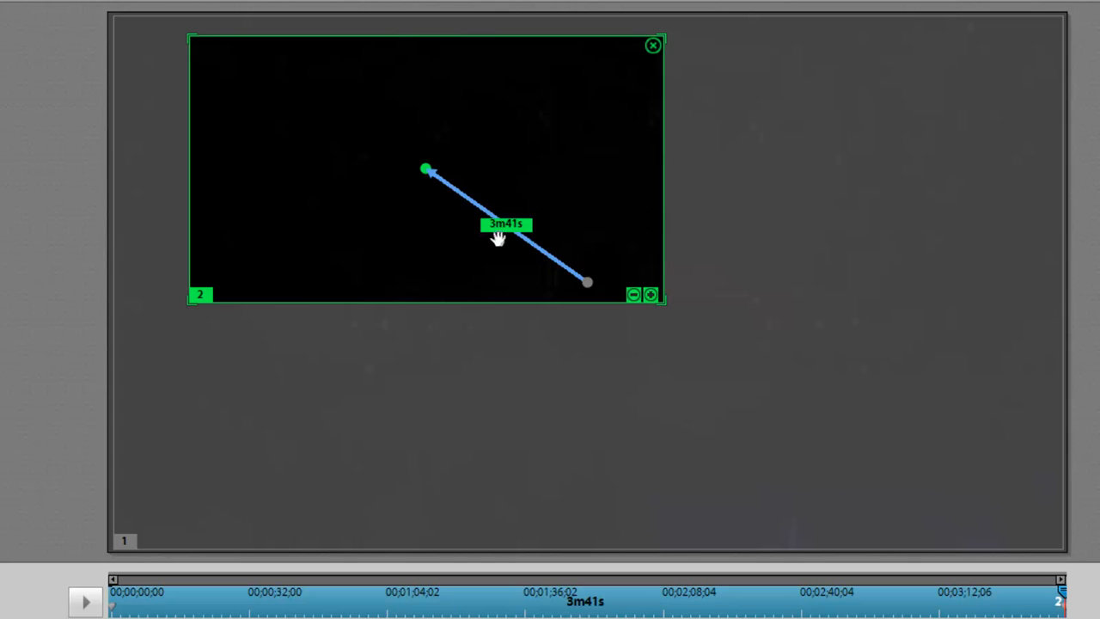
mouse_move(573, 276)
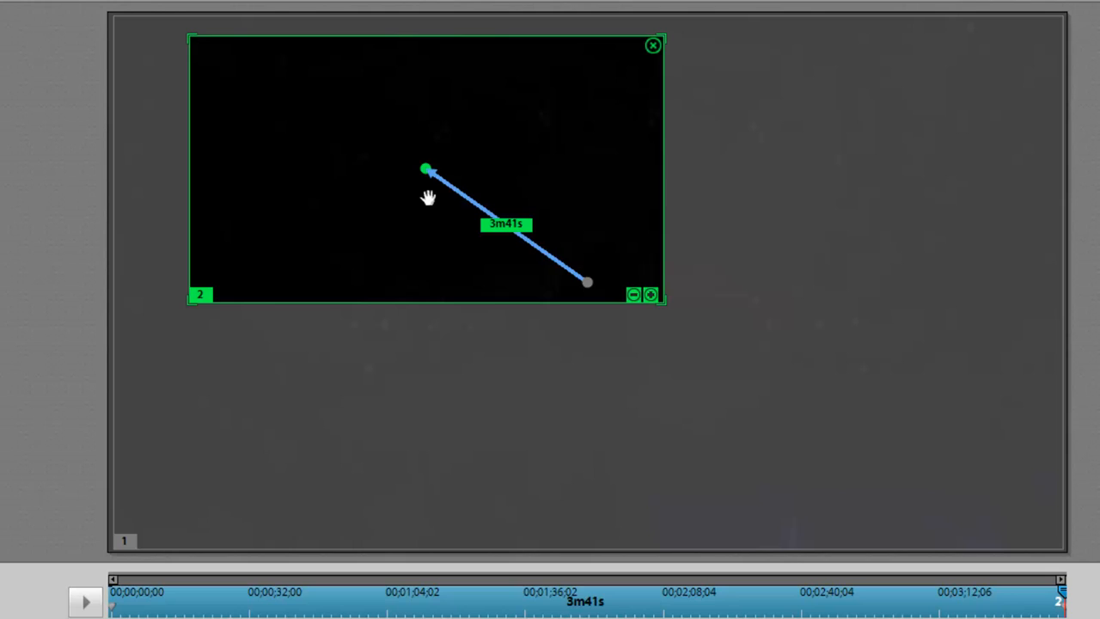
mouse_move(215, 127)
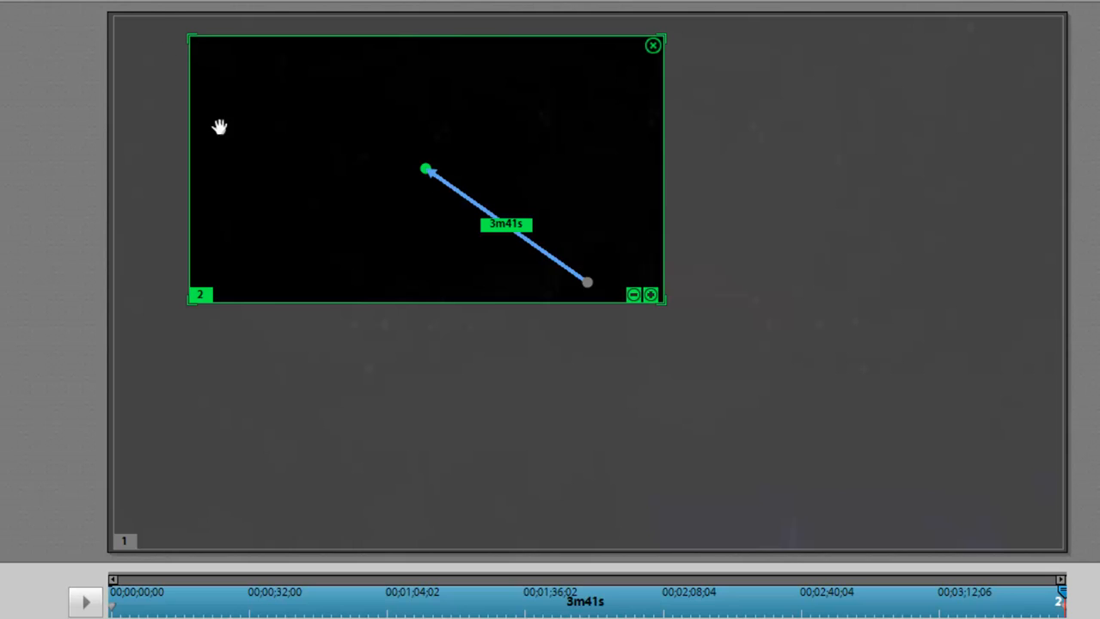
mouse_move(506, 199)
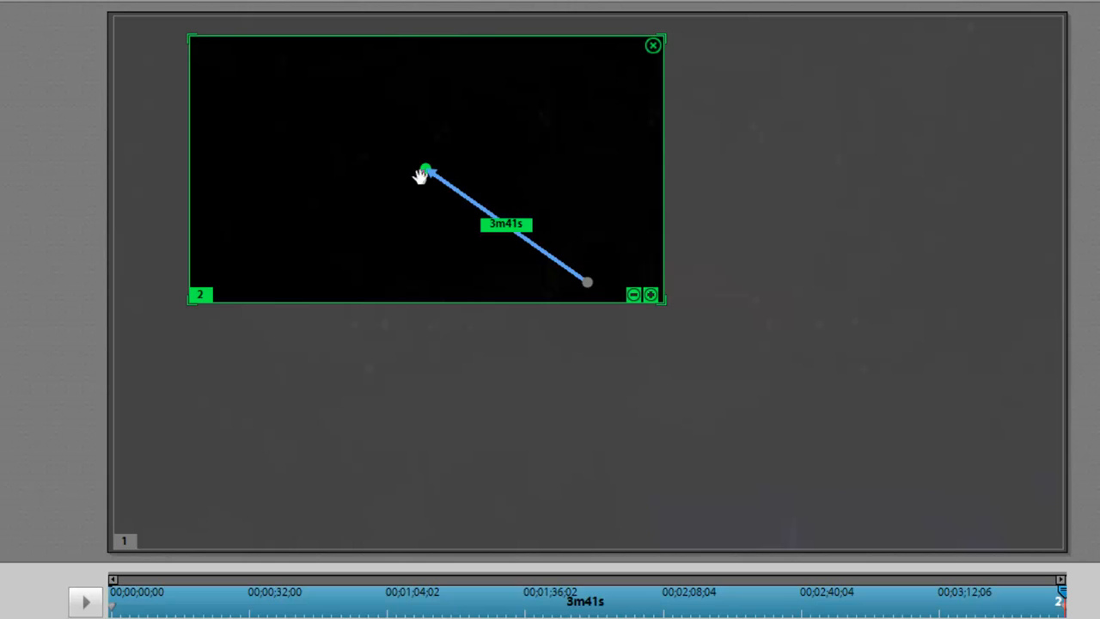
mouse_move(566, 280)
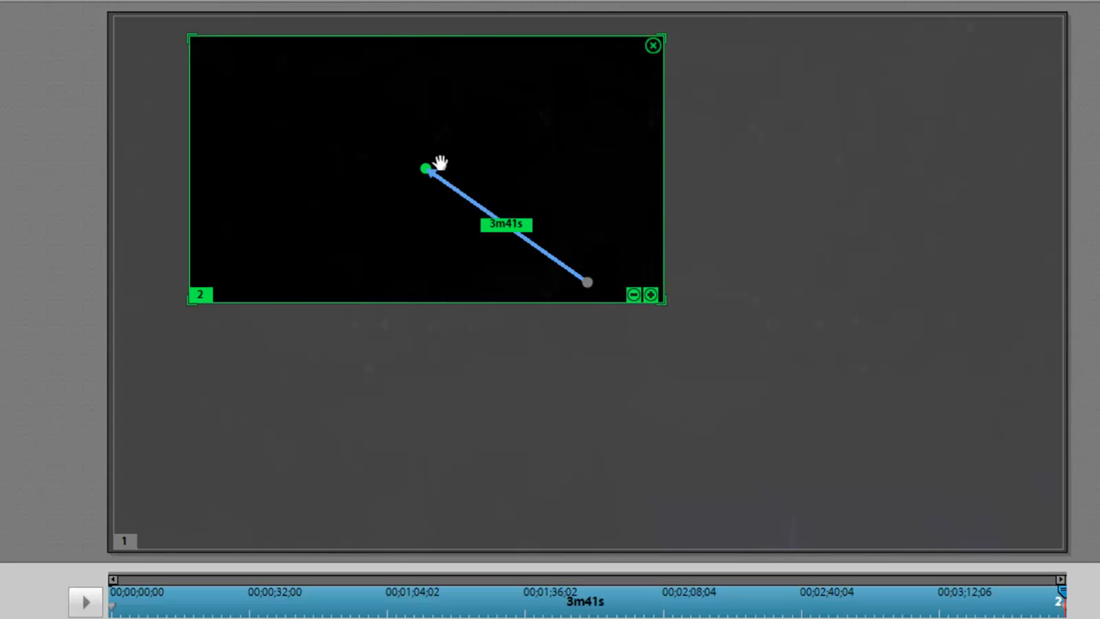
mouse_move(394, 156)
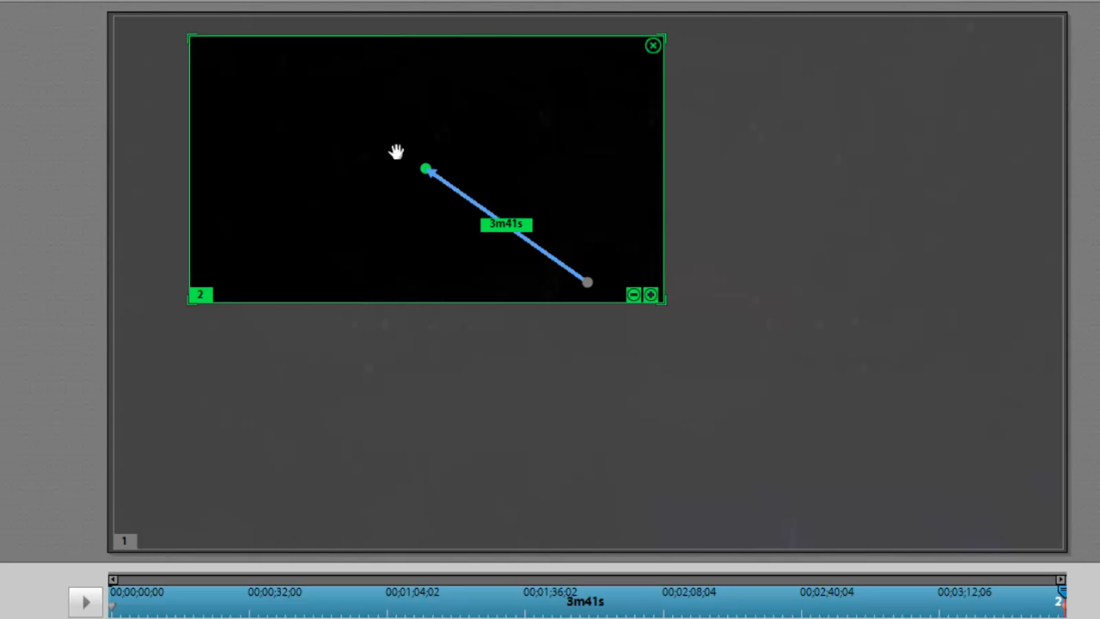
mouse_move(438, 176)
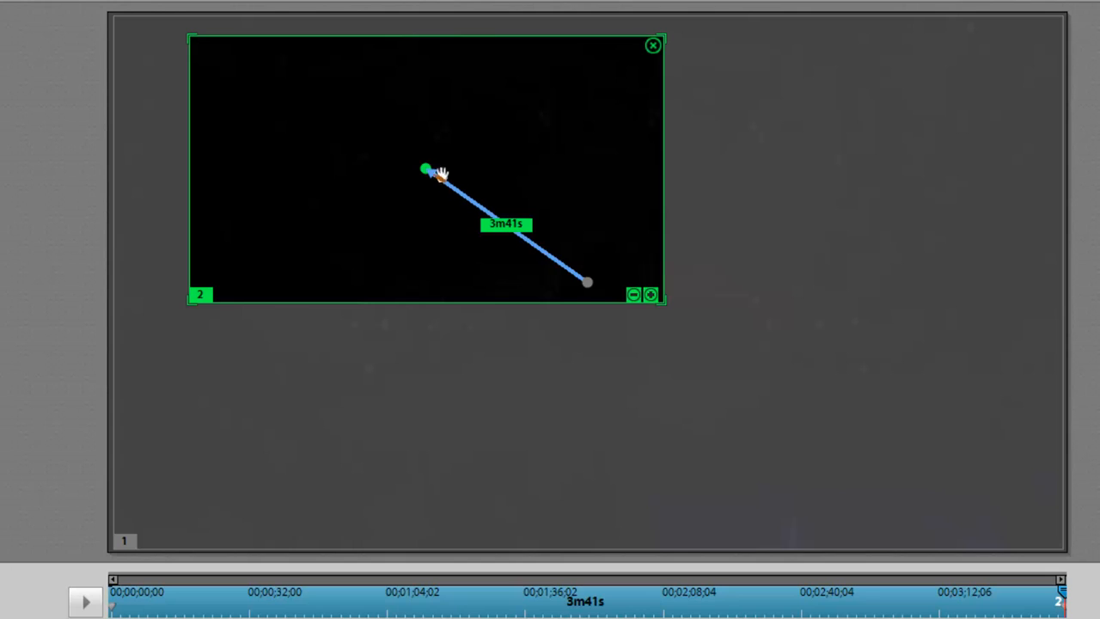
mouse_move(589, 284)
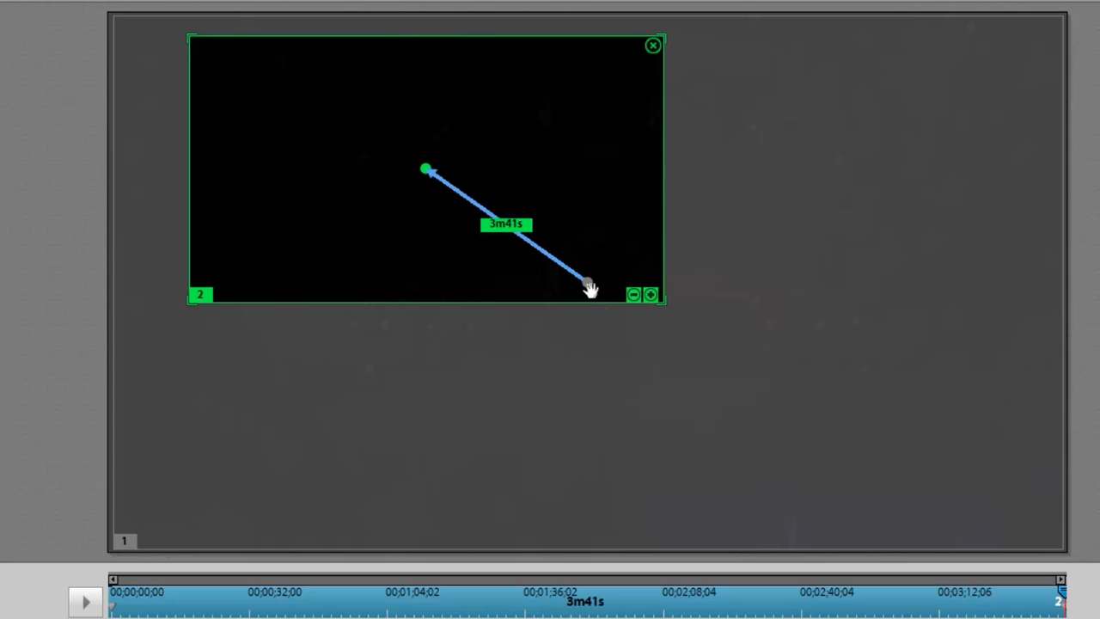
mouse_move(199, 312)
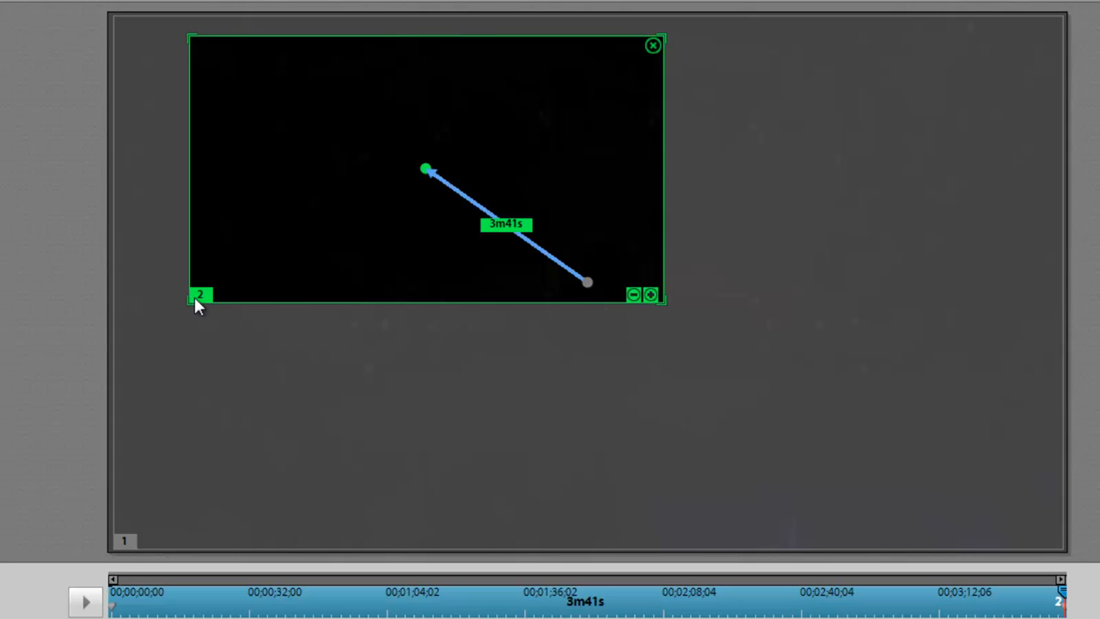
mouse_move(474, 264)
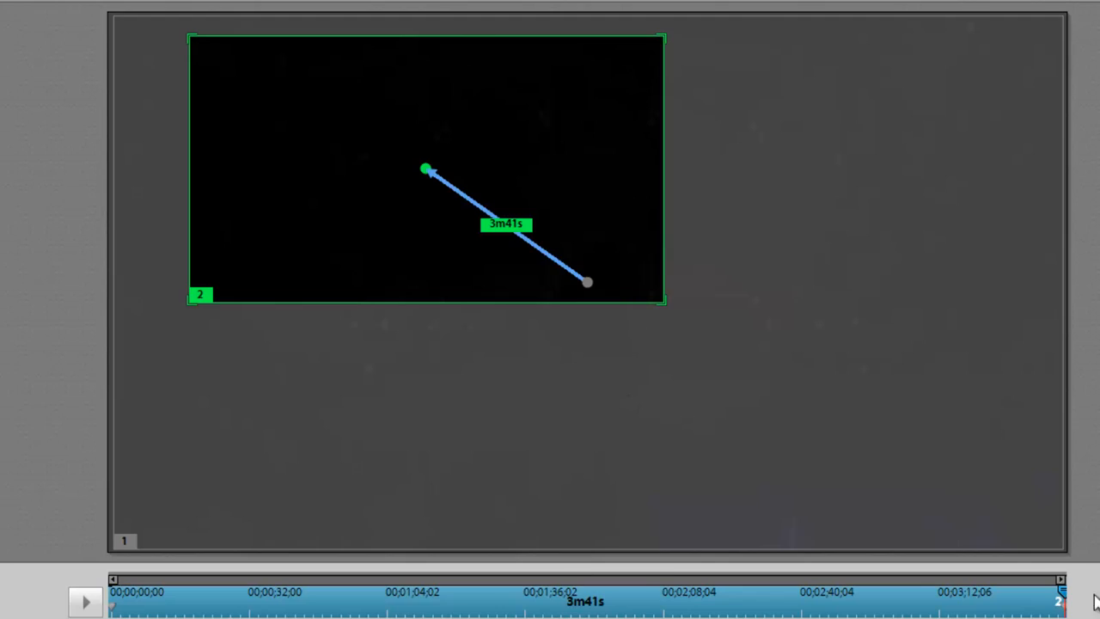
- Deselect the ending focus frame and drag the playhead to about 00;00;32;00
left_click(585, 599)
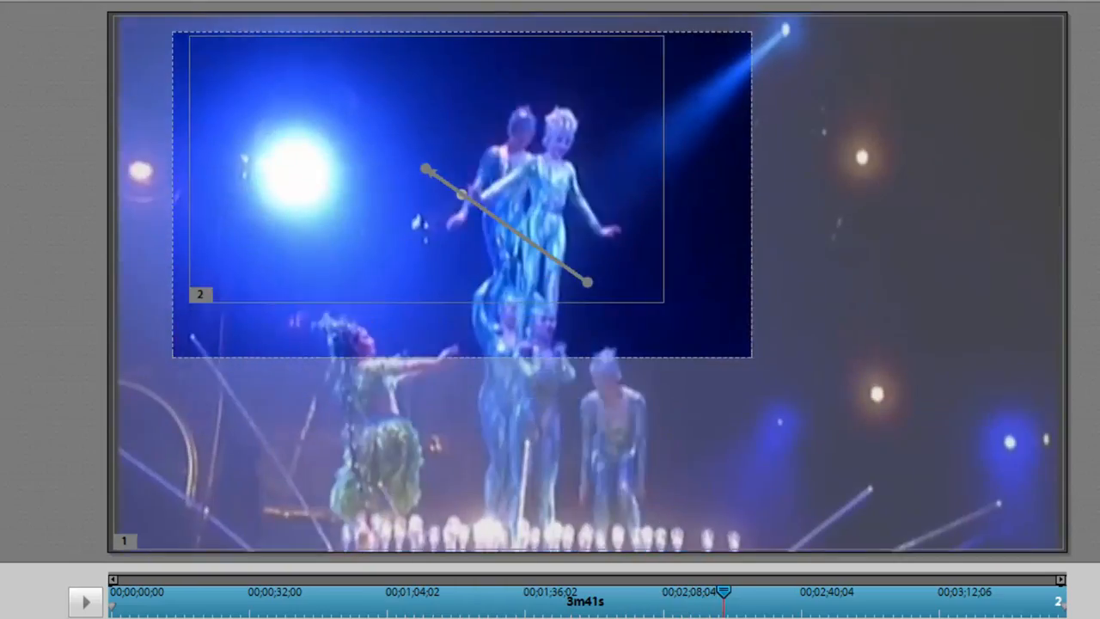
left_click_drag(727, 593, 1016, 593)
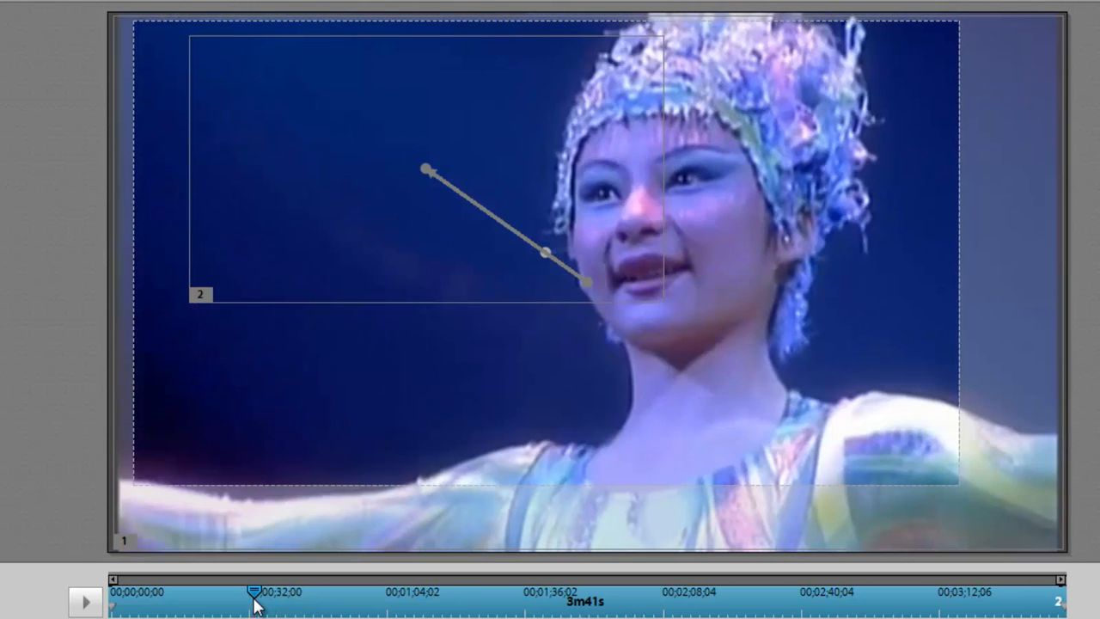
mouse_move(117, 378)
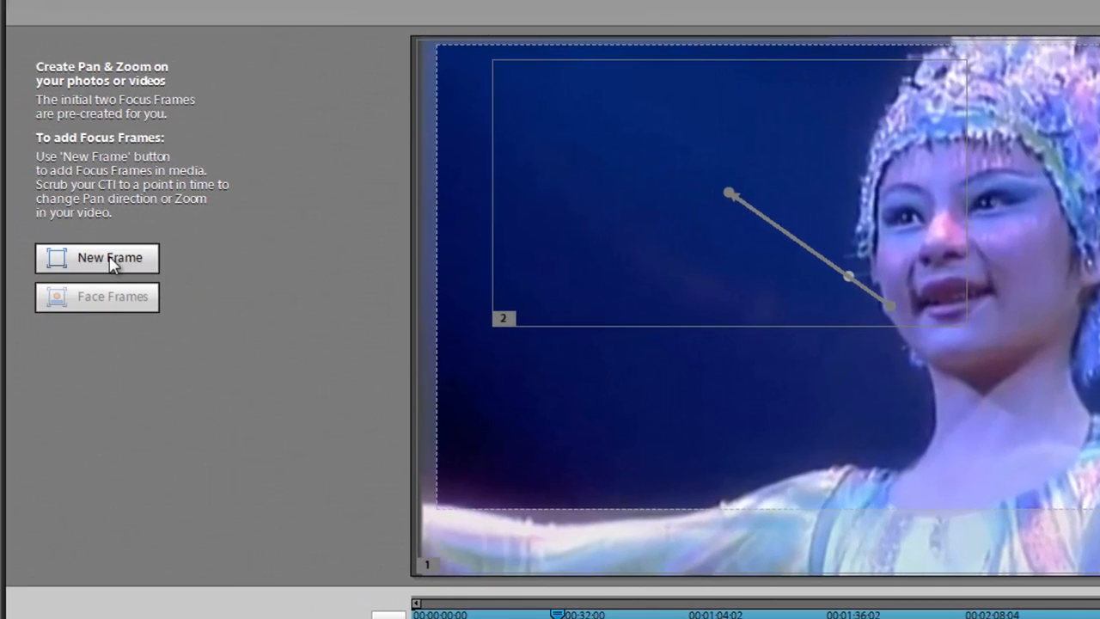
- Add a new focus frame at 33s, enlarge it around the performer's face, and scrub to check
left_click(97, 258)
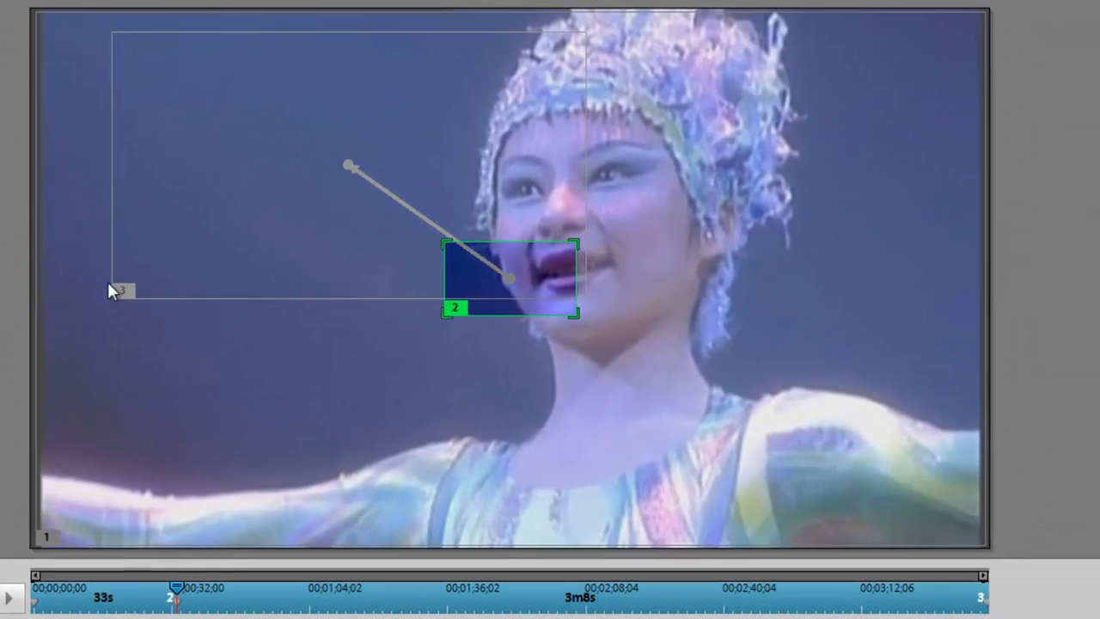
mouse_move(109, 322)
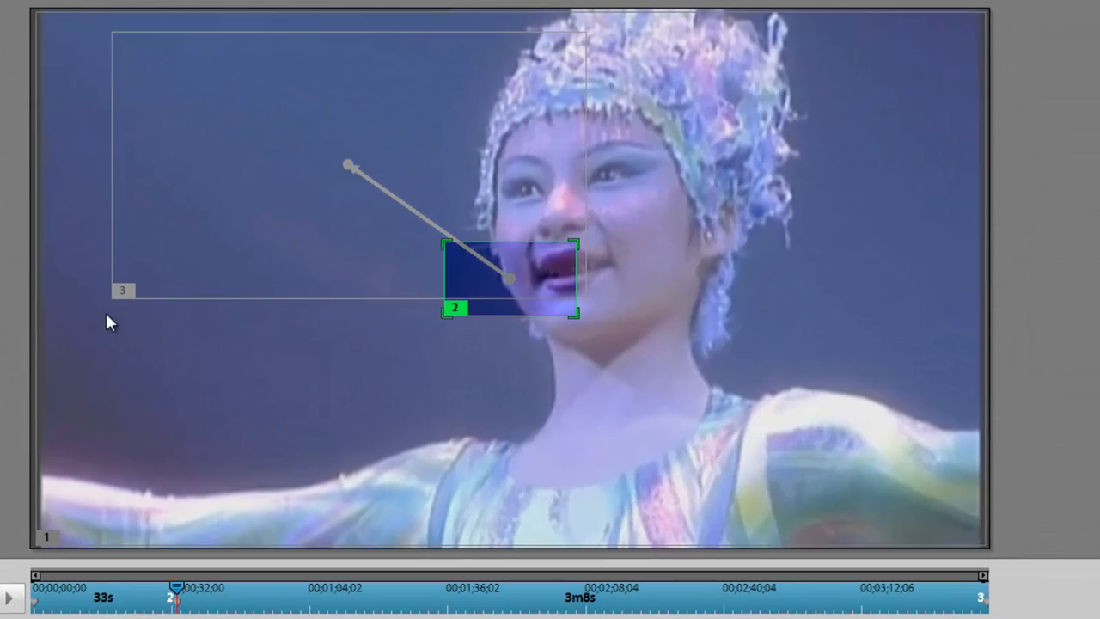
mouse_move(287, 612)
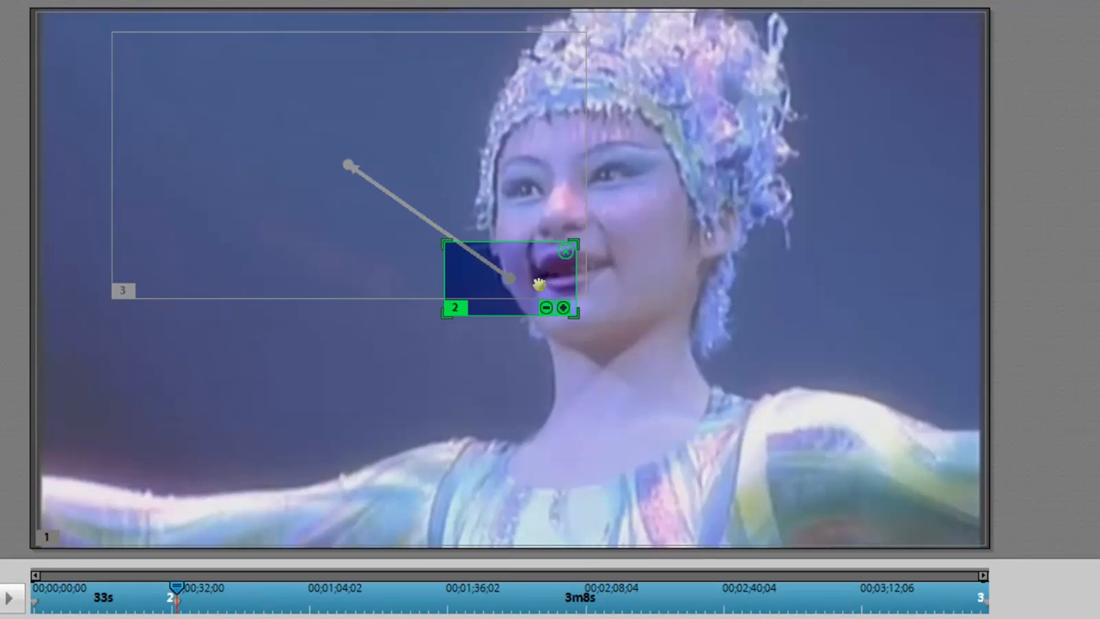
left_click_drag(507, 275, 563, 210)
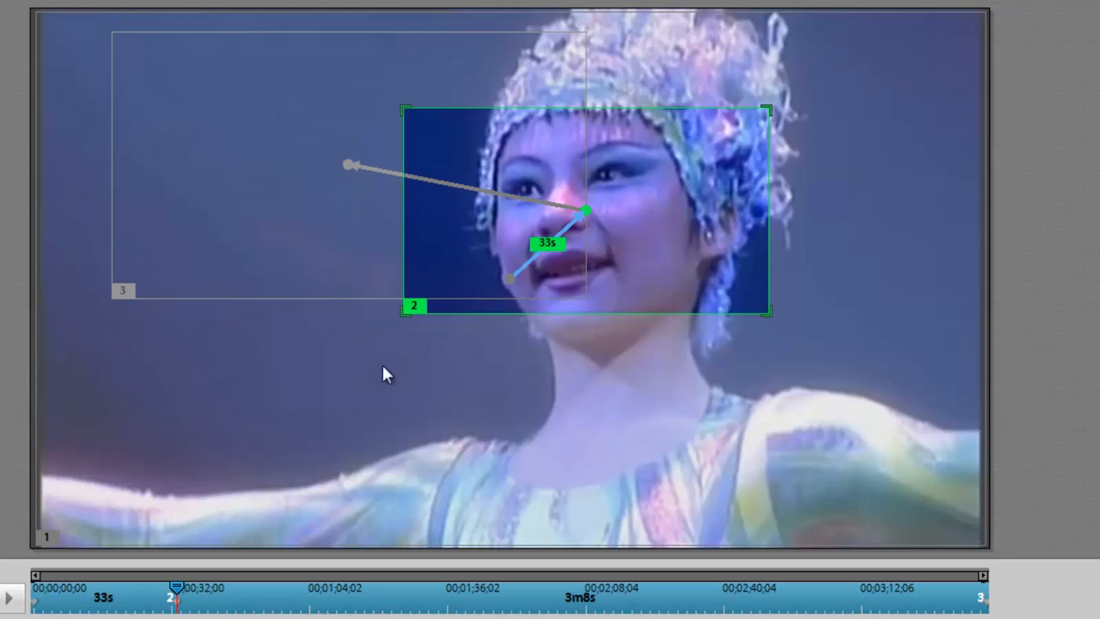
mouse_move(81, 546)
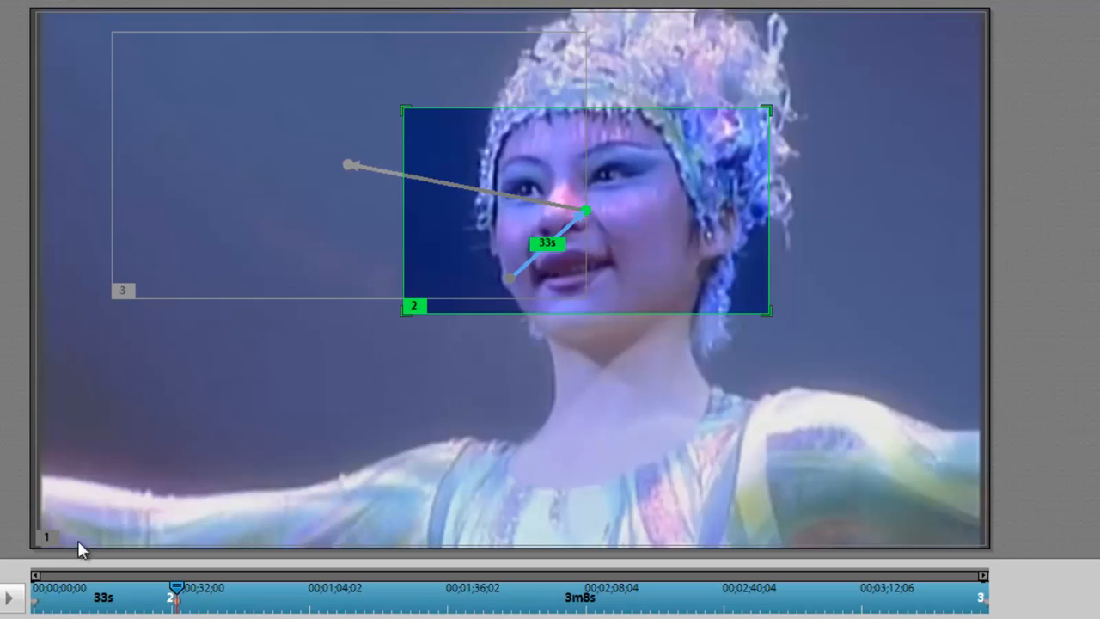
mouse_move(277, 26)
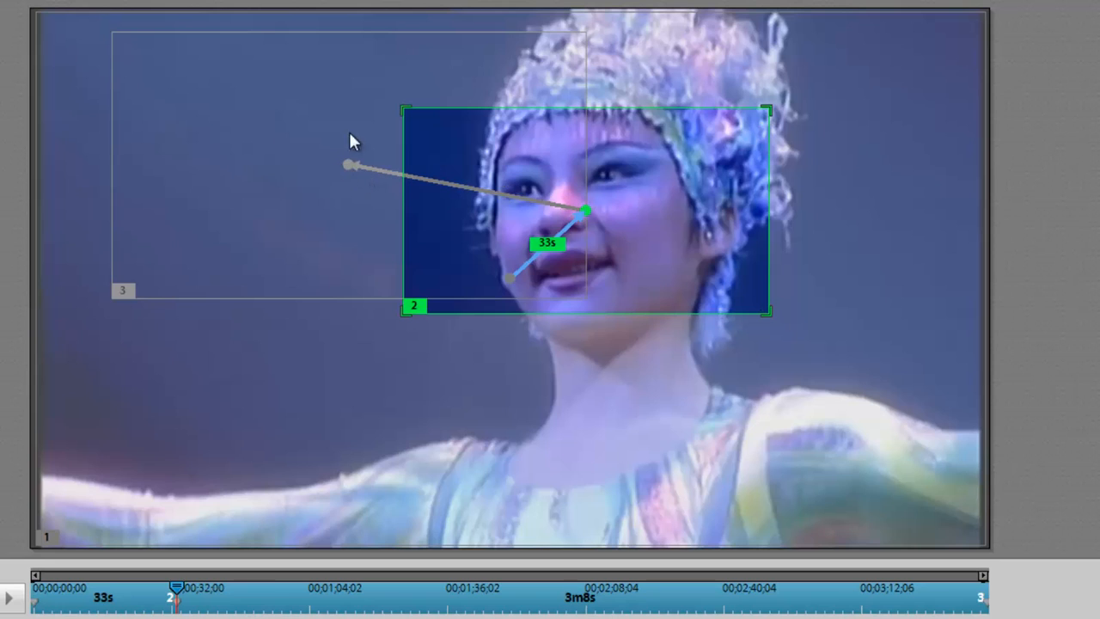
mouse_move(139, 299)
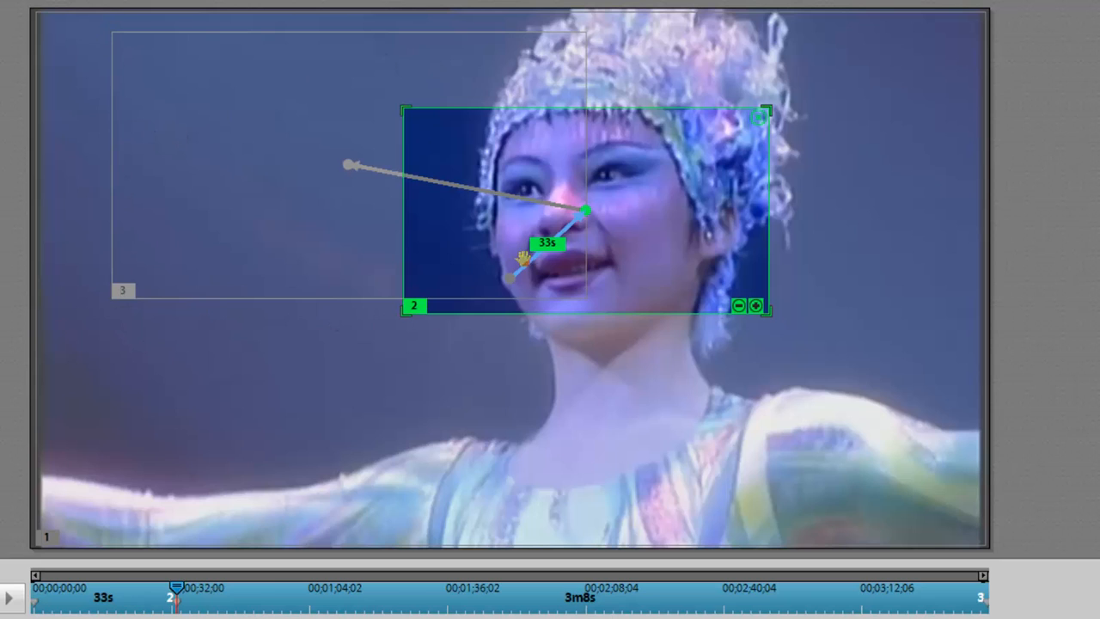
mouse_move(582, 262)
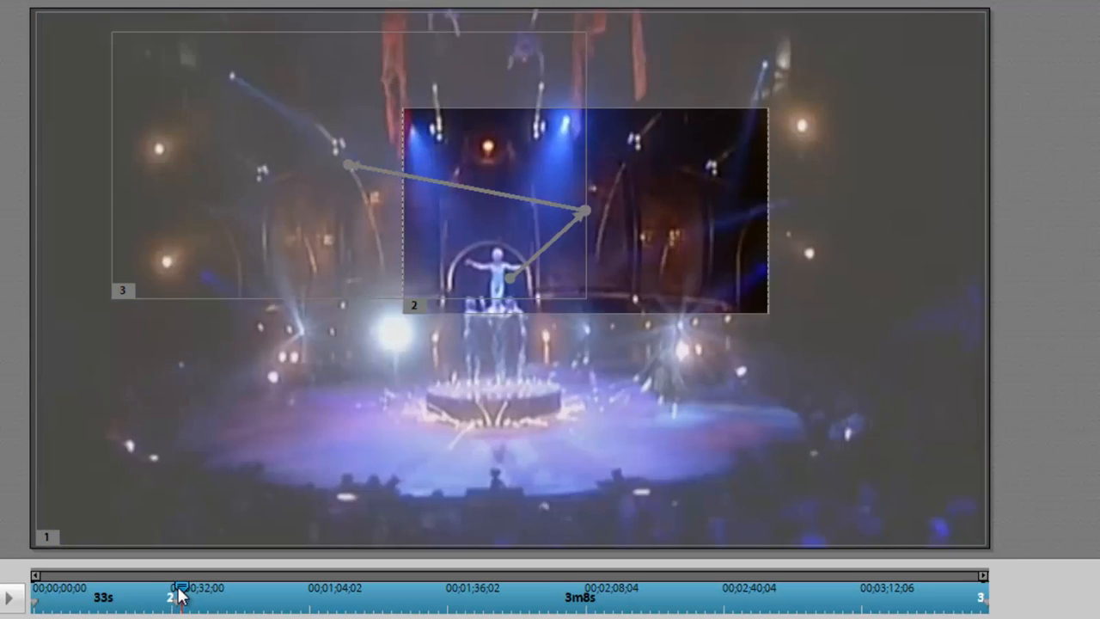
left_click_drag(181, 596, 301, 595)
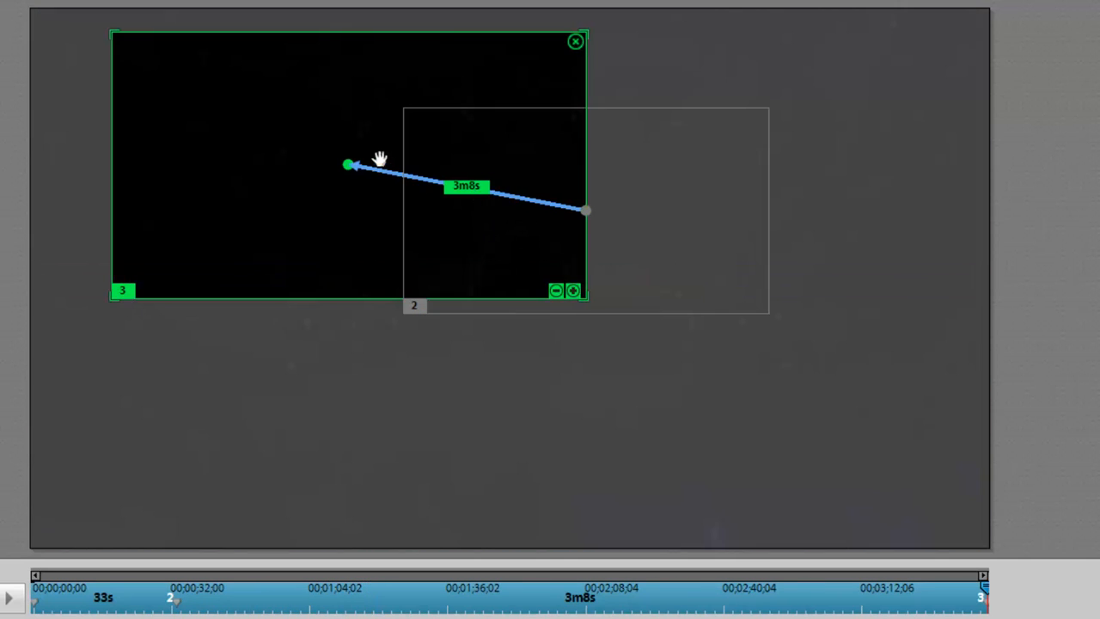
mouse_move(480, 239)
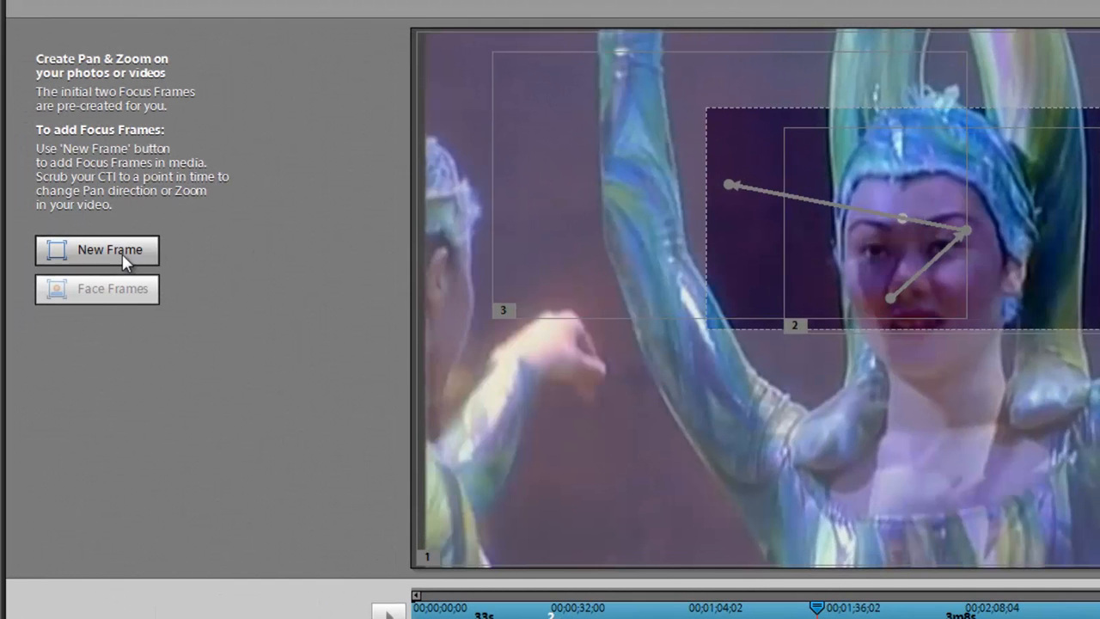
- Add a third focus frame and reposition it over the performer's raised left arm
left_click(98, 250)
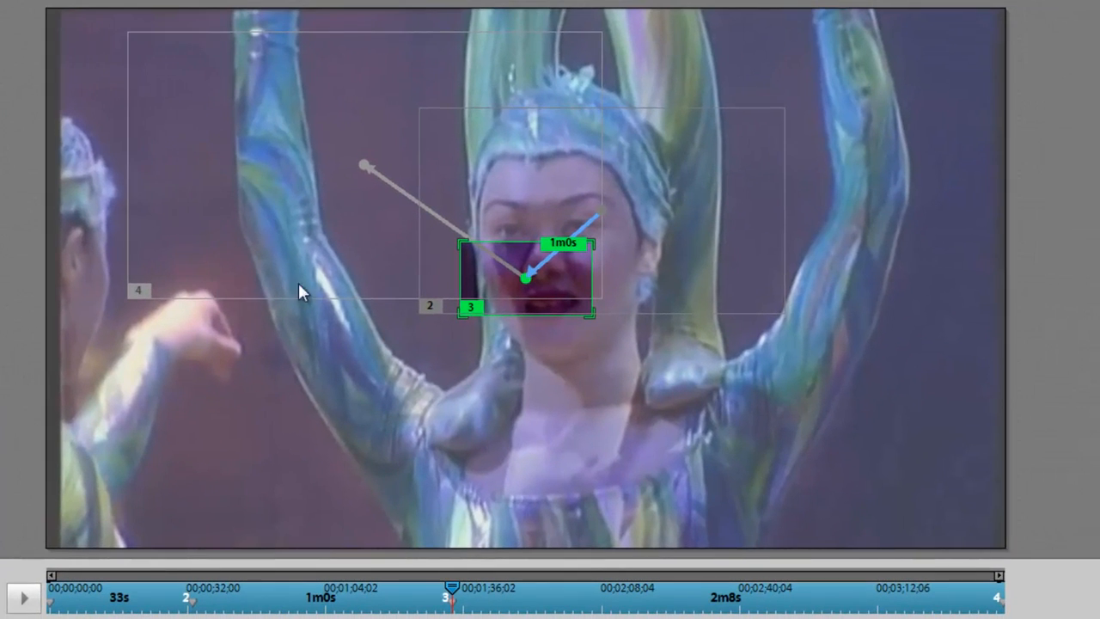
mouse_move(436, 311)
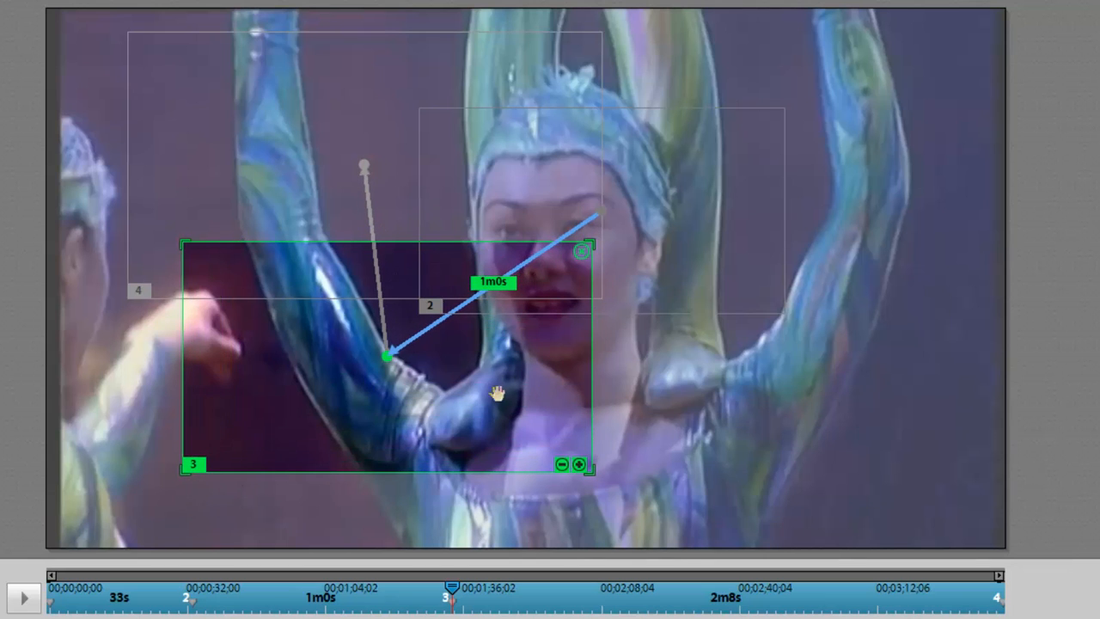
left_click_drag(585, 464, 756, 366)
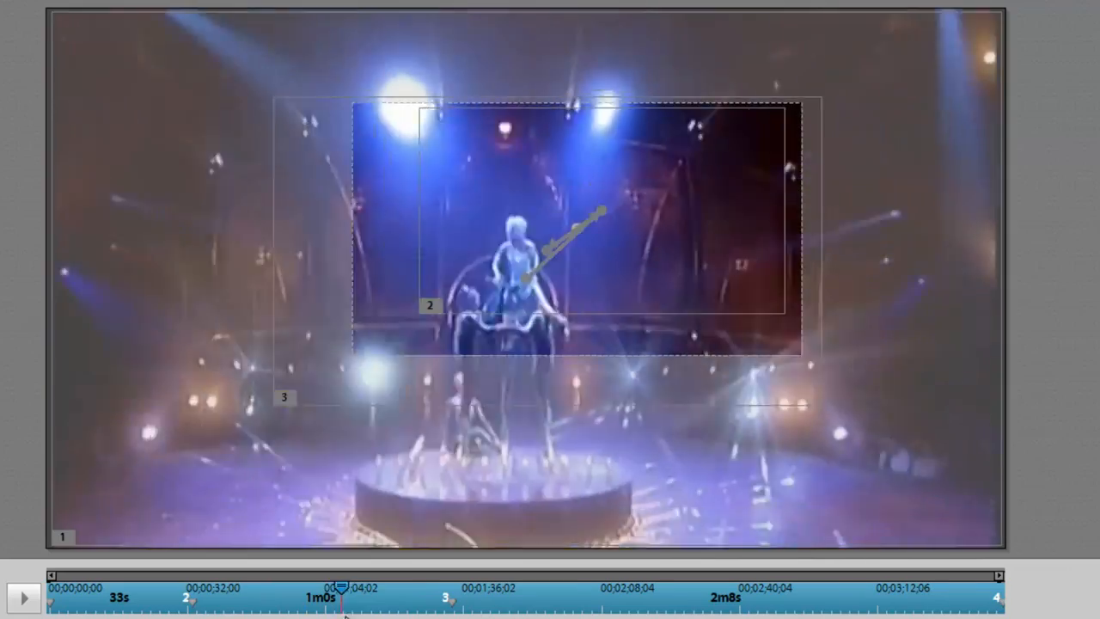
left_click_drag(343, 597, 503, 597)
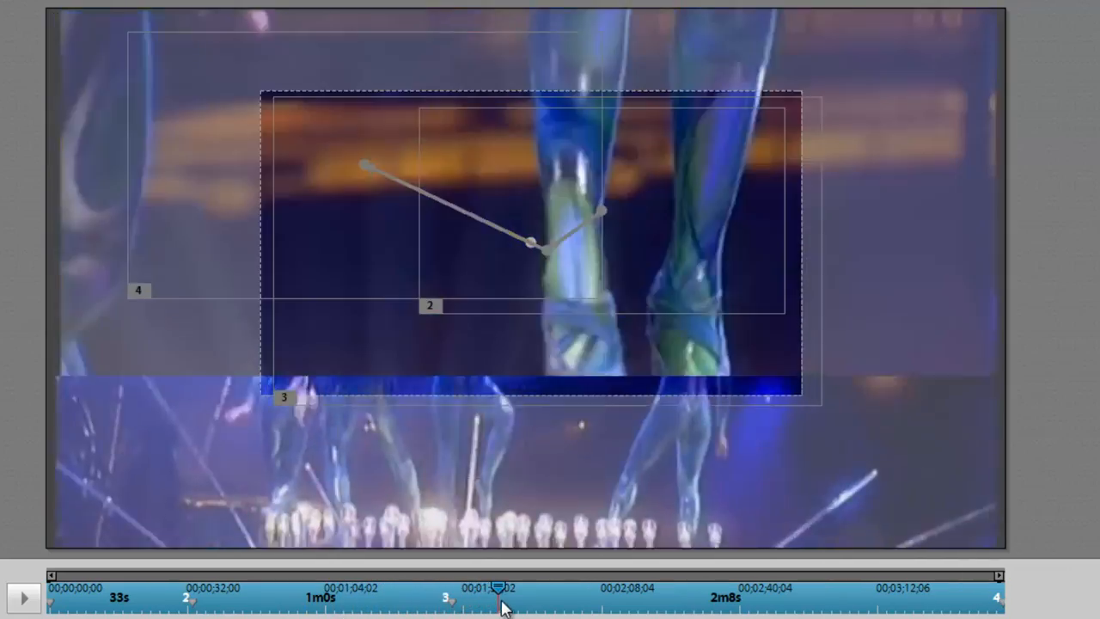
left_click_drag(503, 601, 559, 601)
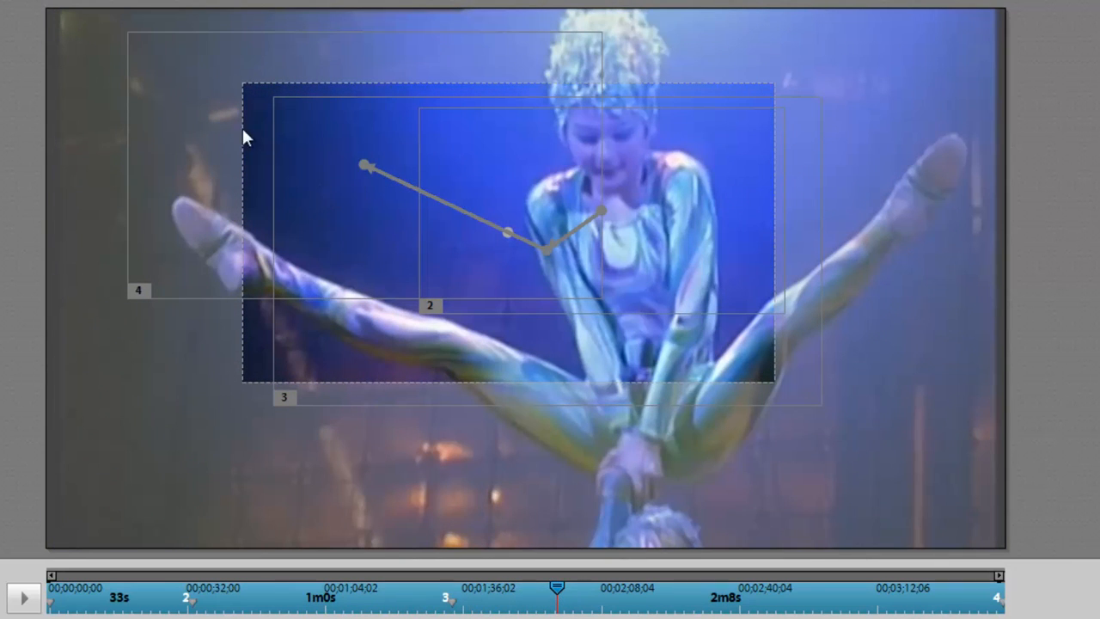
mouse_move(769, 355)
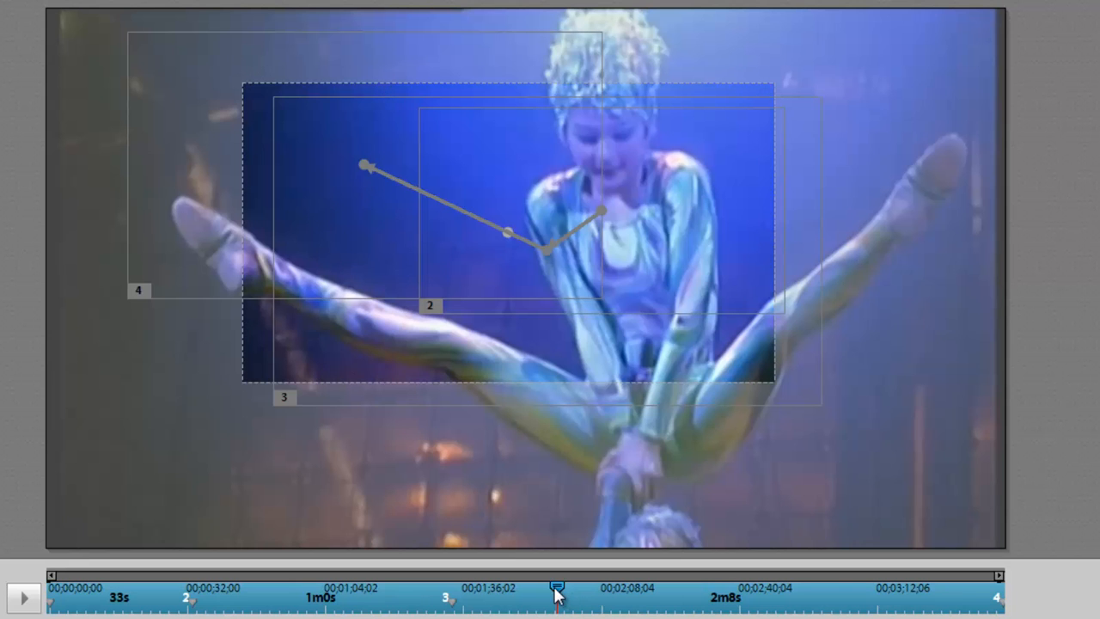
left_click_drag(556, 588, 623, 589)
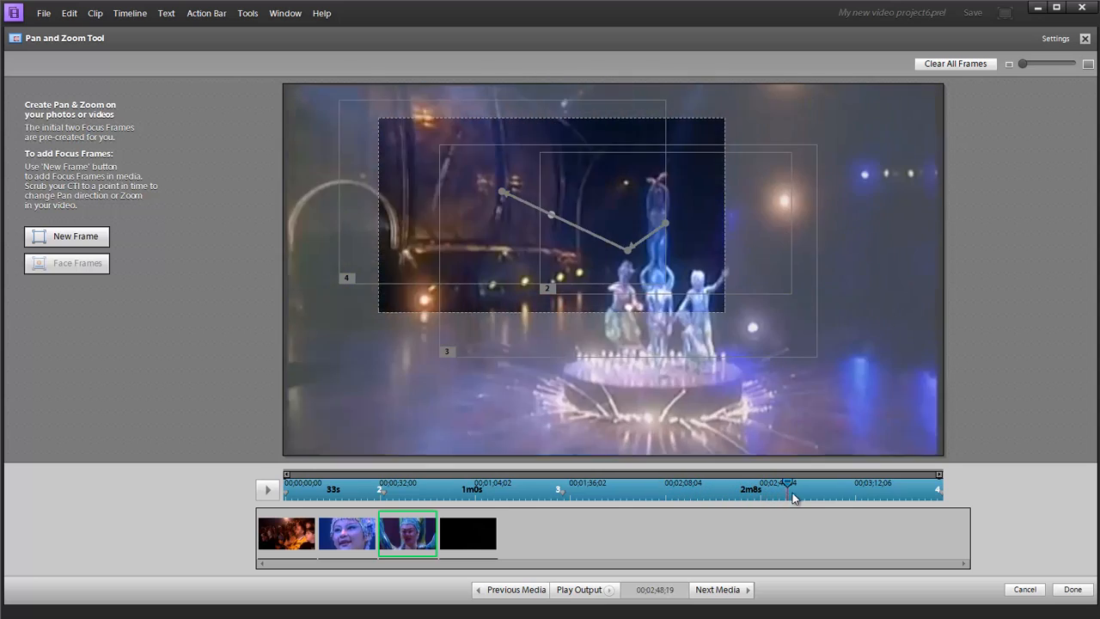
left_click_drag(791, 494, 782, 489)
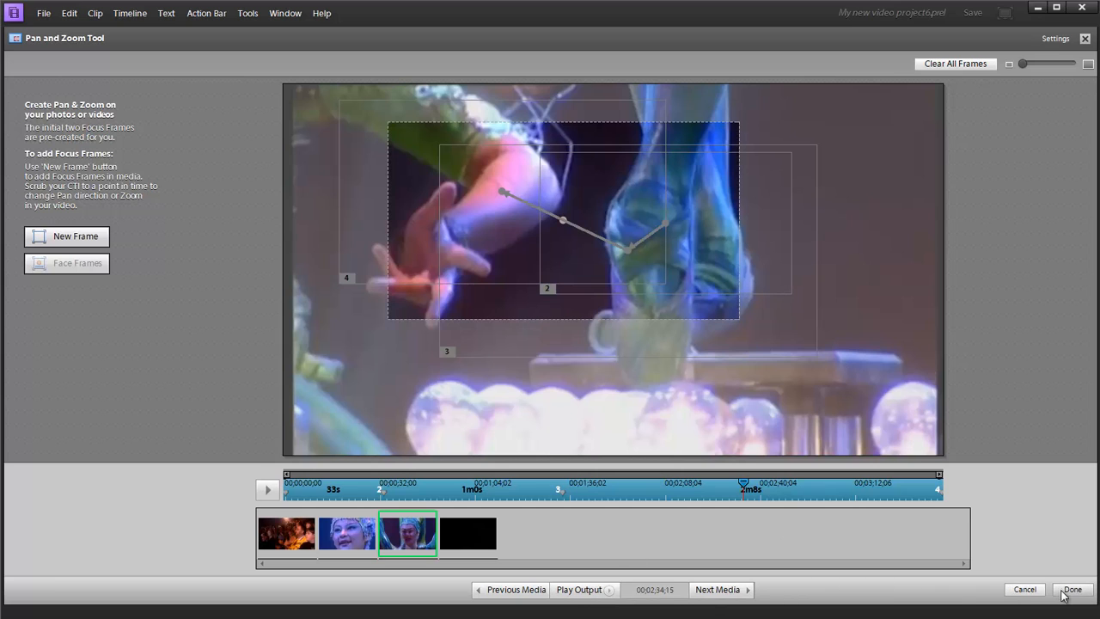
left_click(1074, 589)
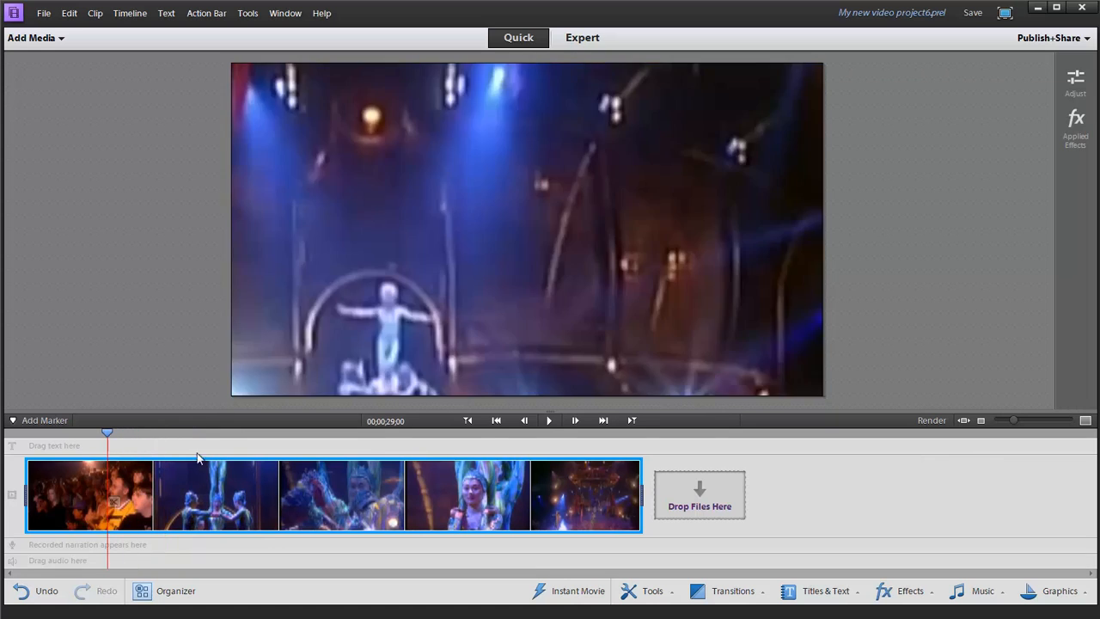
left_click(549, 420)
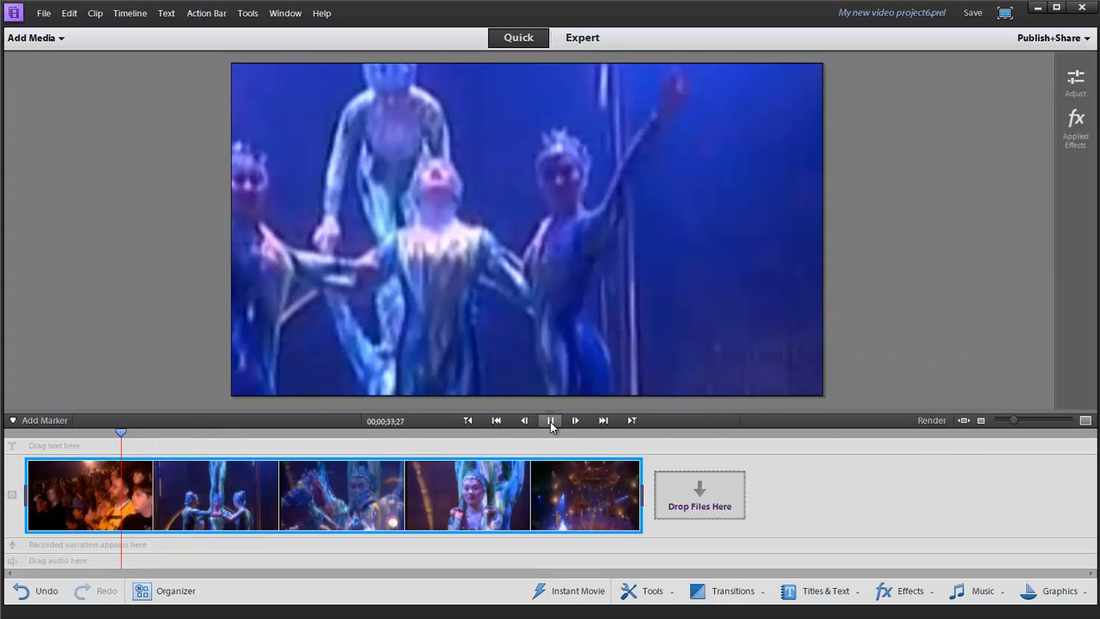
left_click(549, 420)
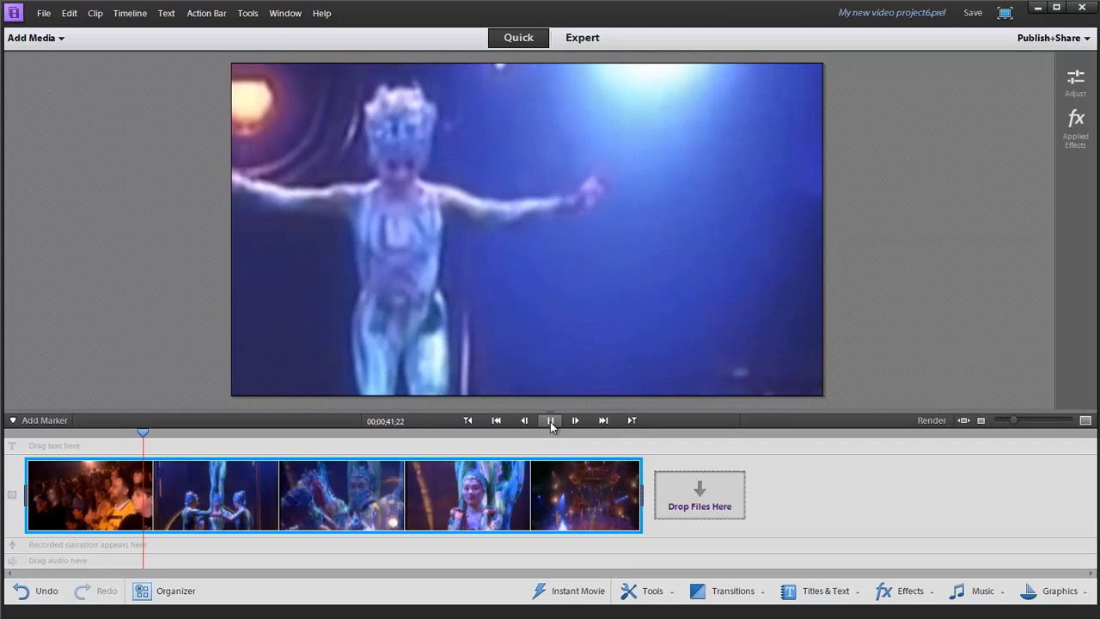
left_click(549, 420)
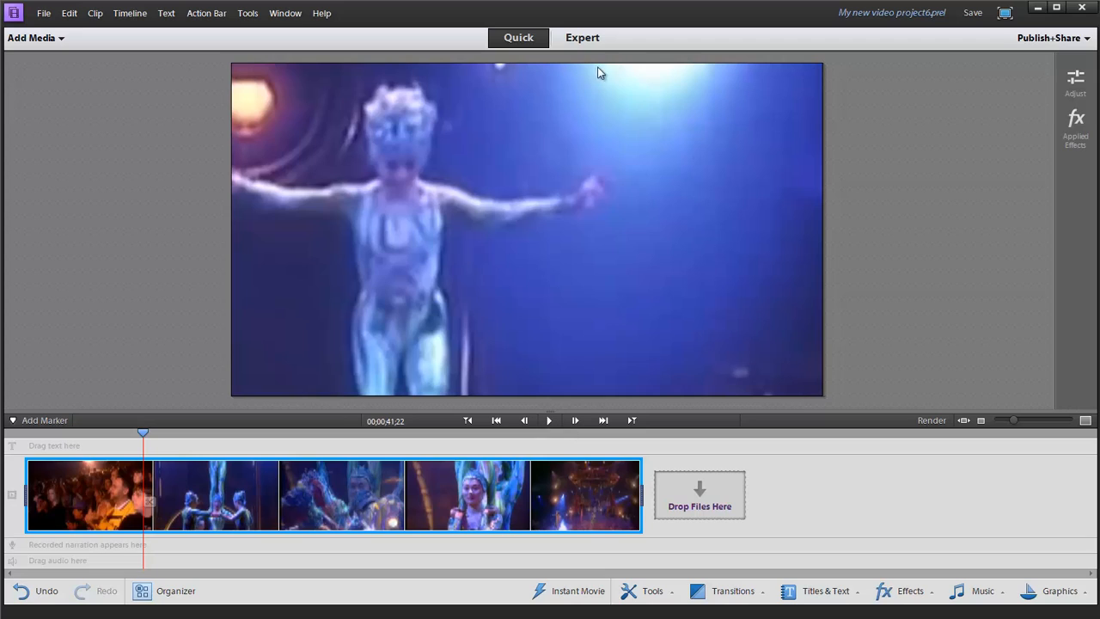
mouse_move(526, 208)
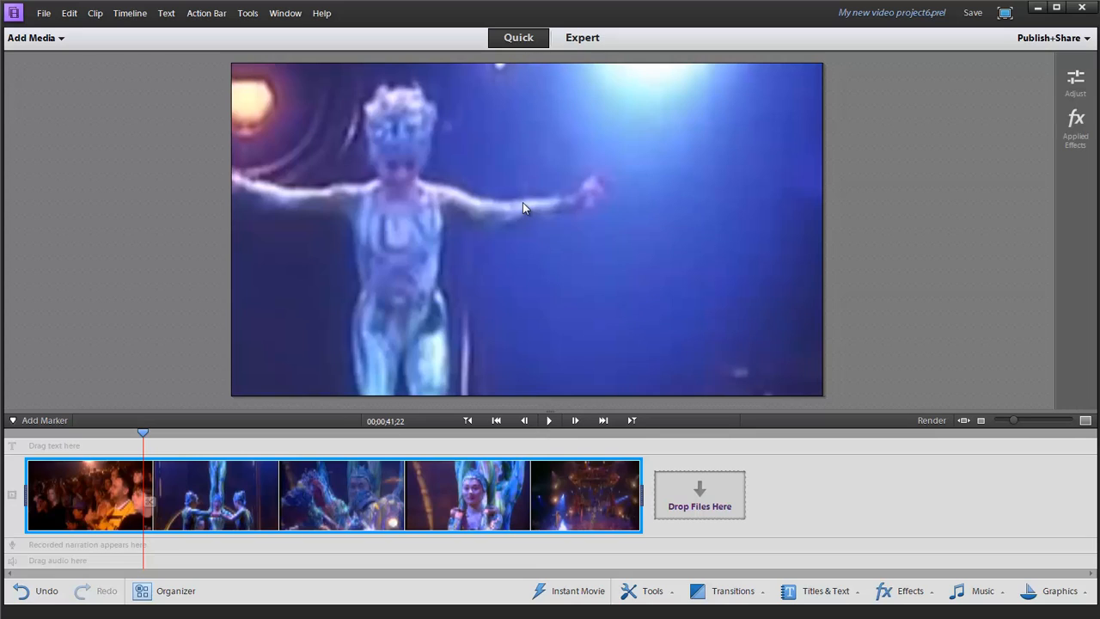
mouse_move(506, 202)
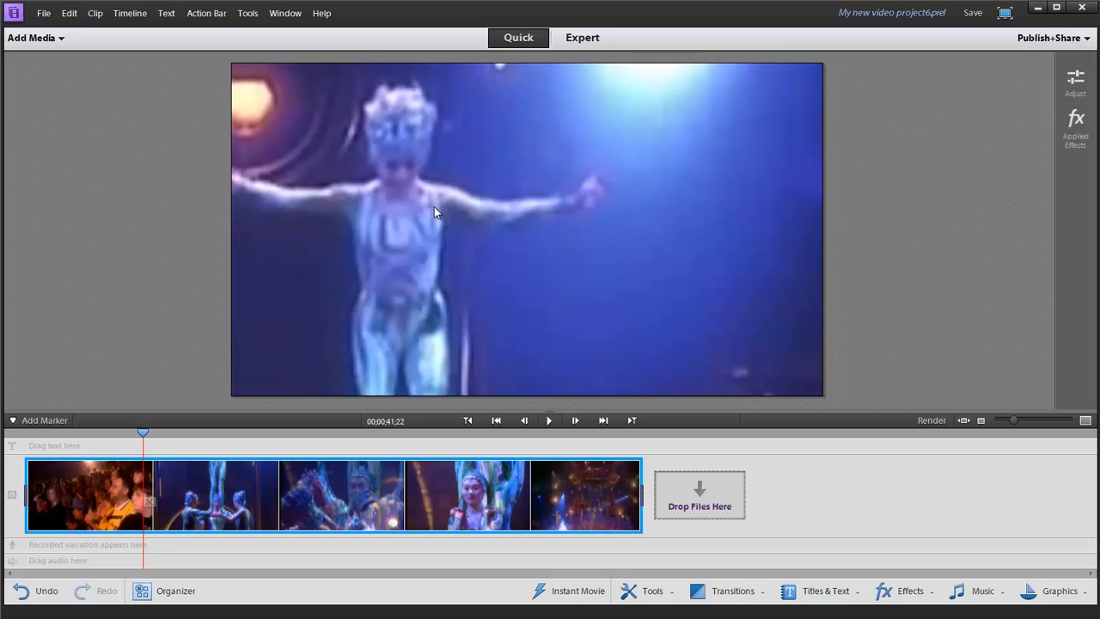
mouse_move(138, 439)
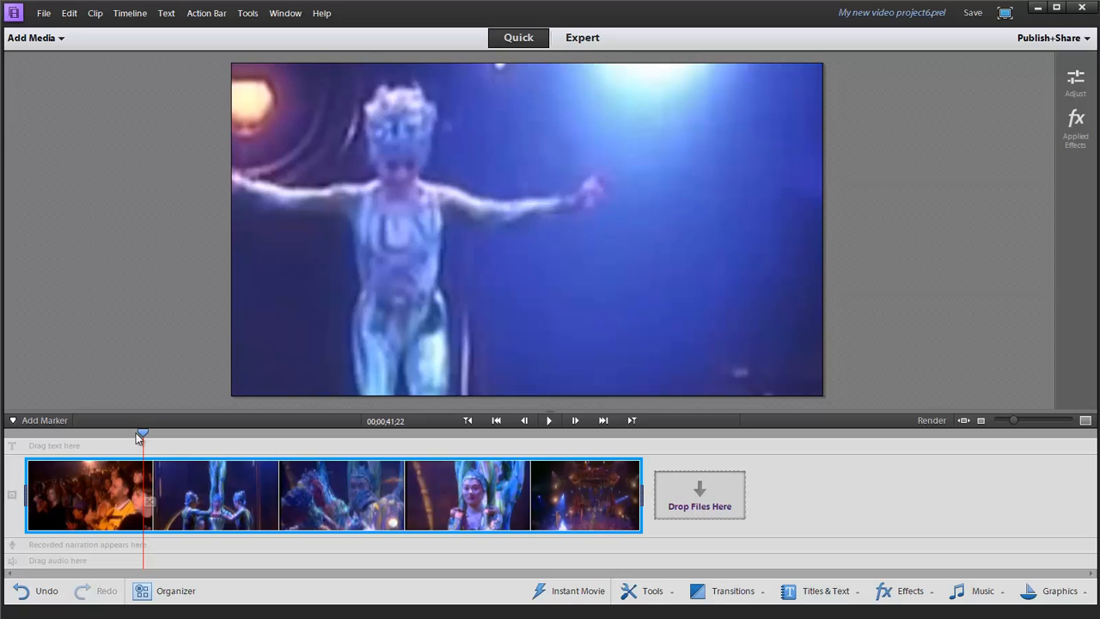
mouse_move(635, 595)
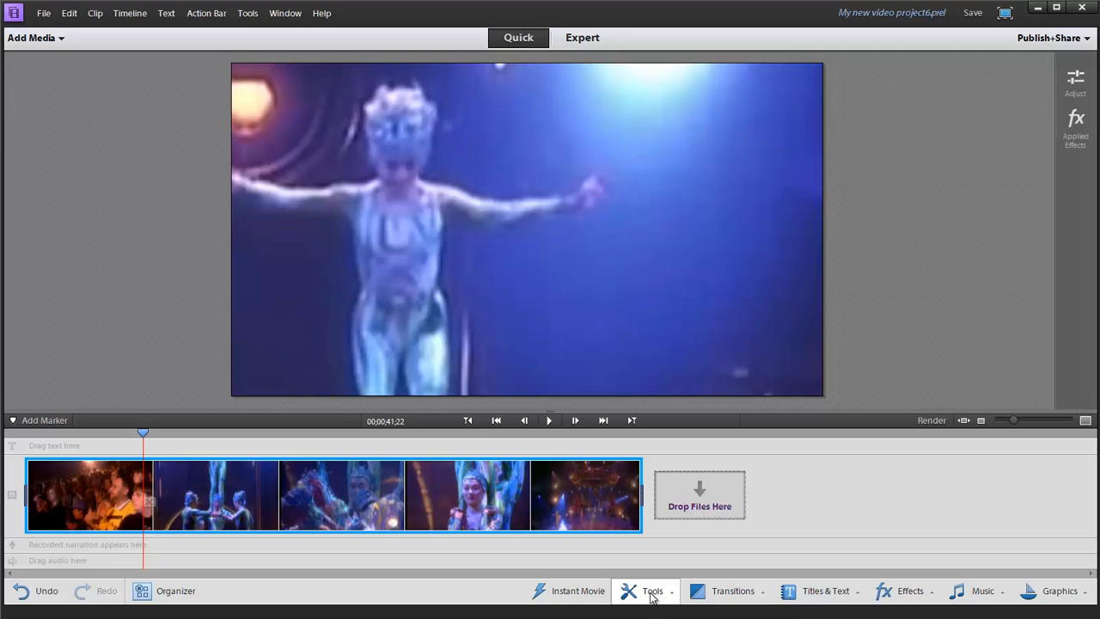
mouse_move(678, 423)
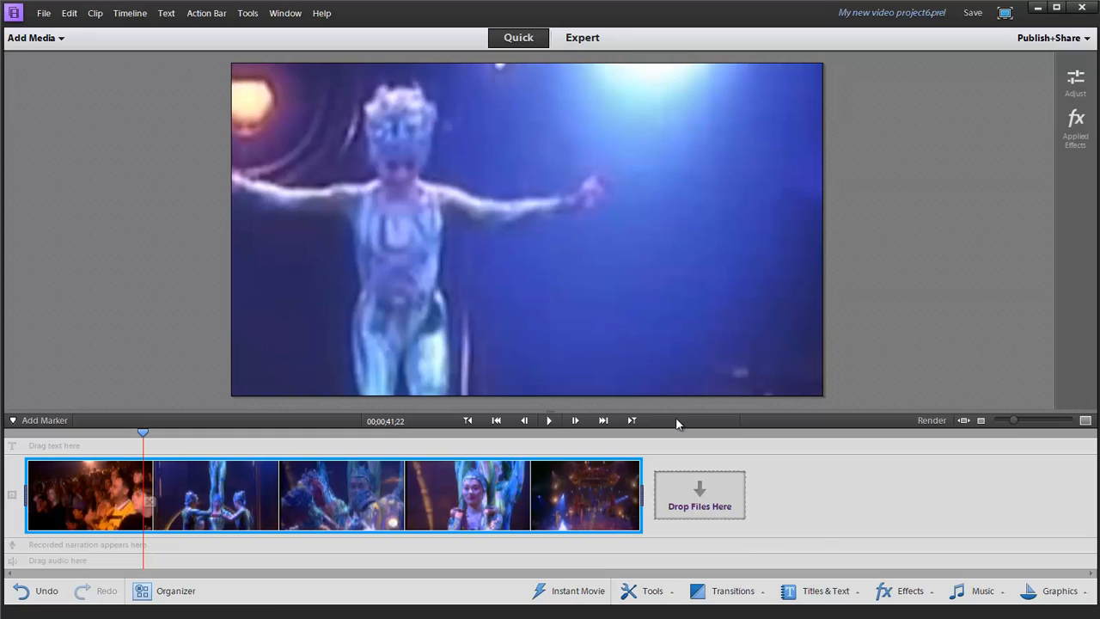
mouse_move(688, 511)
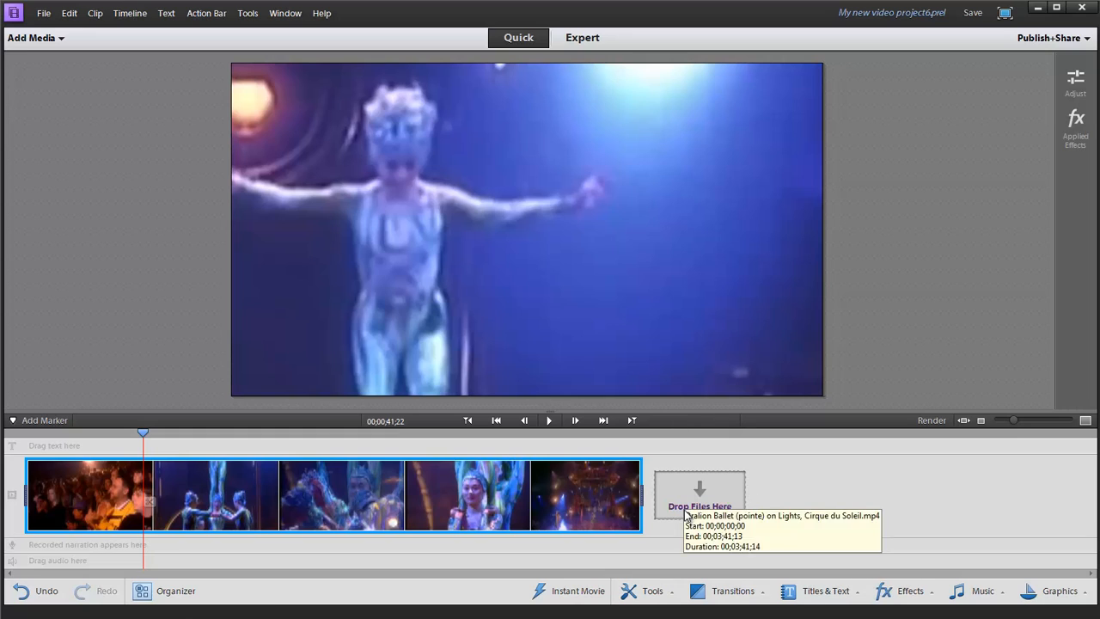
mouse_move(641, 591)
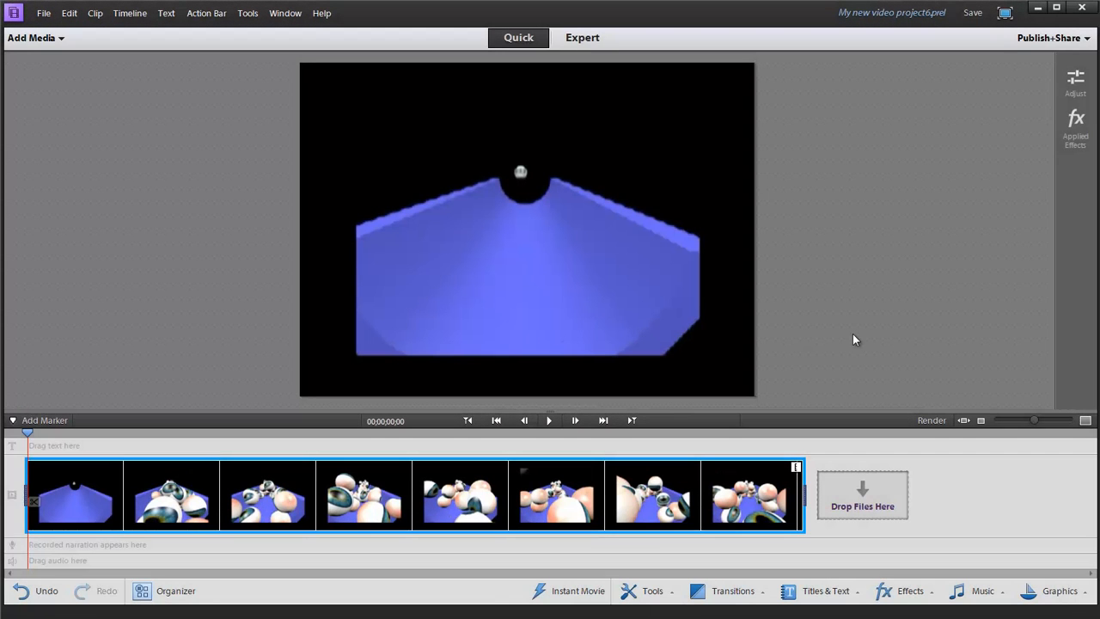
mouse_move(627, 599)
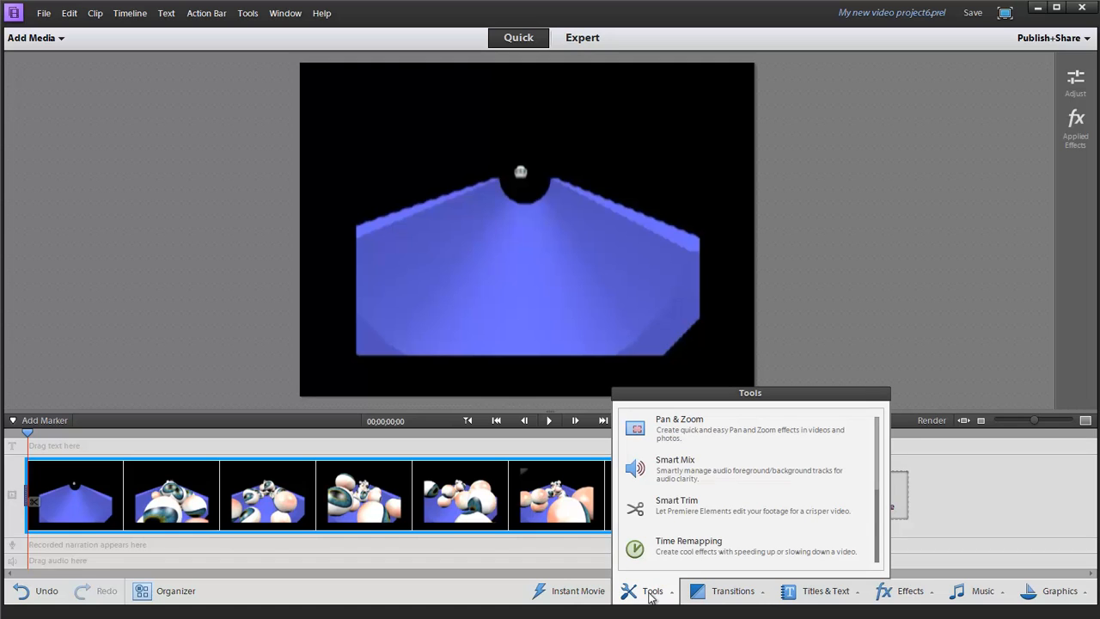
- Open the Time Remapping tool on the eyeball animation clip
left_click(701, 540)
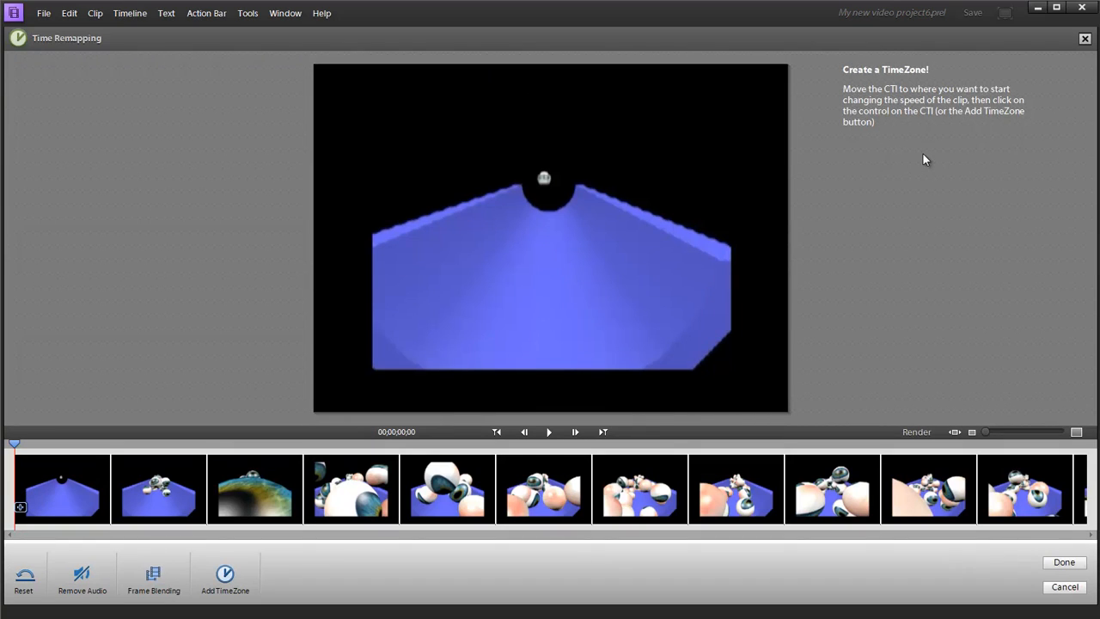
mouse_move(659, 252)
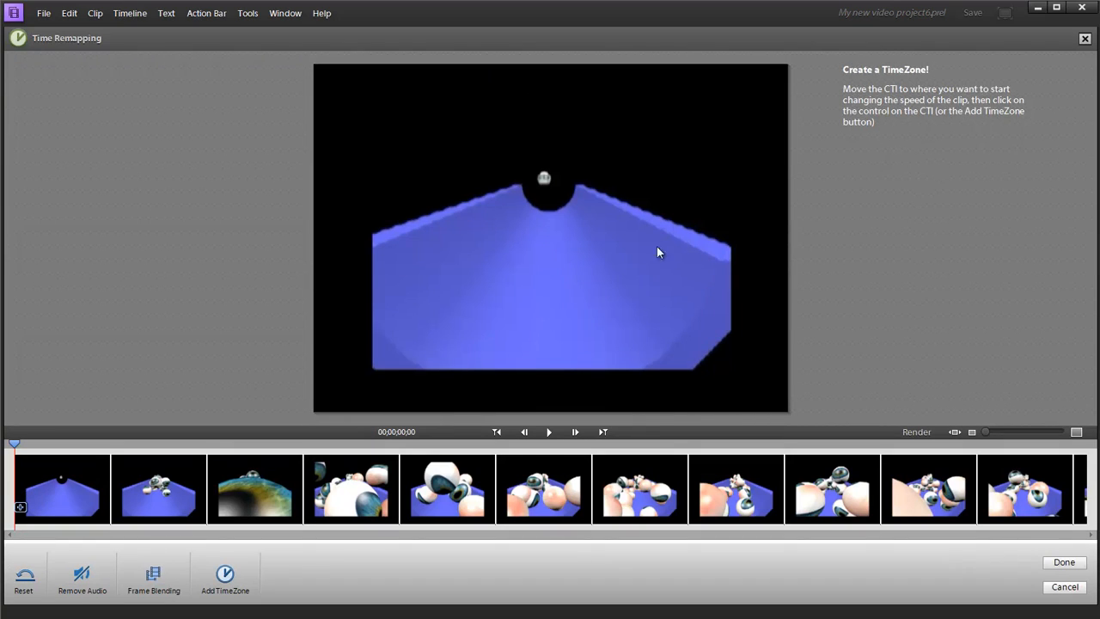
mouse_move(937, 275)
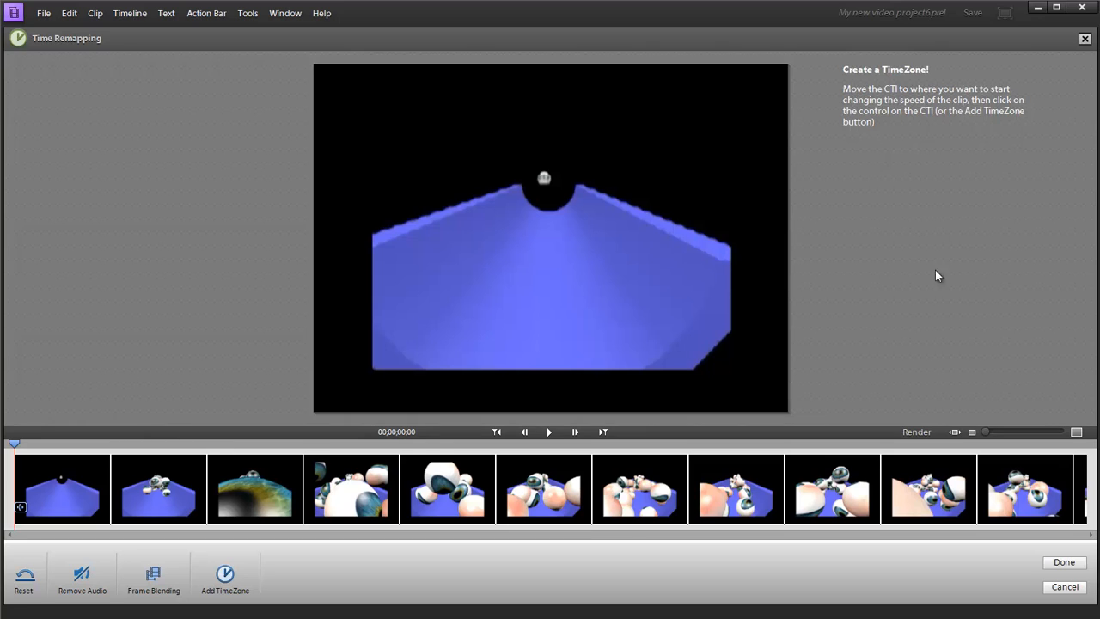
mouse_move(650, 466)
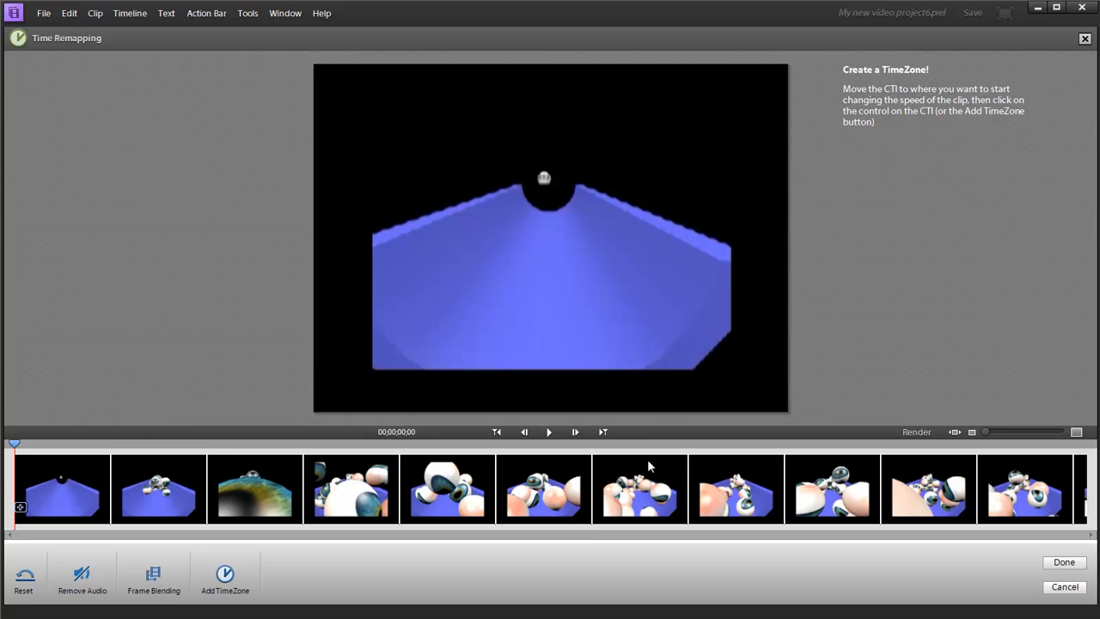
mouse_move(611, 217)
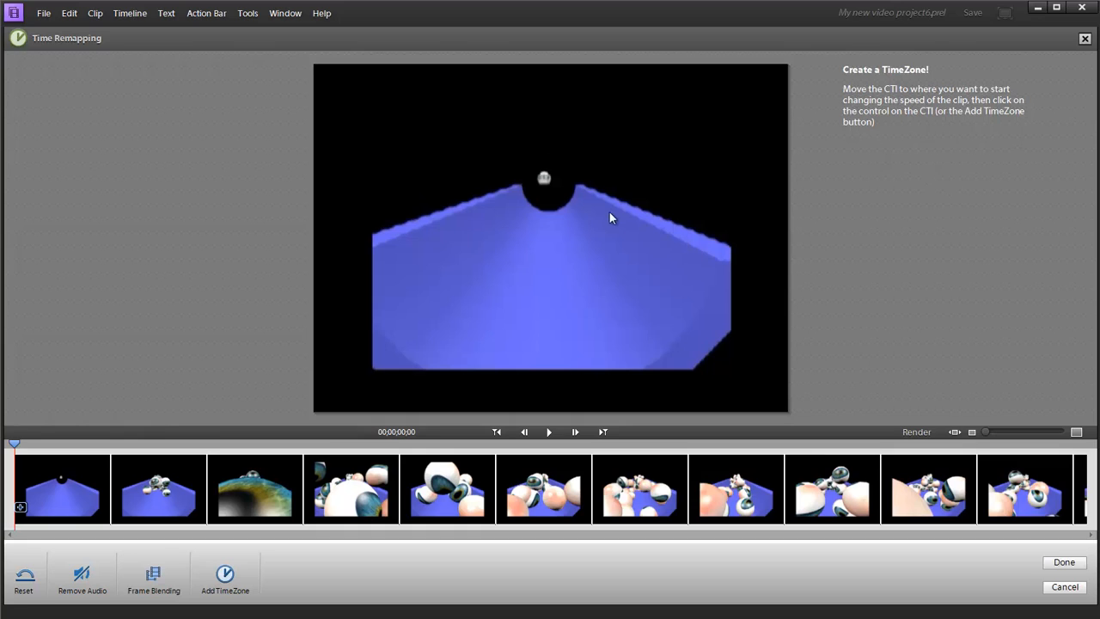
mouse_move(1044, 101)
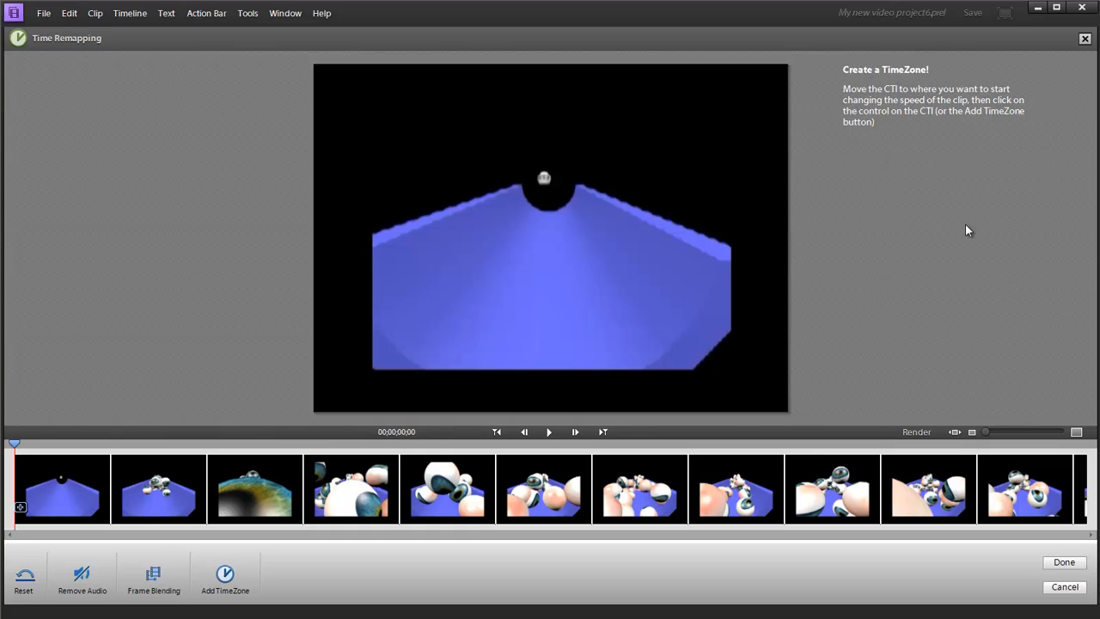
mouse_move(43, 476)
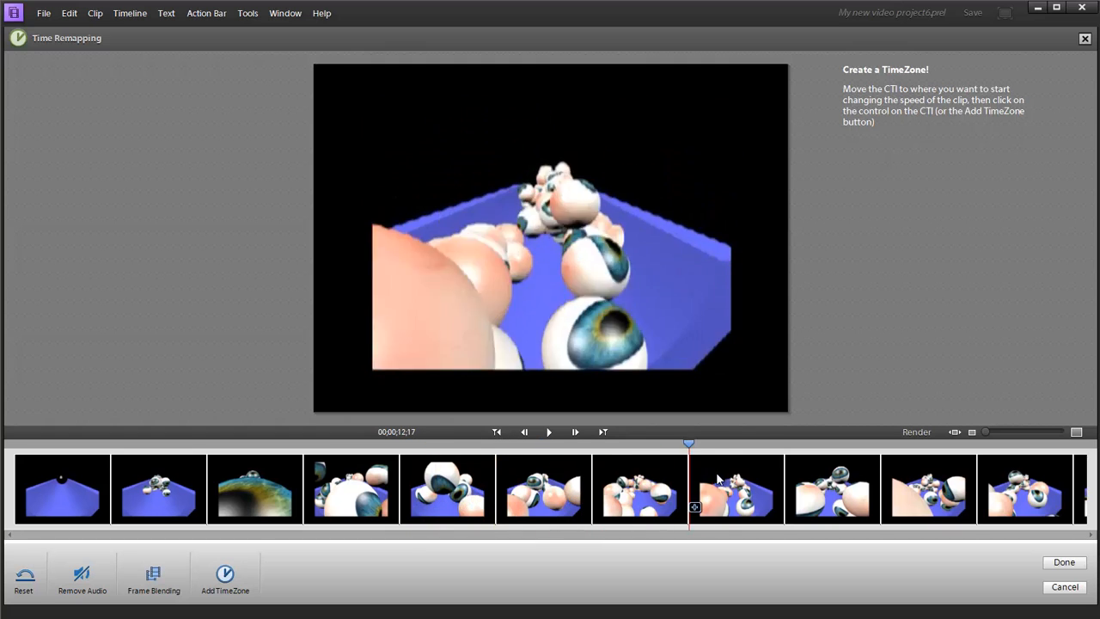
- Scrub through the eyeball clip and park the playhead near 00;00;02;06
left_click_drag(688, 443, 844, 443)
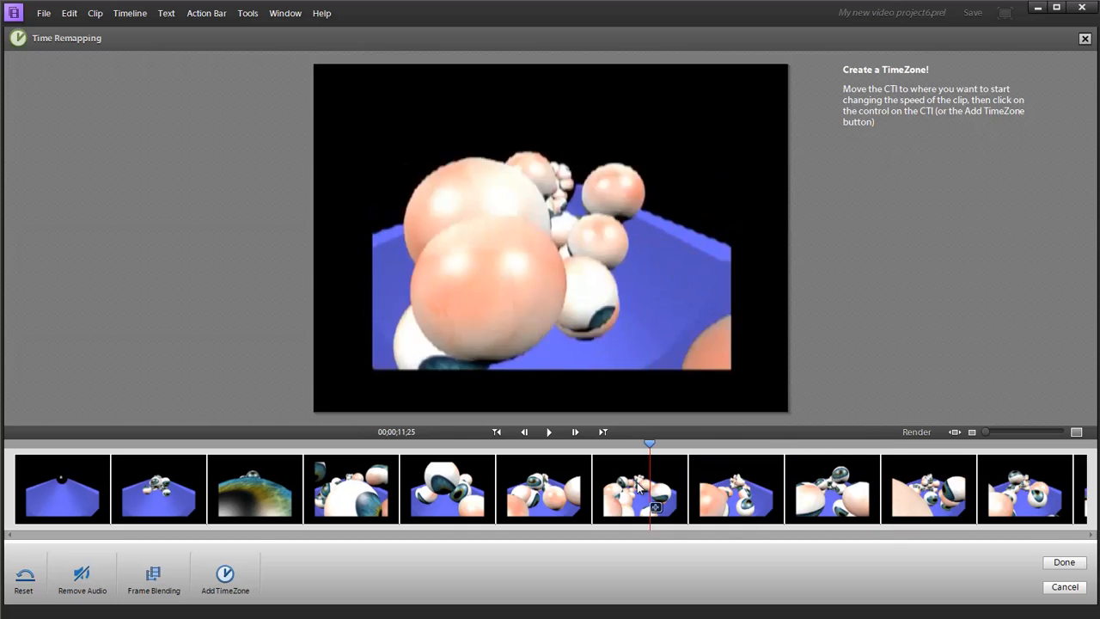
left_click_drag(651, 443, 136, 442)
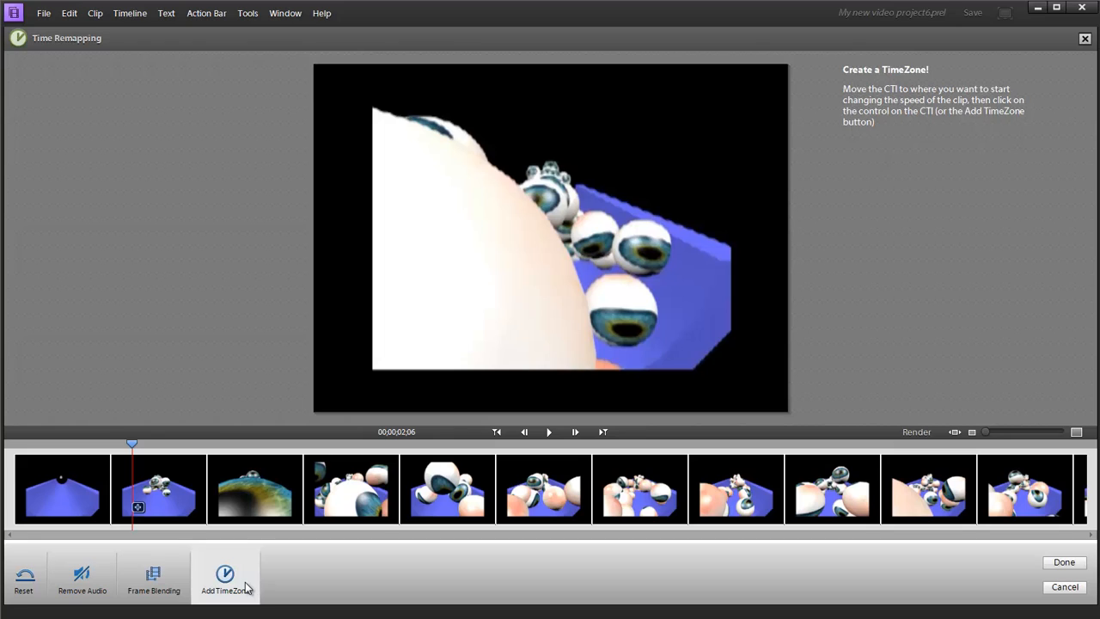
mouse_move(238, 585)
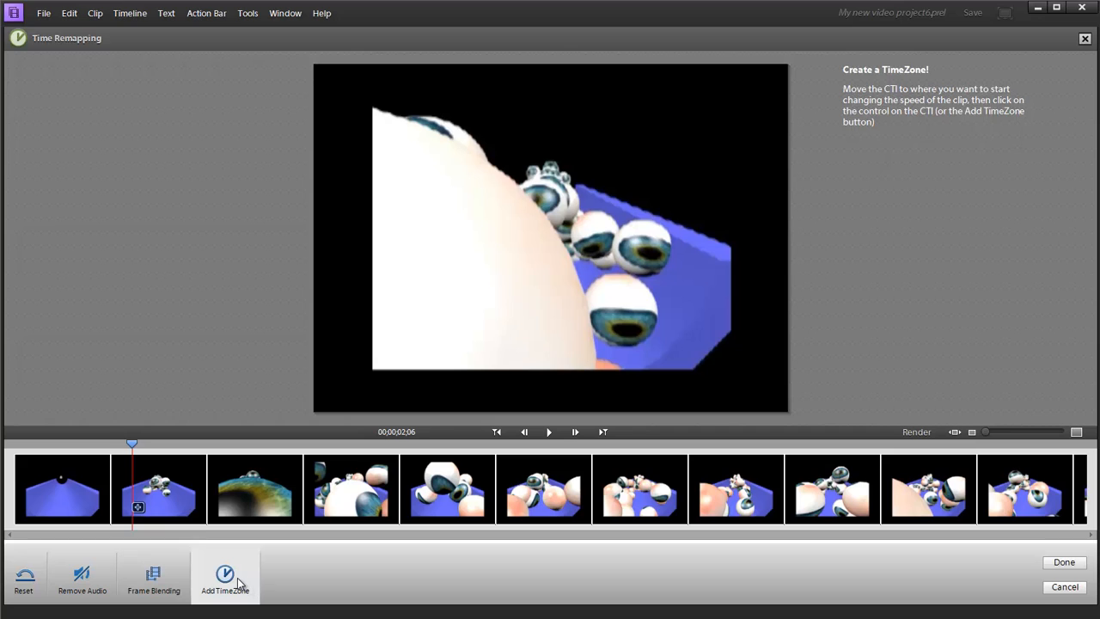
- Add a TimeZone at the playhead and stretch its end to about 00;00;06;18
left_click(225, 573)
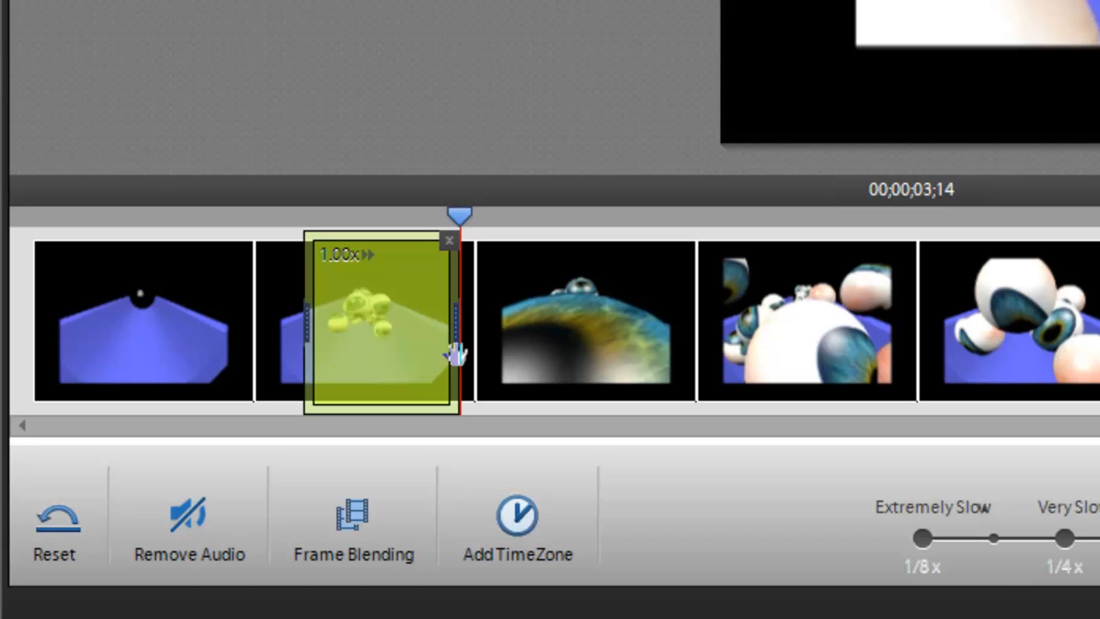
mouse_move(365, 365)
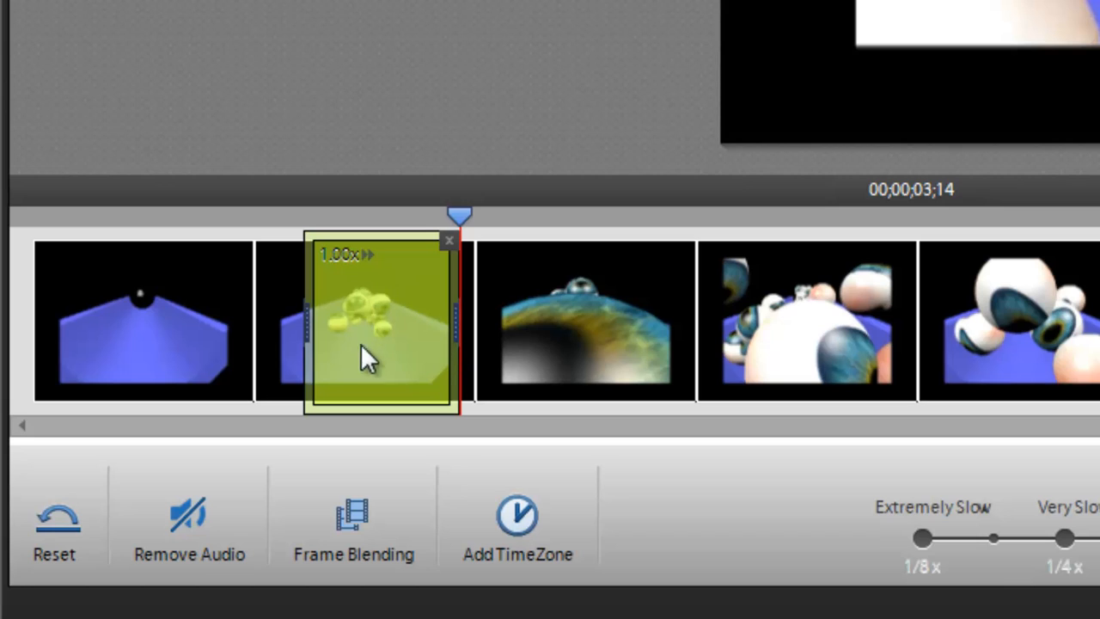
mouse_move(395, 318)
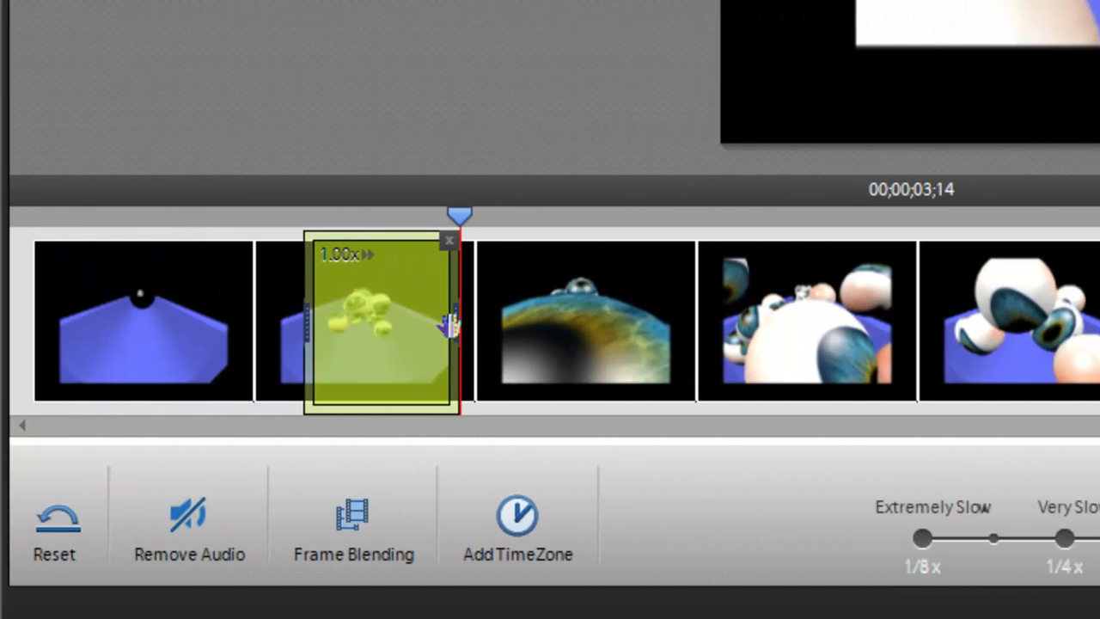
left_click_drag(451, 322, 490, 322)
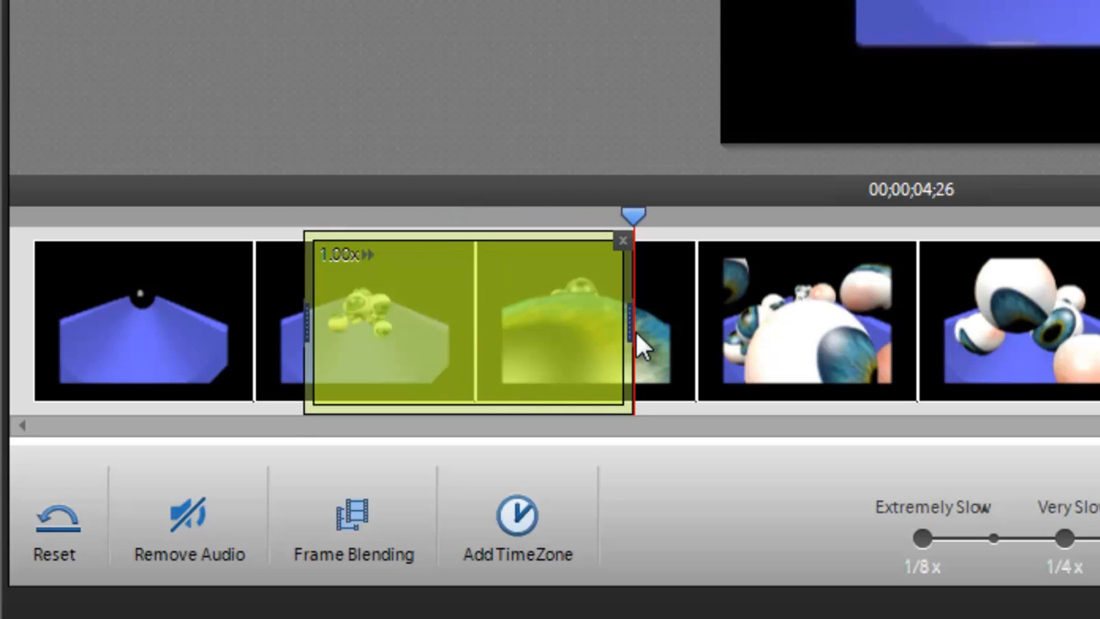
mouse_move(469, 400)
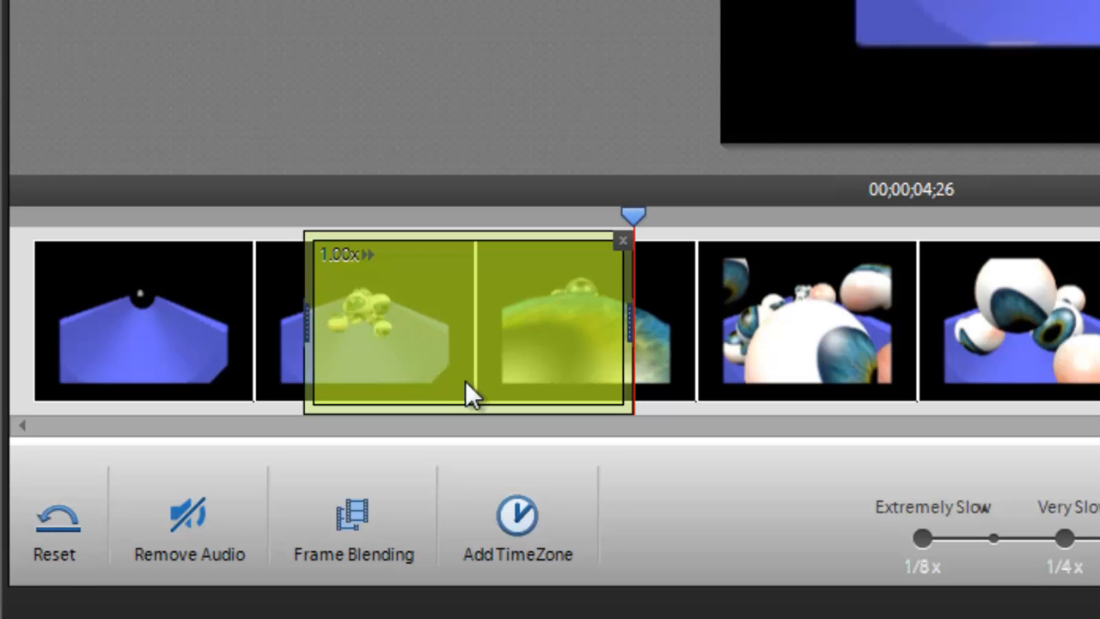
mouse_move(615, 318)
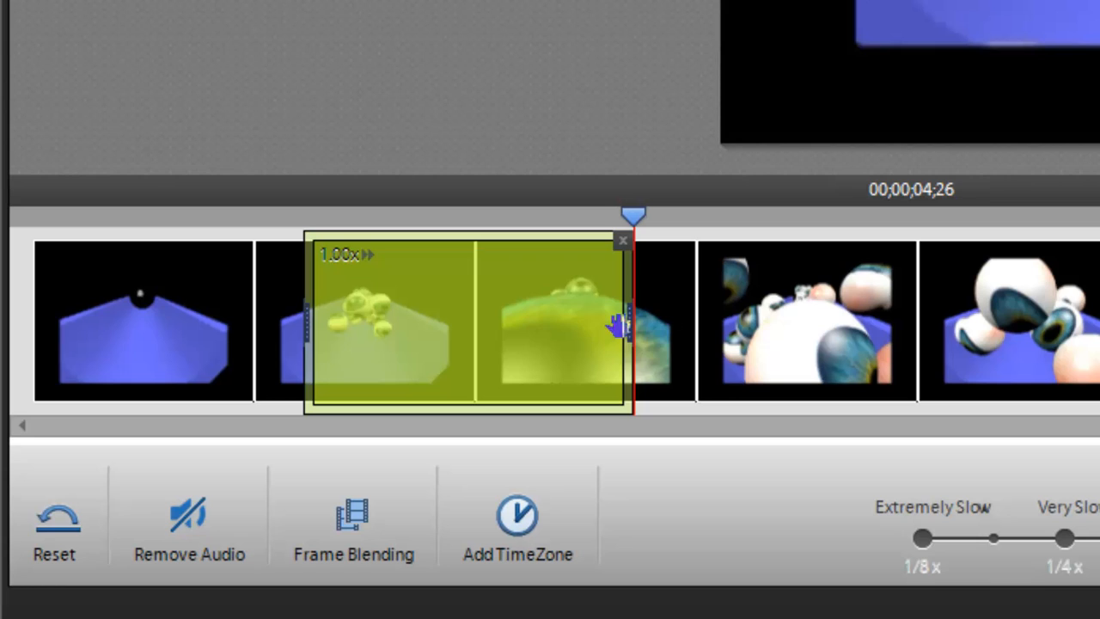
mouse_move(615, 340)
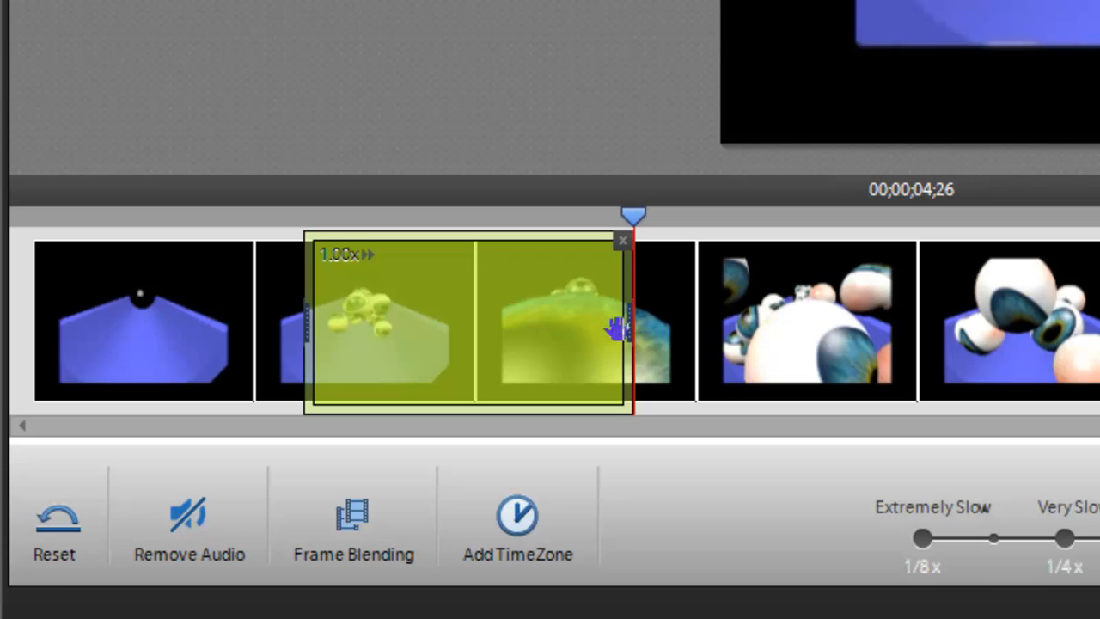
mouse_move(301, 412)
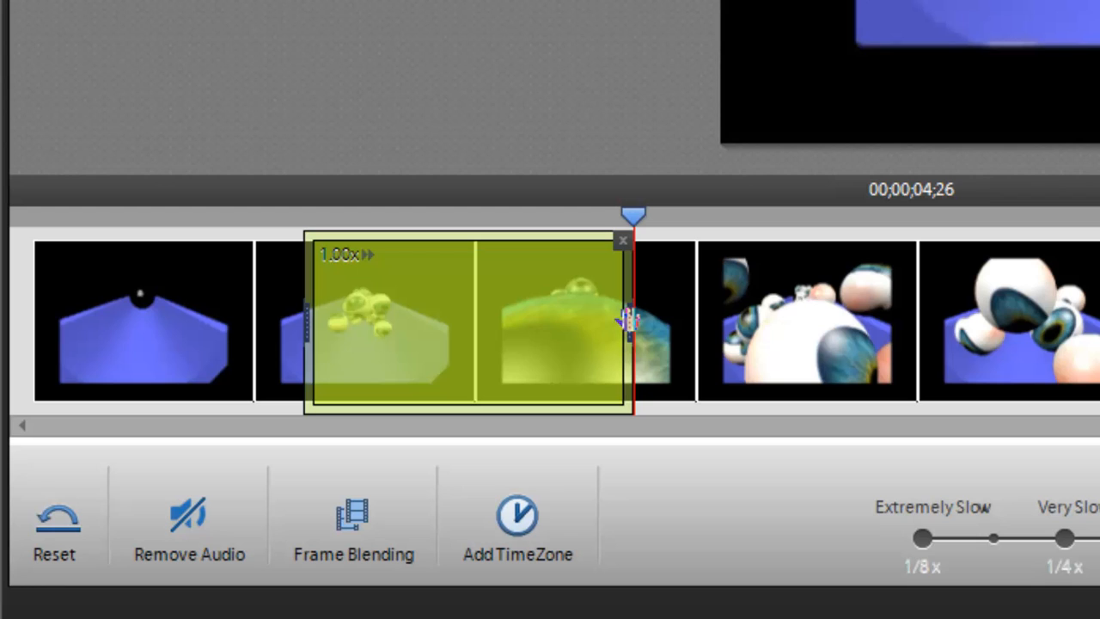
left_click_drag(632, 322, 646, 322)
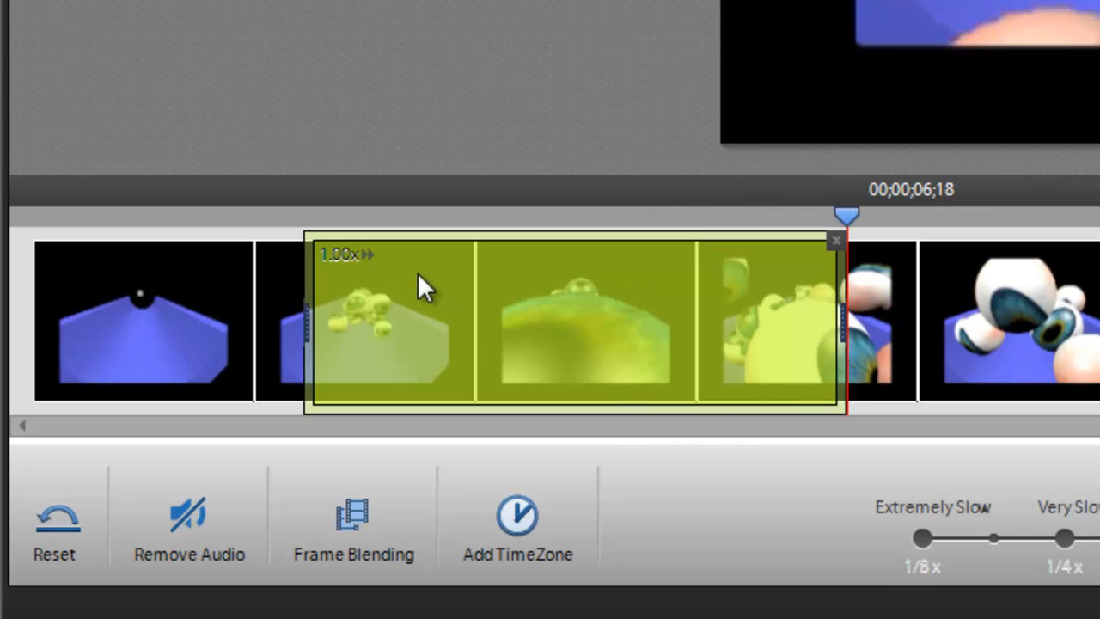
mouse_move(393, 271)
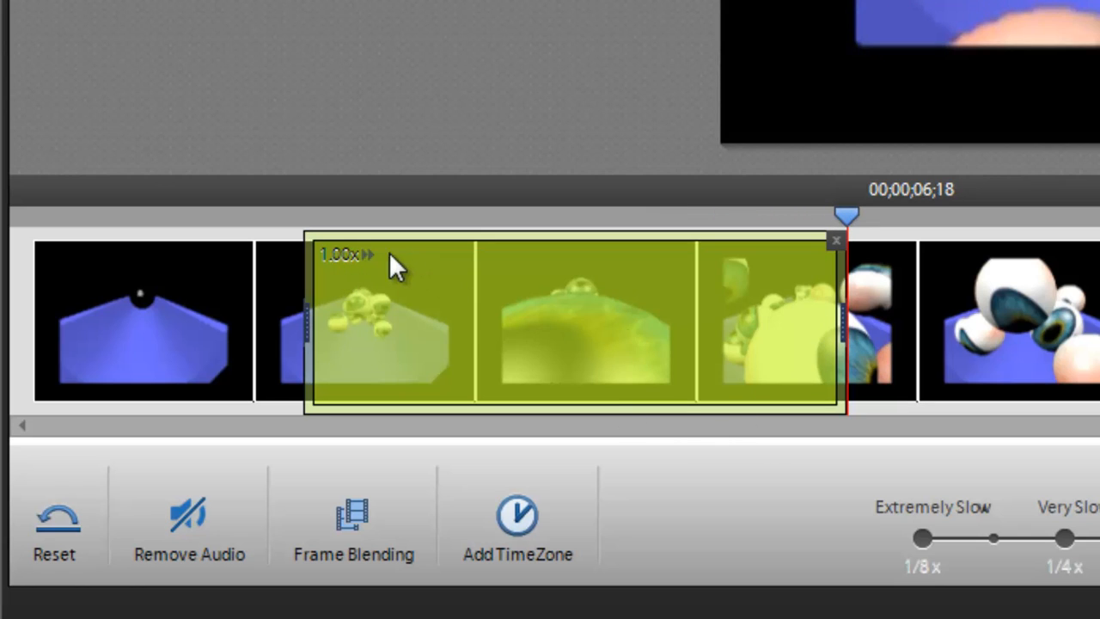
mouse_move(349, 274)
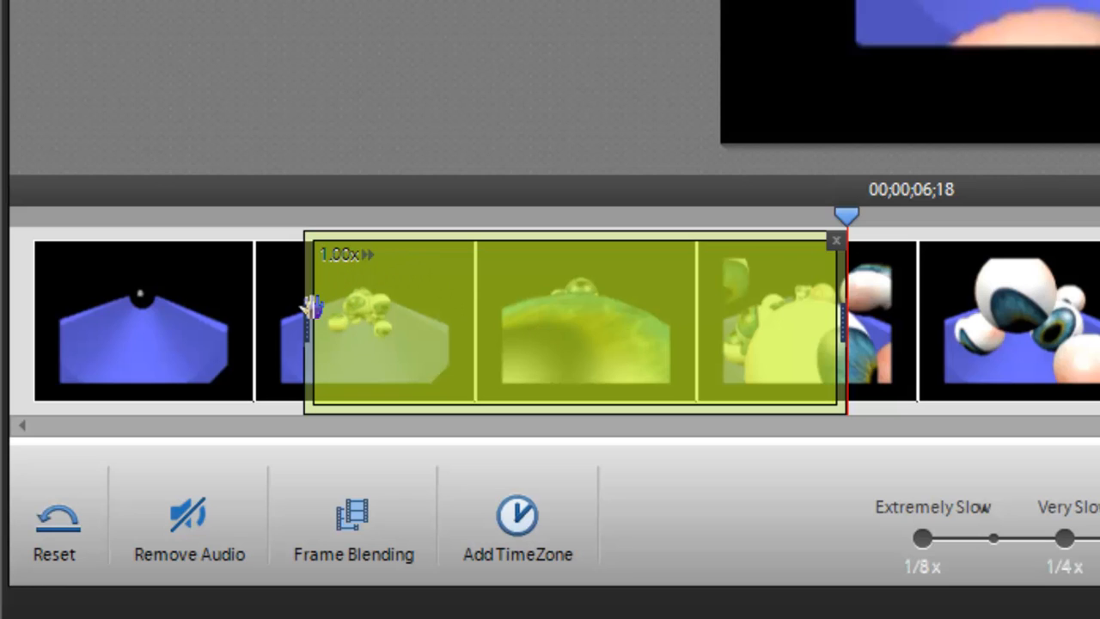
mouse_move(614, 336)
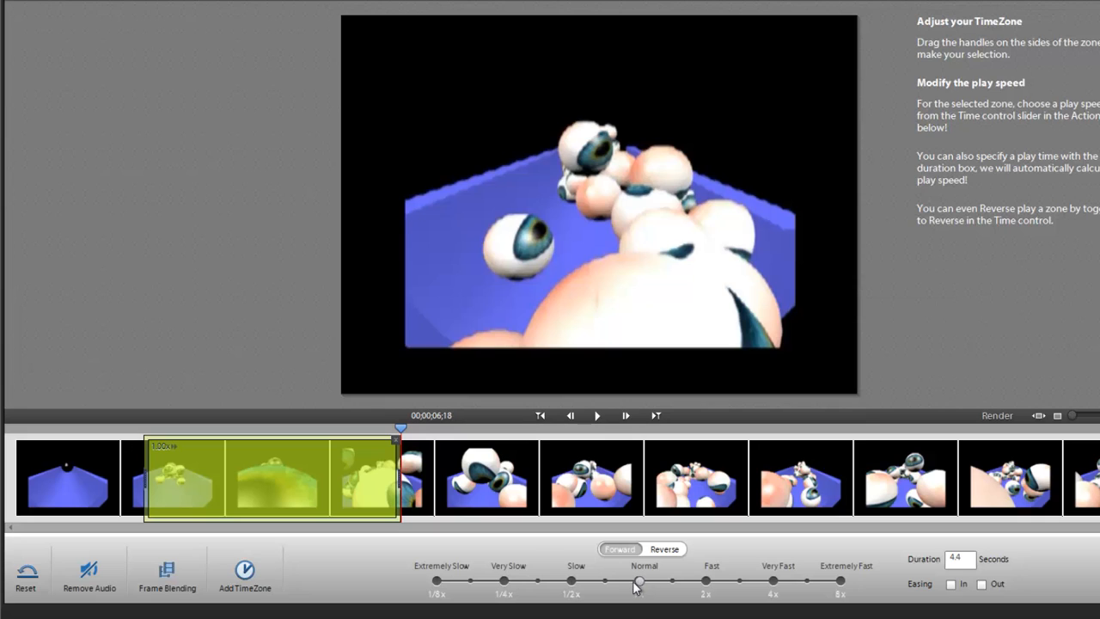
- Slow the TimeZone to 0.50x and enable Easing In and Out
left_click_drag(638, 580, 573, 580)
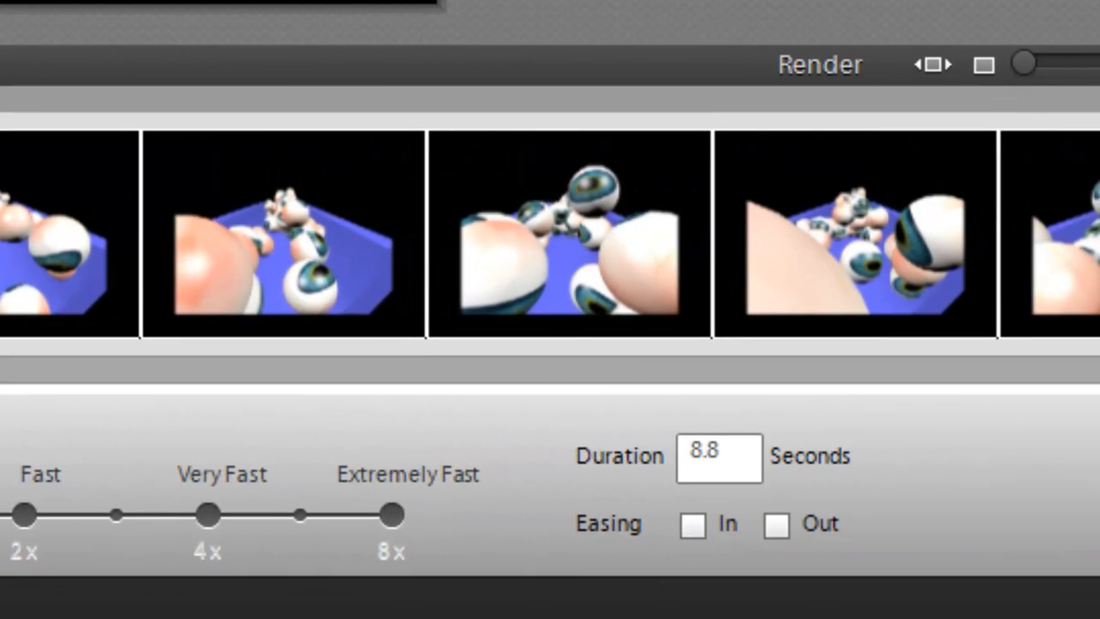
mouse_move(724, 578)
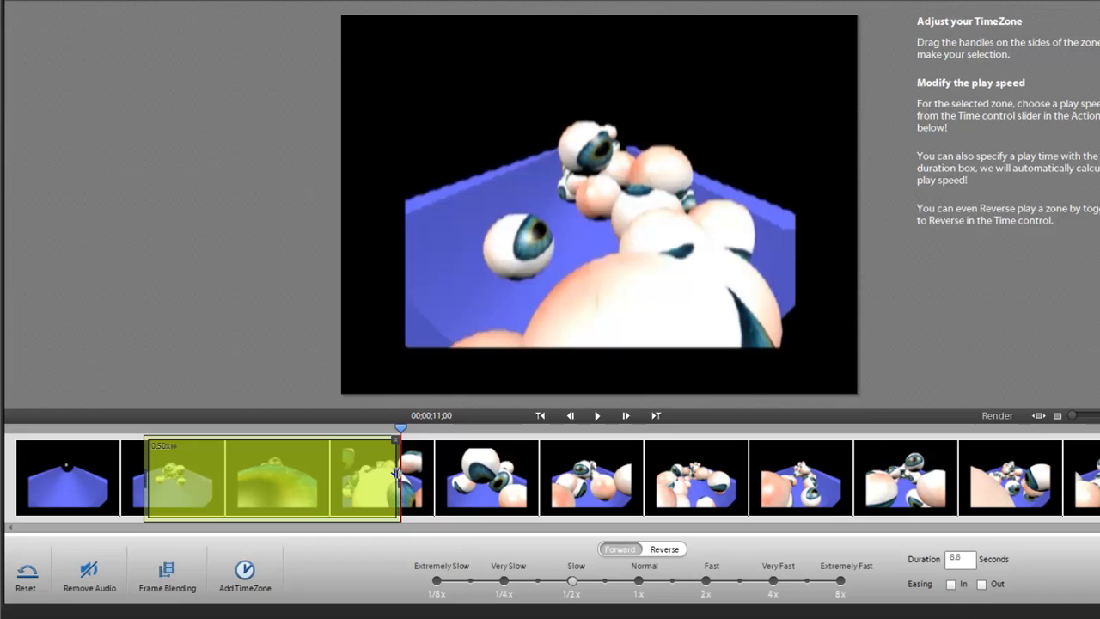
mouse_move(153, 462)
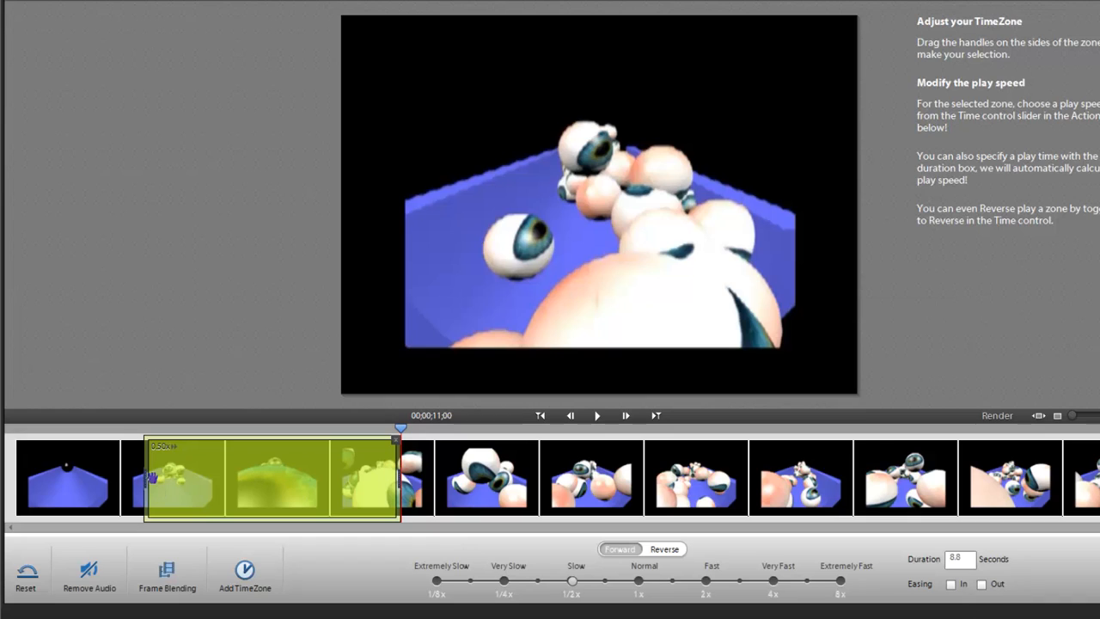
mouse_move(213, 476)
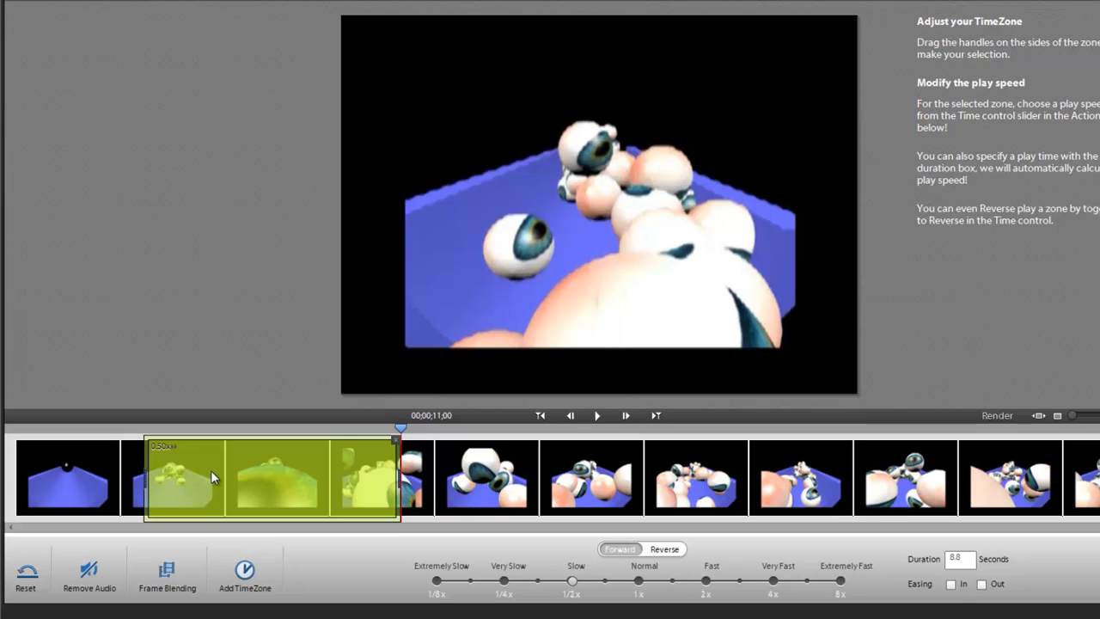
mouse_move(96, 483)
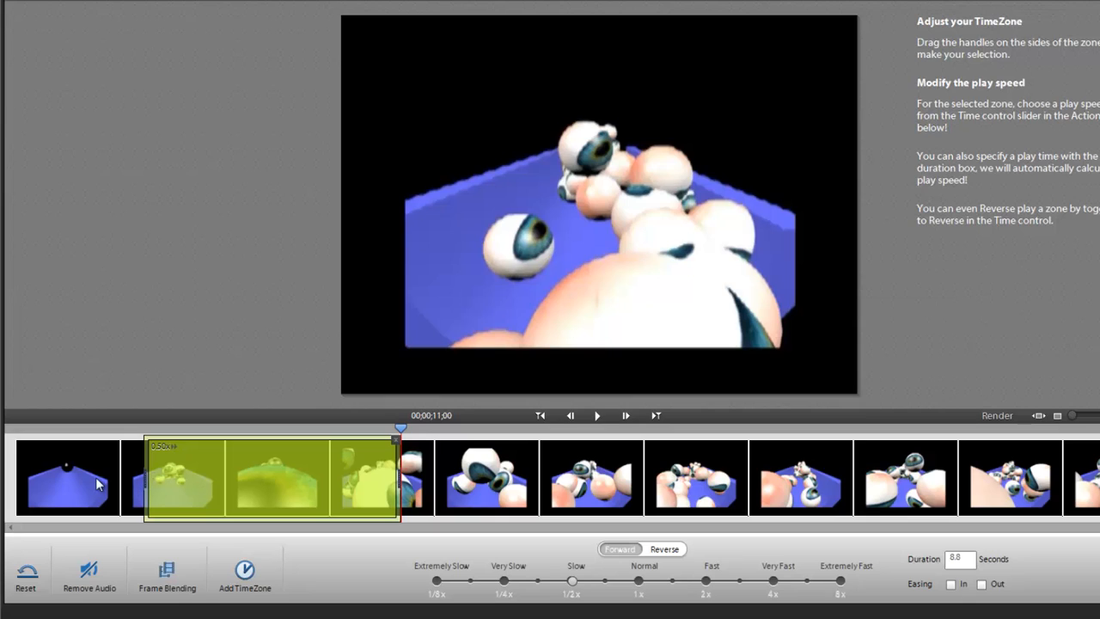
mouse_move(290, 497)
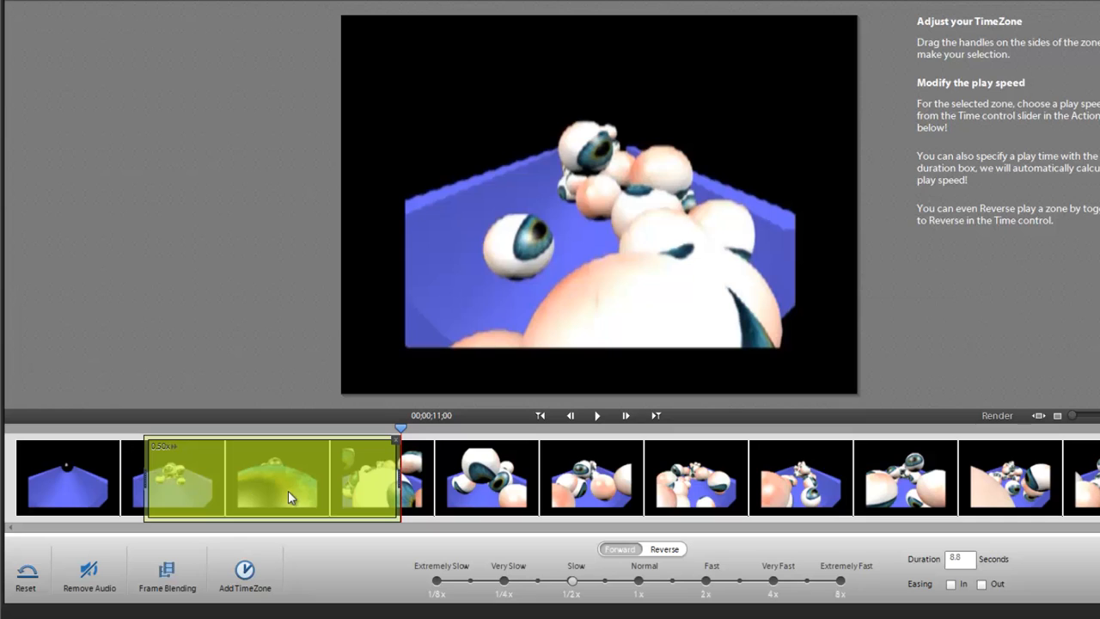
mouse_move(973, 600)
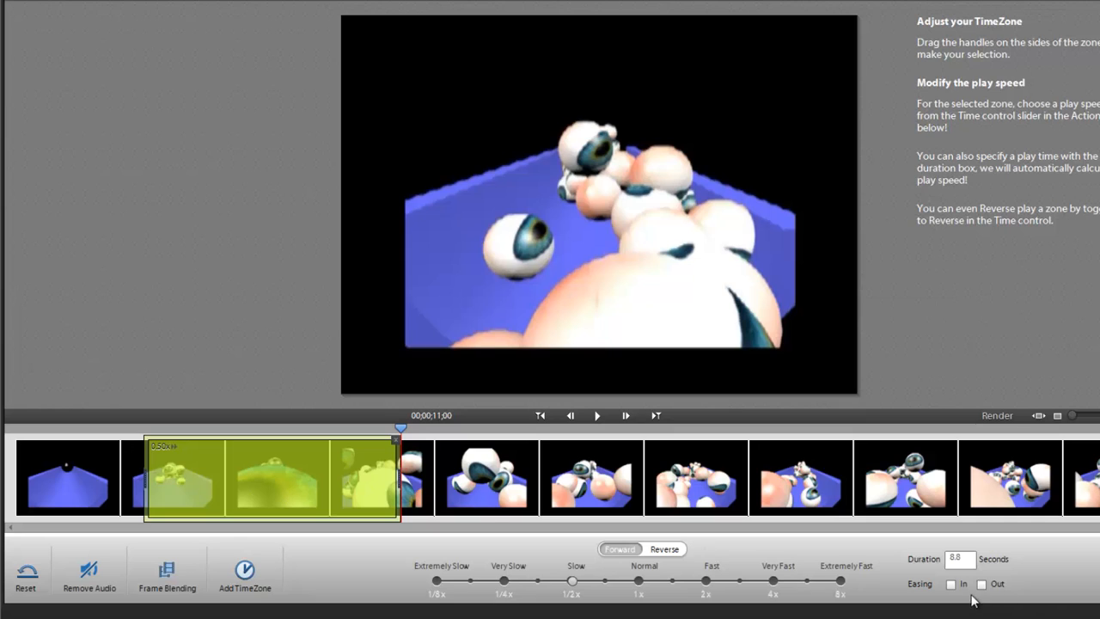
left_click(954, 585)
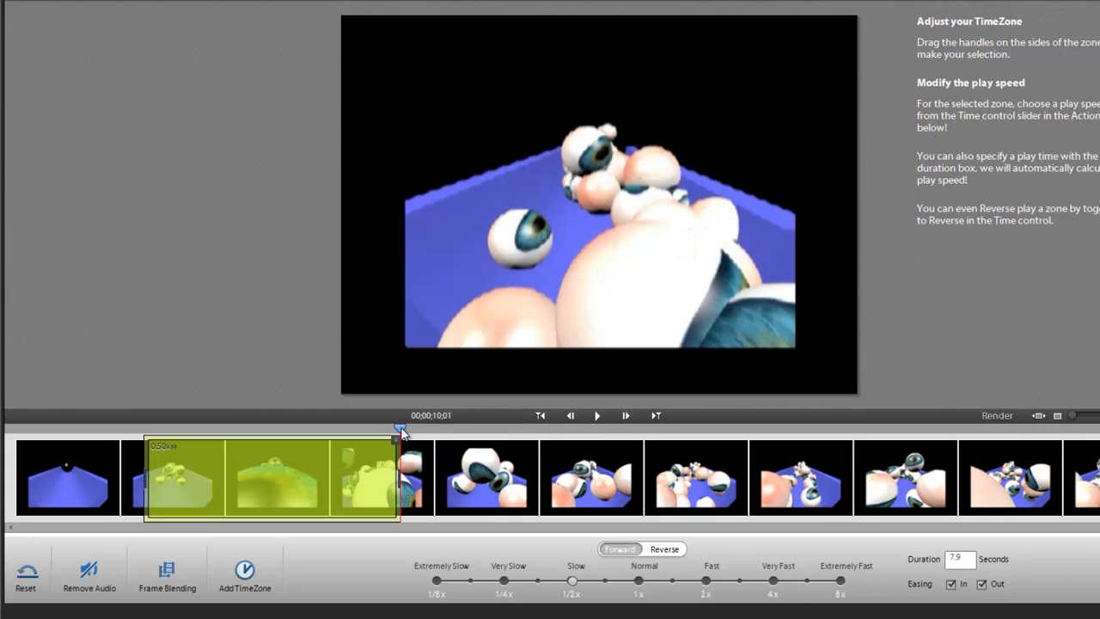
left_click_drag(403, 434, 138, 430)
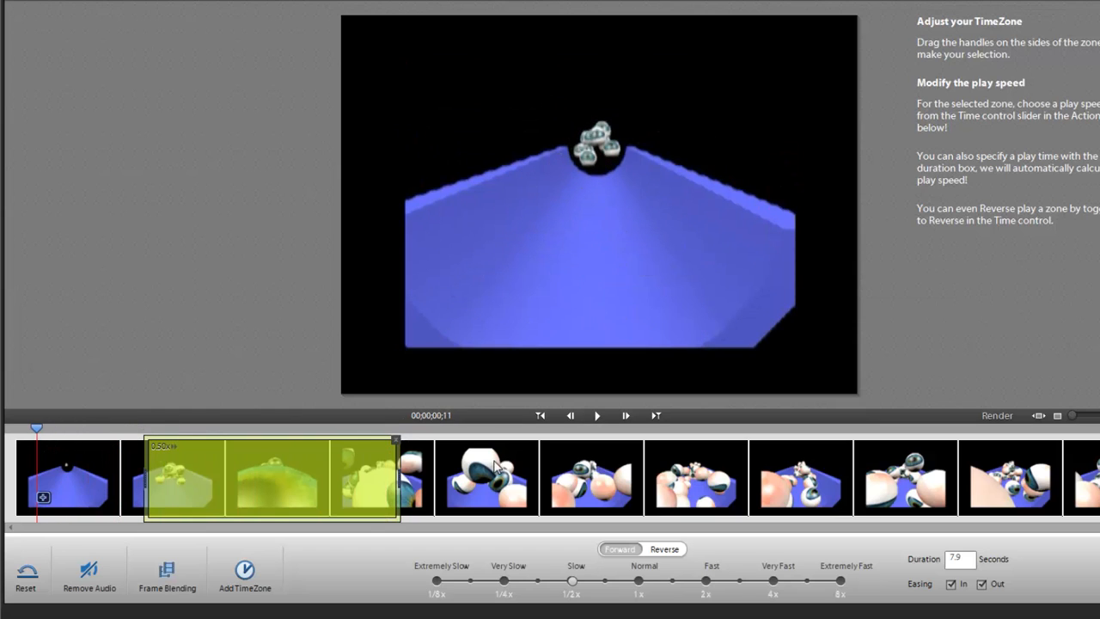
left_click(596, 416)
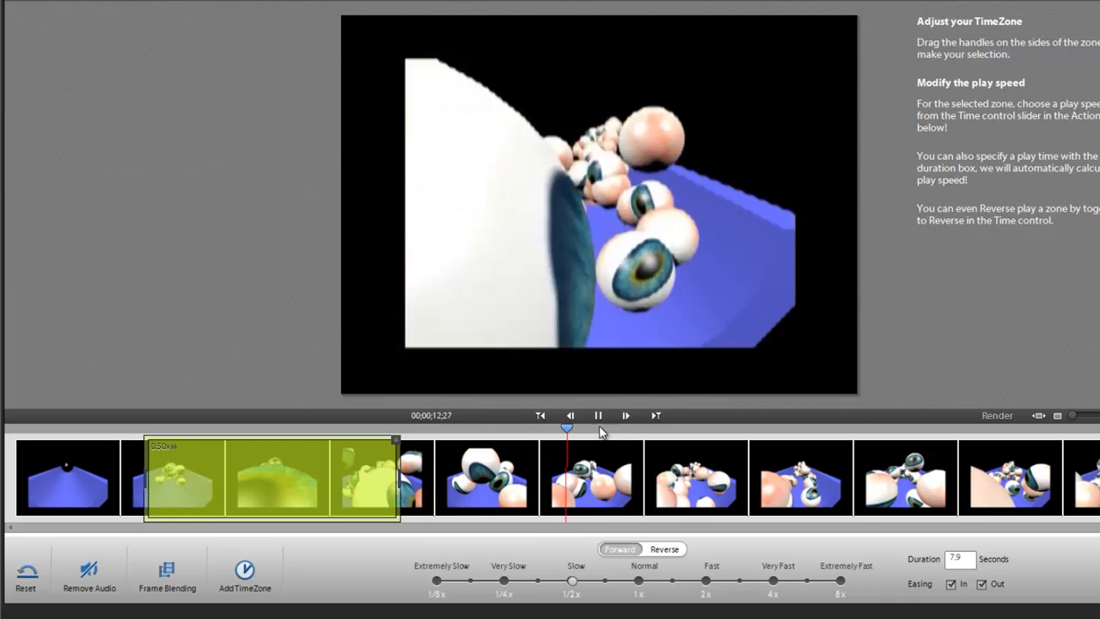
left_click(598, 415)
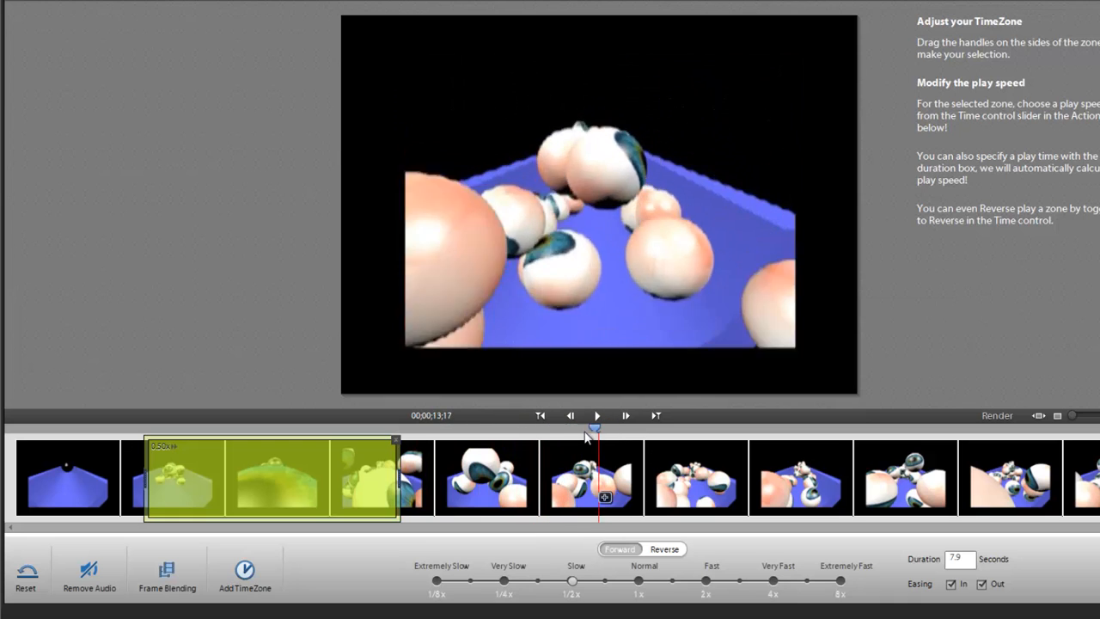
left_click_drag(593, 428, 519, 428)
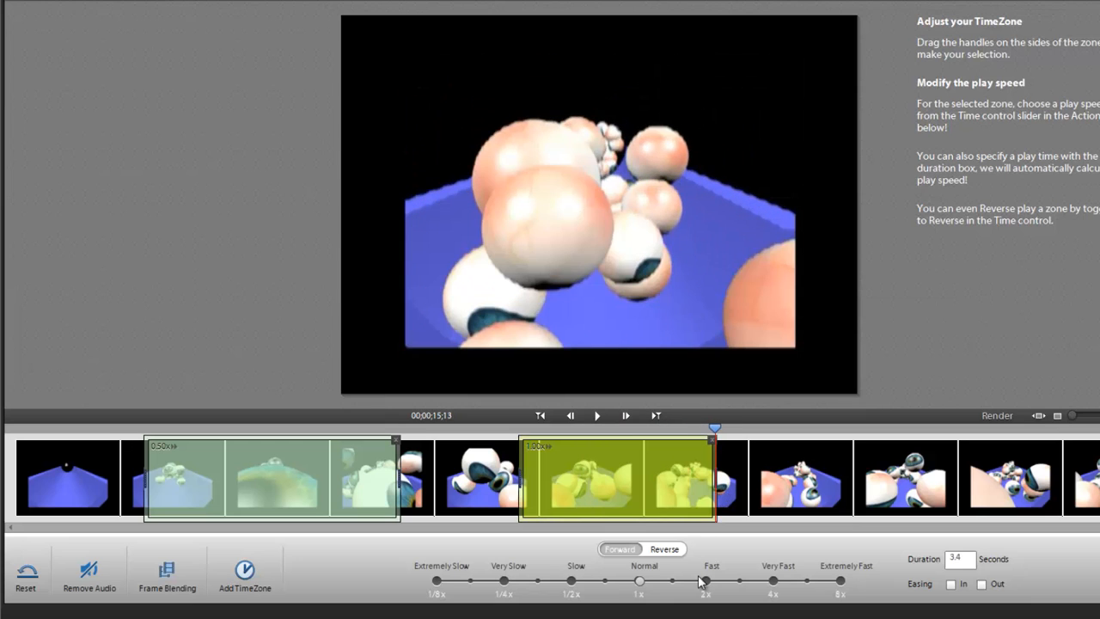
- Speed the second TimeZone up to Very Fast (4x) and preview it
left_click_drag(703, 581, 638, 581)
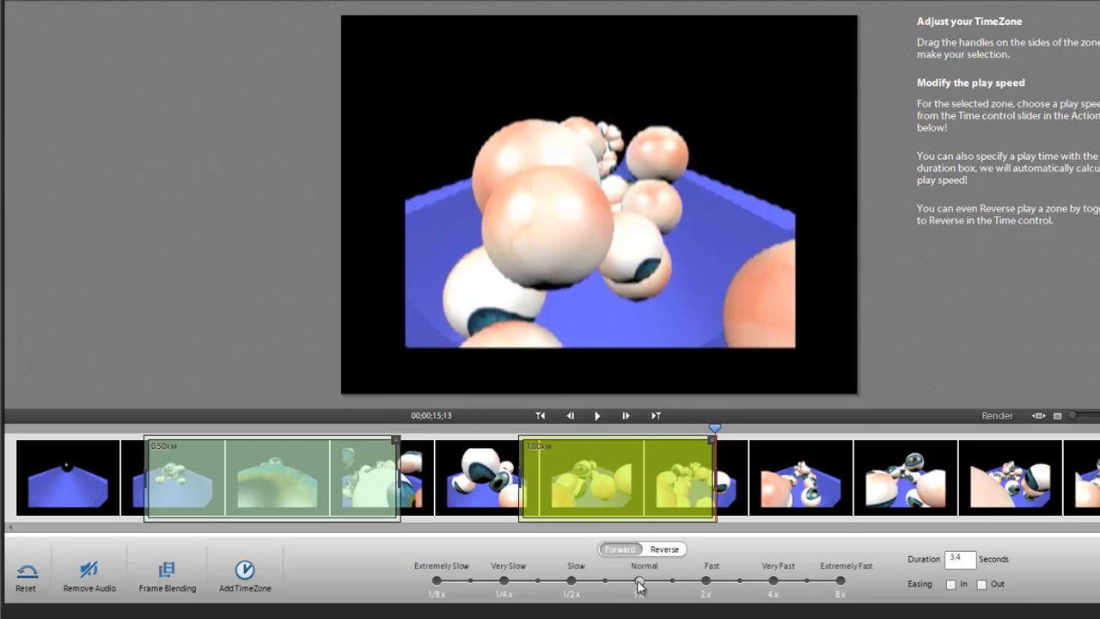
left_click_drag(638, 581, 770, 581)
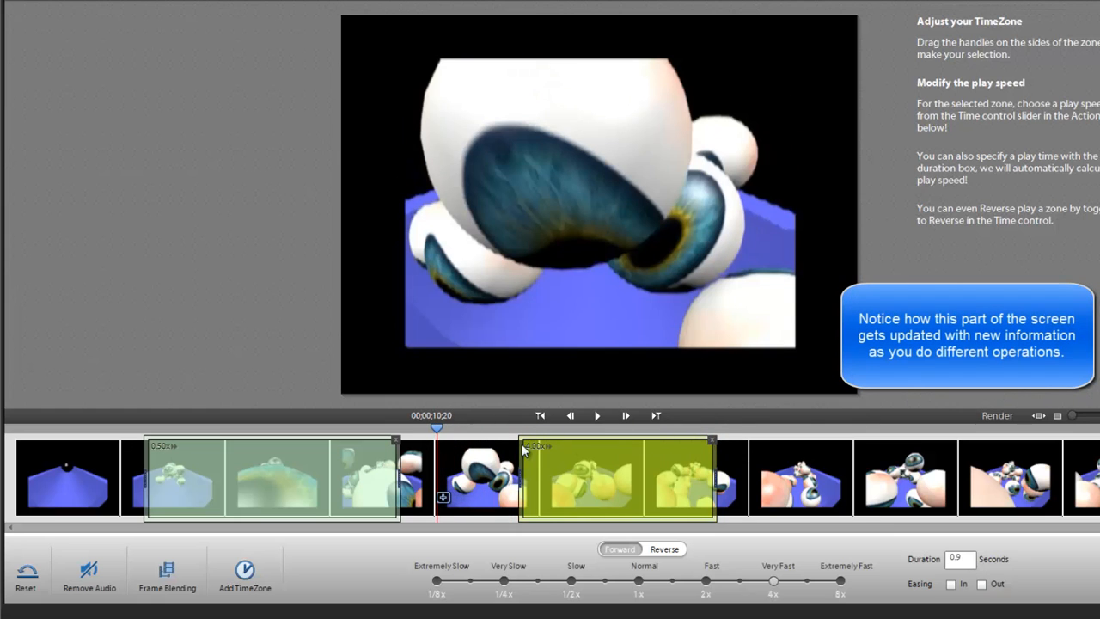
left_click(597, 416)
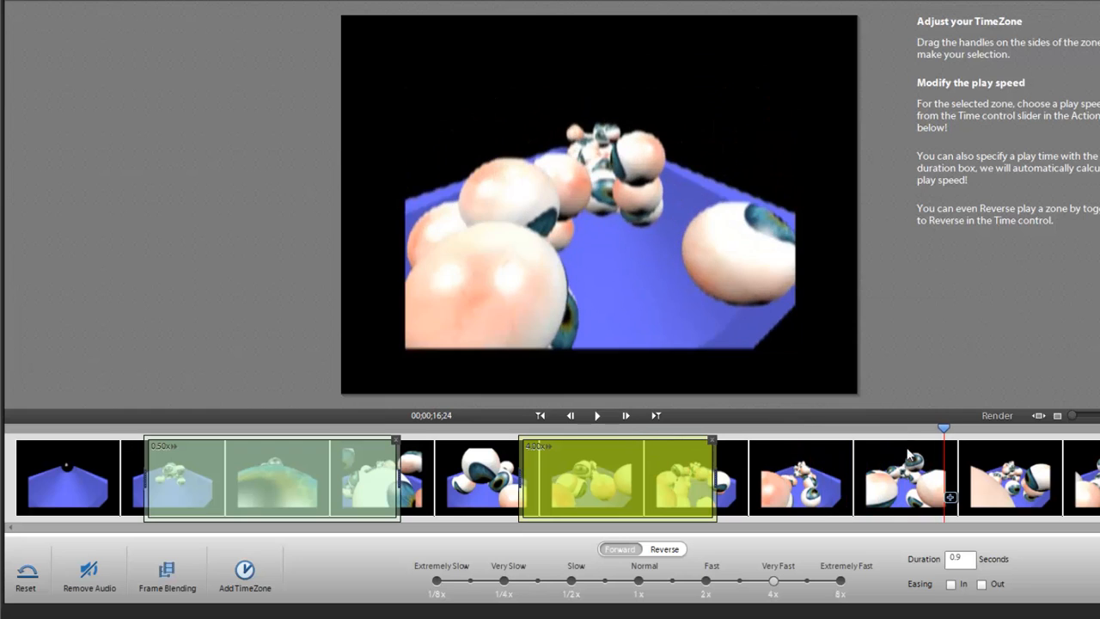
left_click_drag(943, 428, 826, 429)
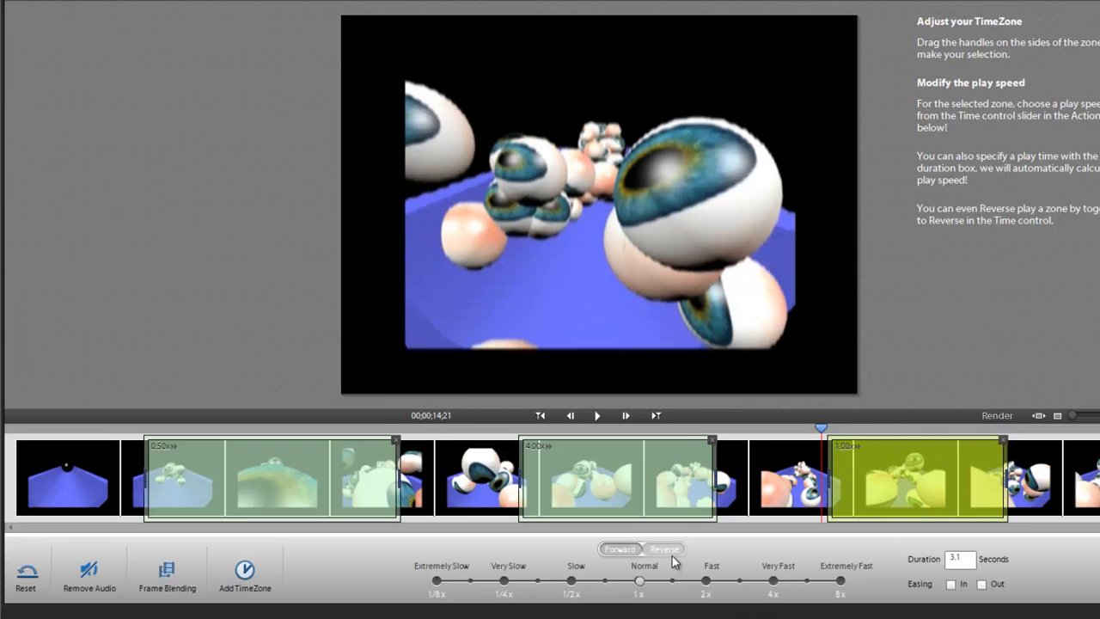
- Reverse the third TimeZone to -1.00x and play through it to preview
left_click(666, 548)
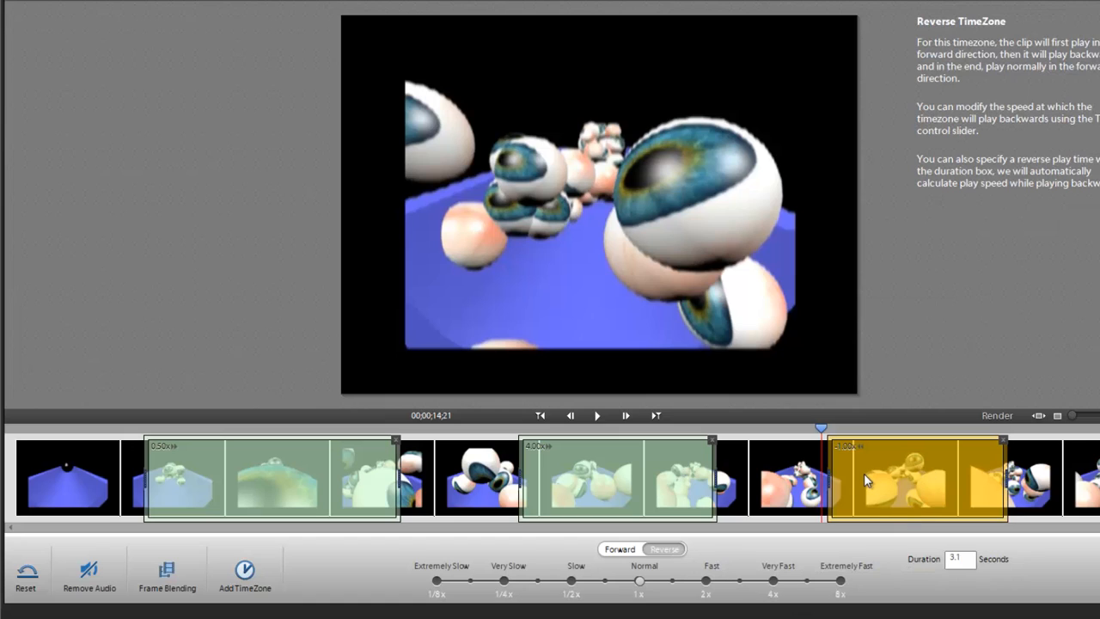
mouse_move(843, 491)
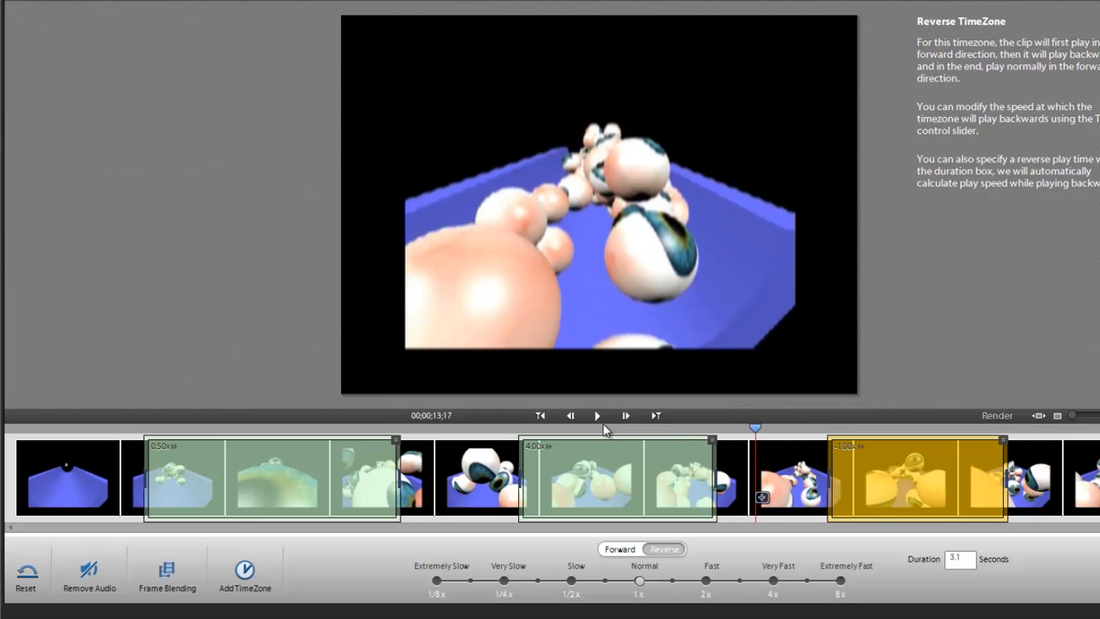
left_click(597, 416)
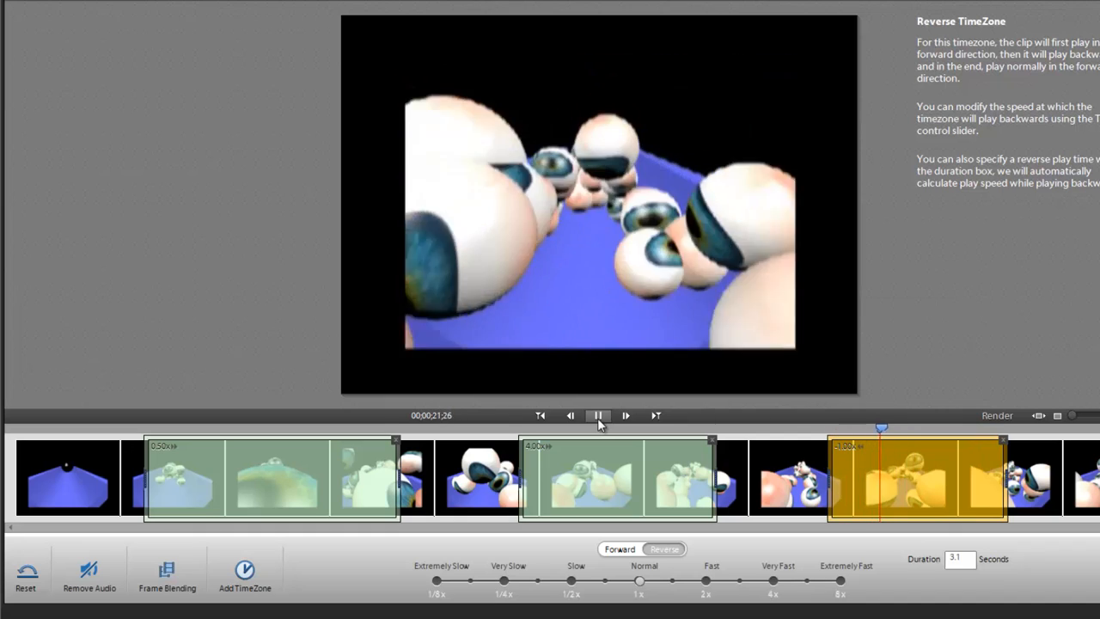
left_click(599, 416)
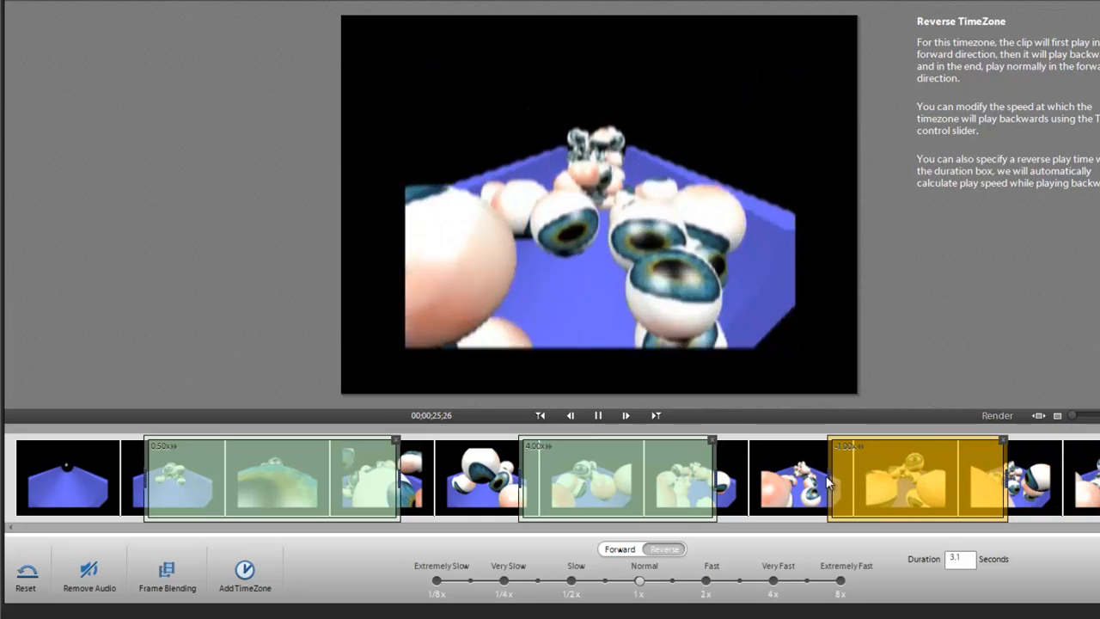
left_click(598, 416)
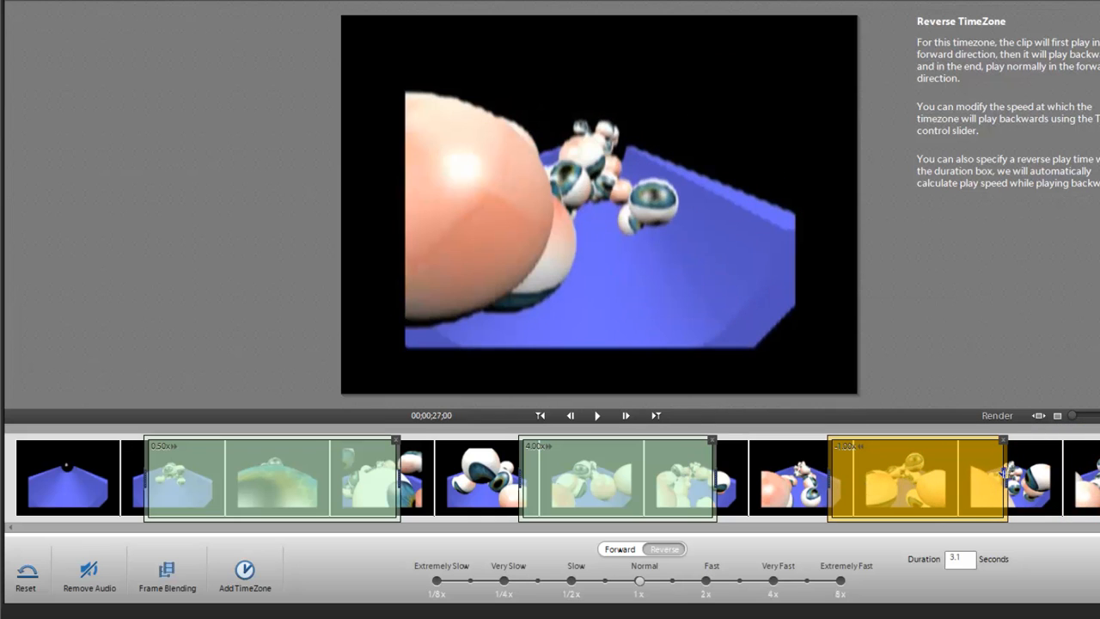
mouse_move(806, 509)
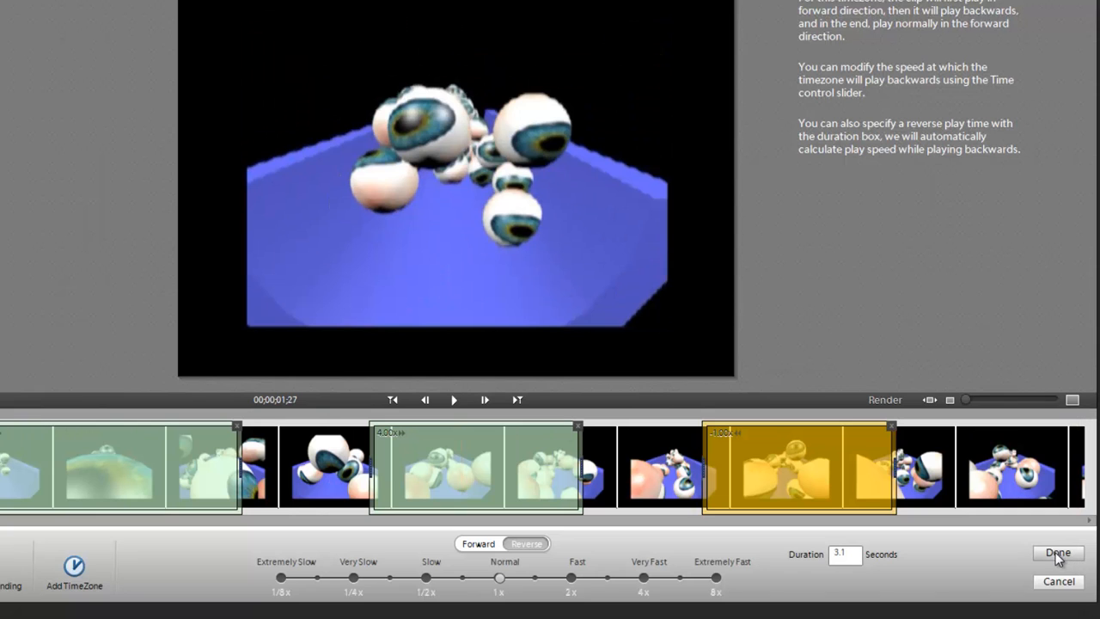
- Apply the remapping with Done and preview the remapped clip on the Quick timeline
left_click(1057, 551)
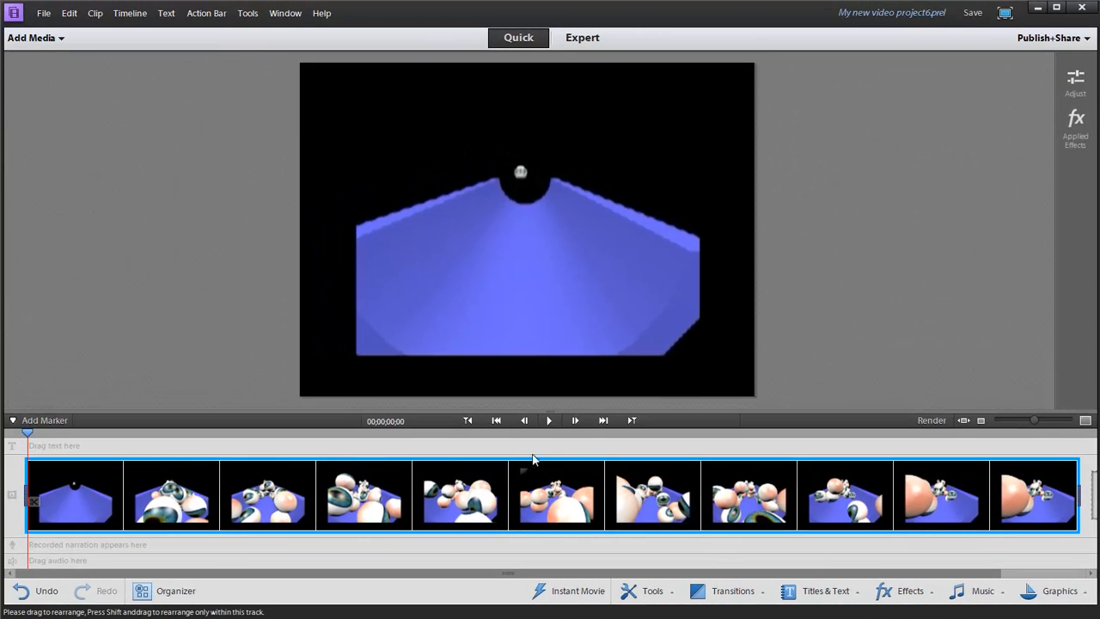
left_click(548, 420)
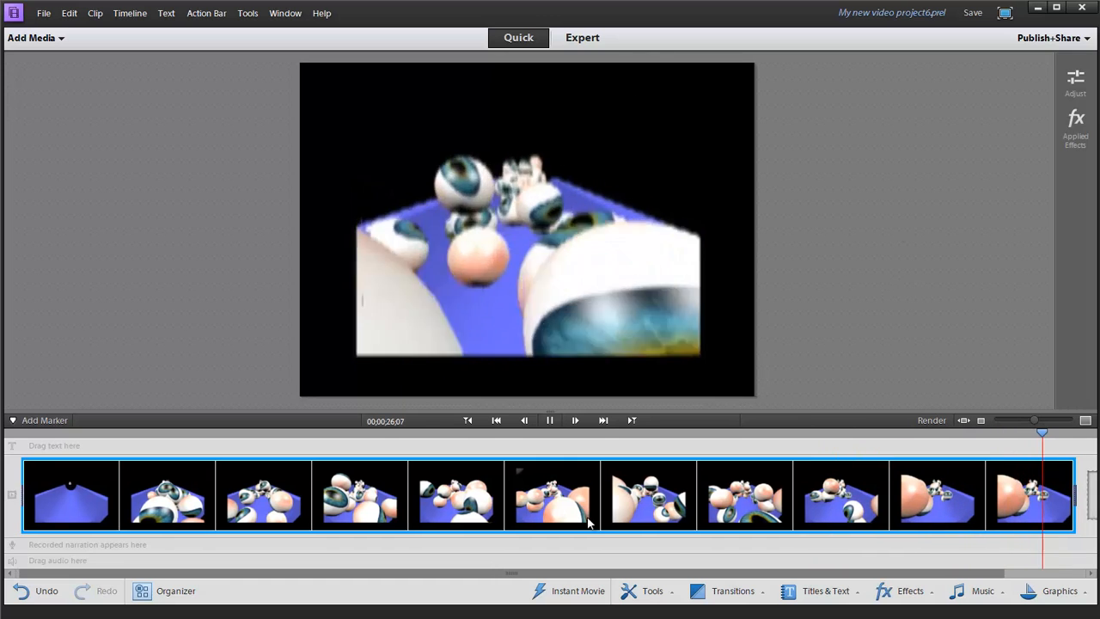
left_click(575, 420)
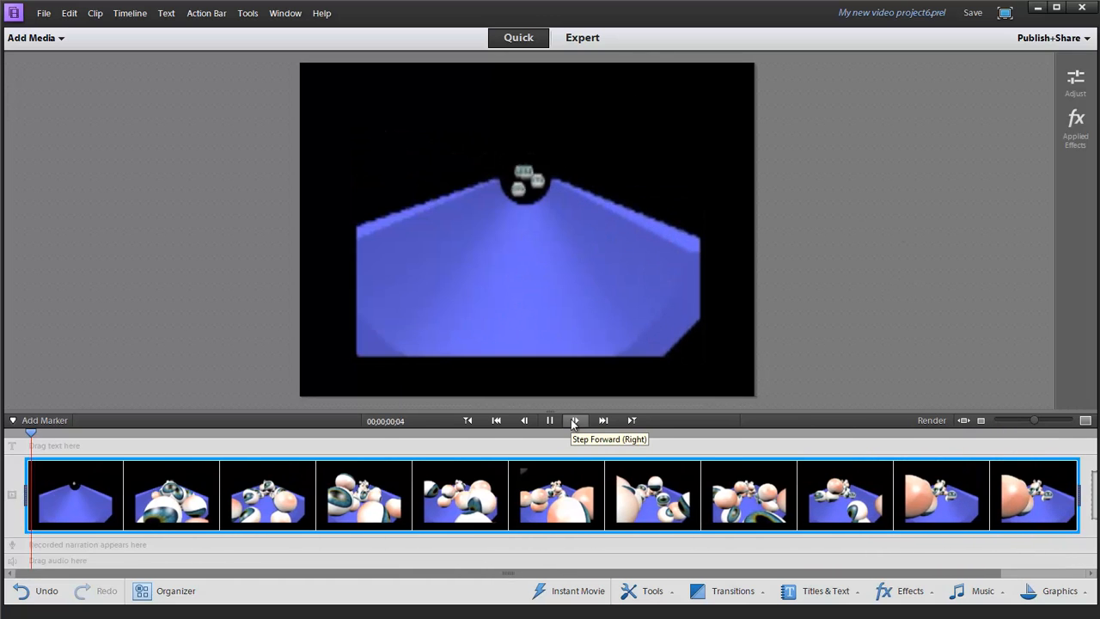
left_click(574, 421)
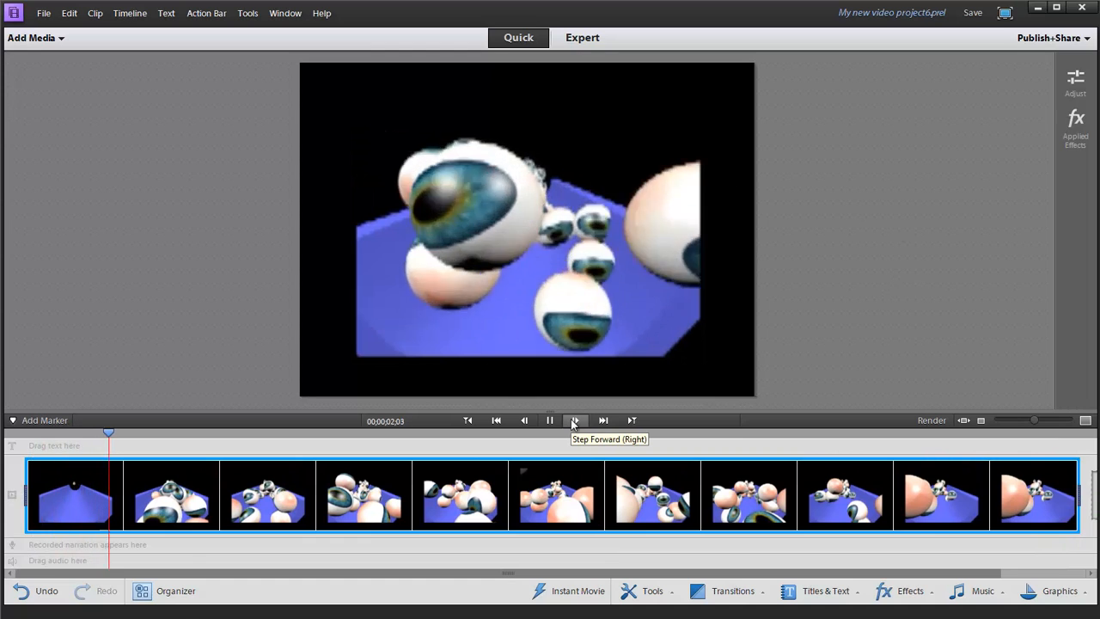
left_click(549, 421)
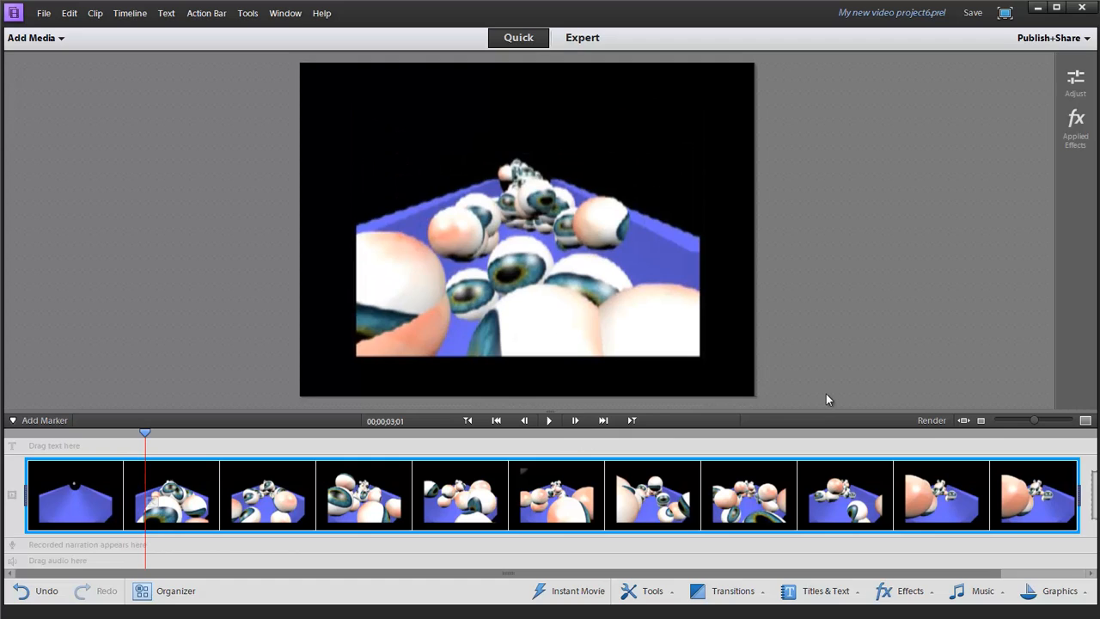
mouse_move(802, 405)
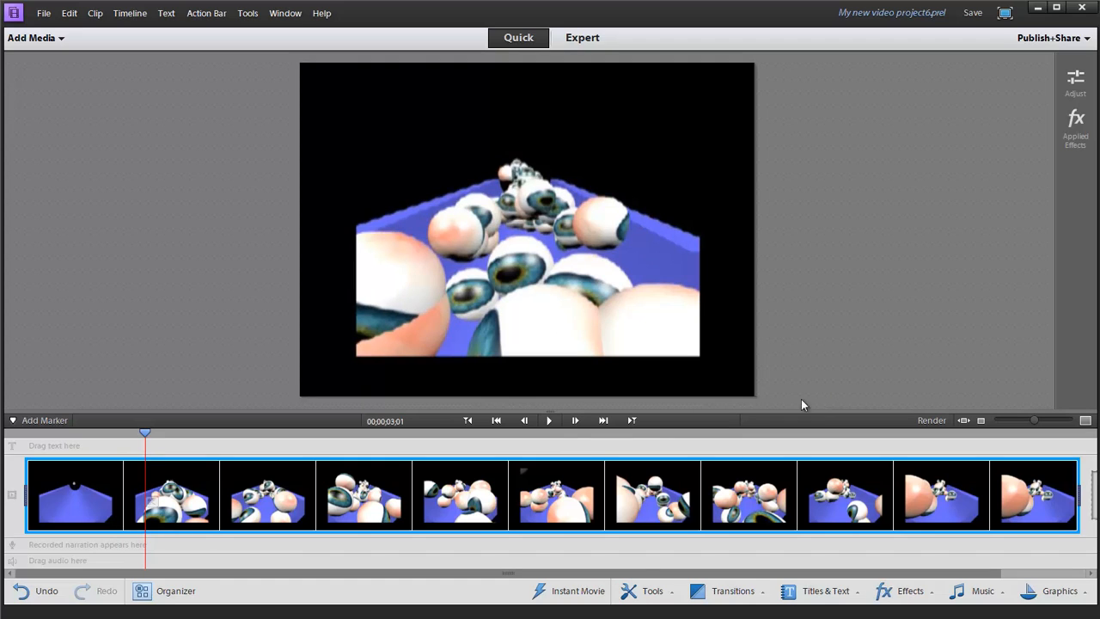
mouse_move(647, 600)
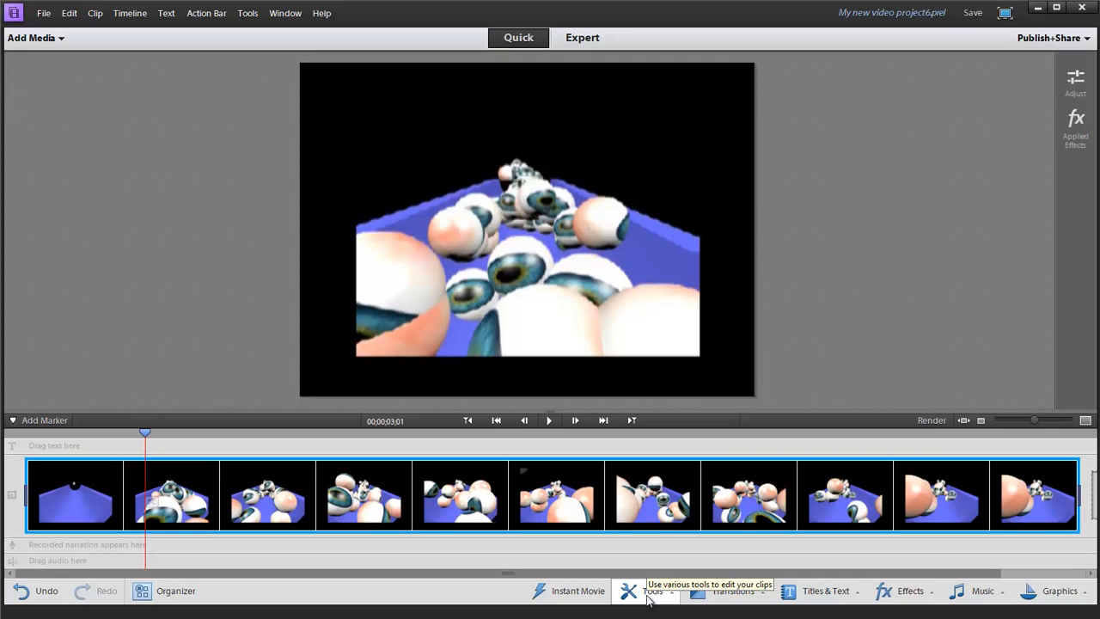
mouse_move(649, 600)
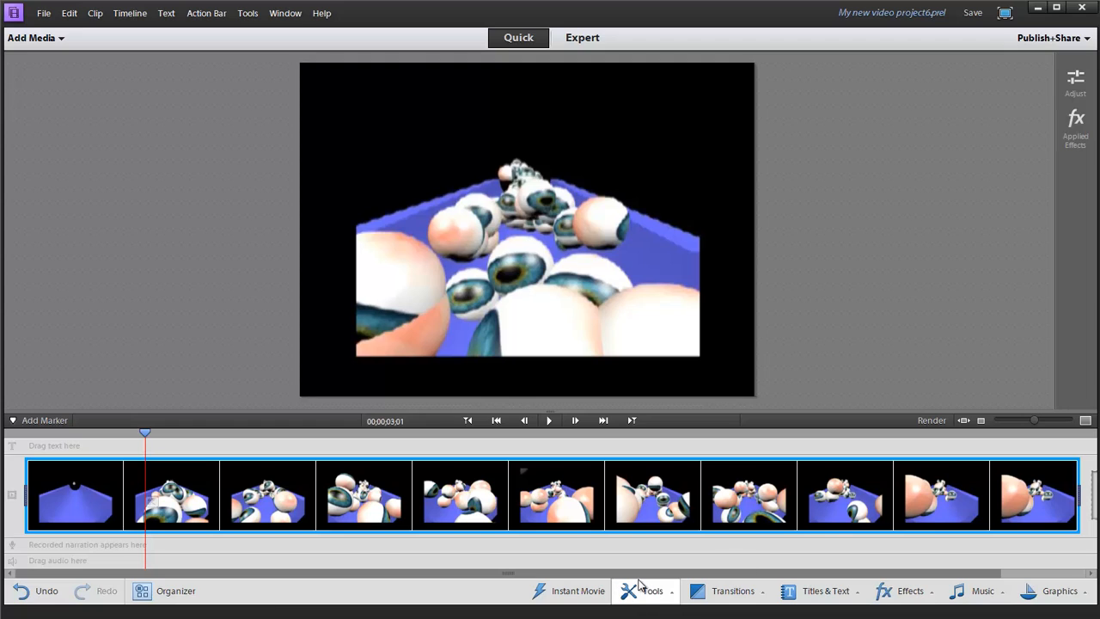
mouse_move(640, 590)
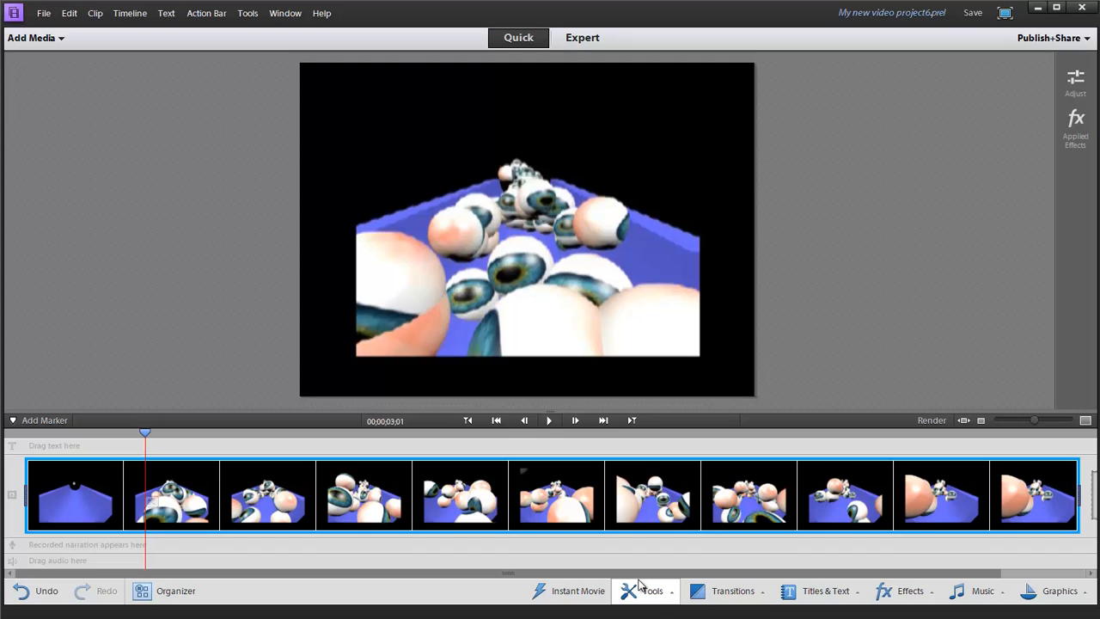
mouse_move(637, 591)
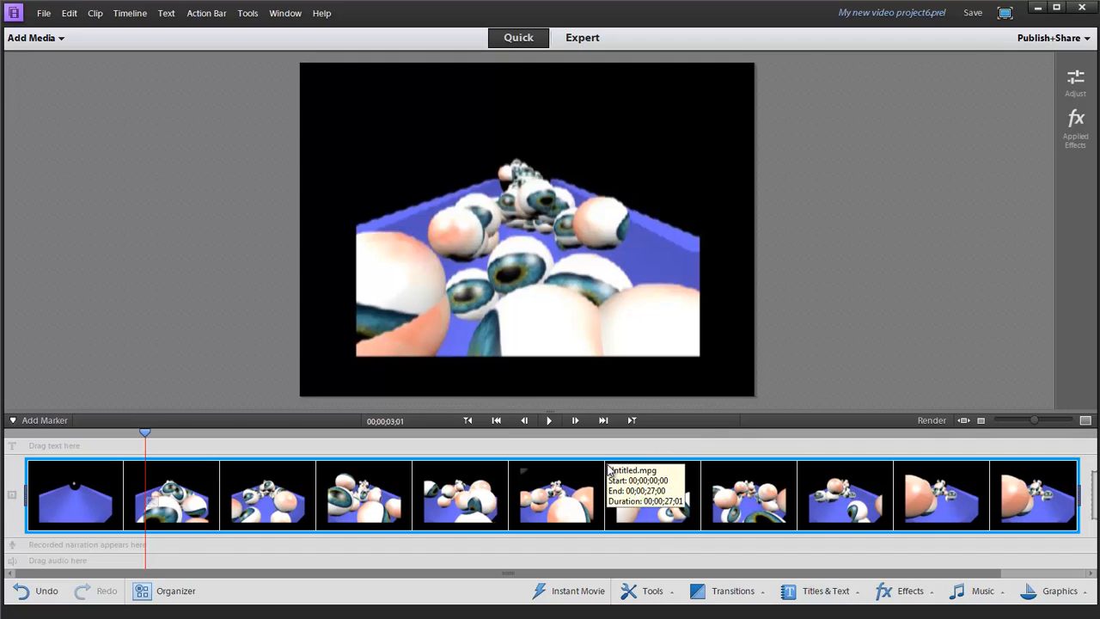
mouse_move(608, 470)
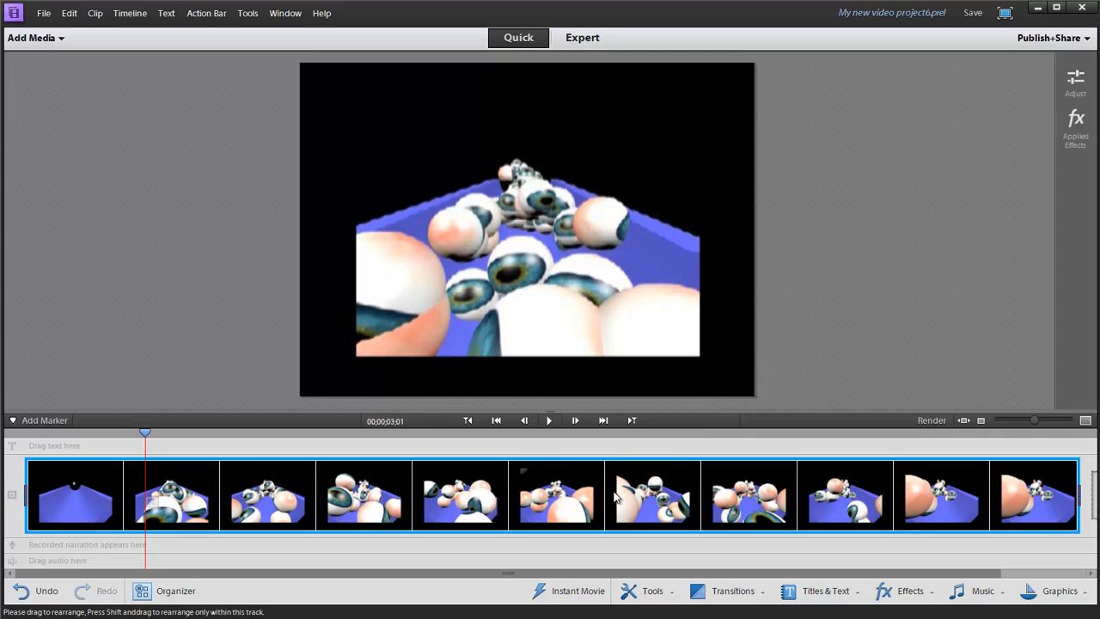
mouse_move(514, 498)
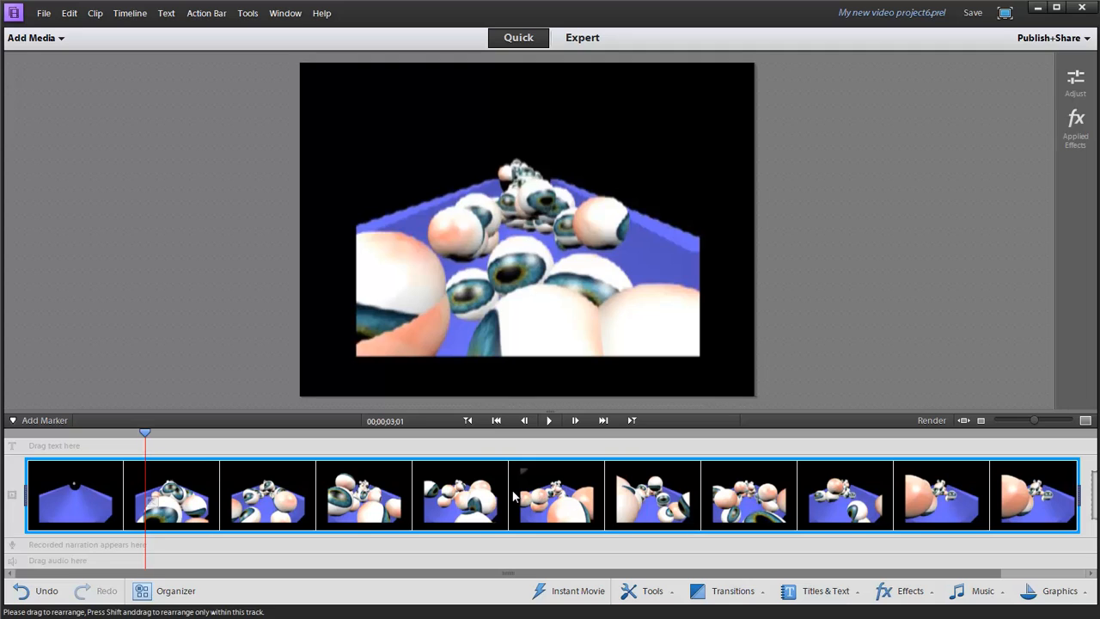